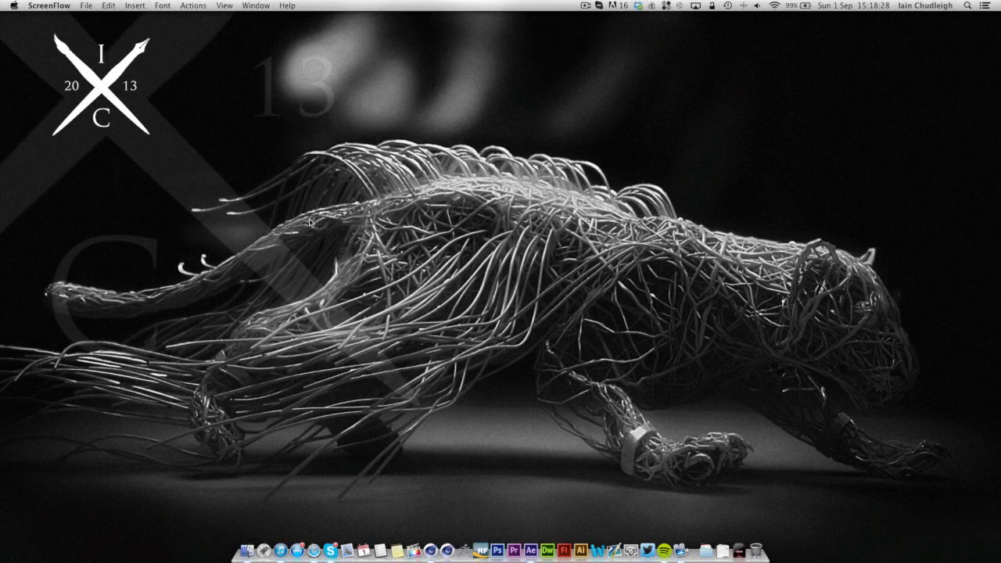
Step: Preview the finished orbiting letter A comp, then hide After Effects and head to the Dock
{"action": "left_click", "coordinate": [535, 542]}
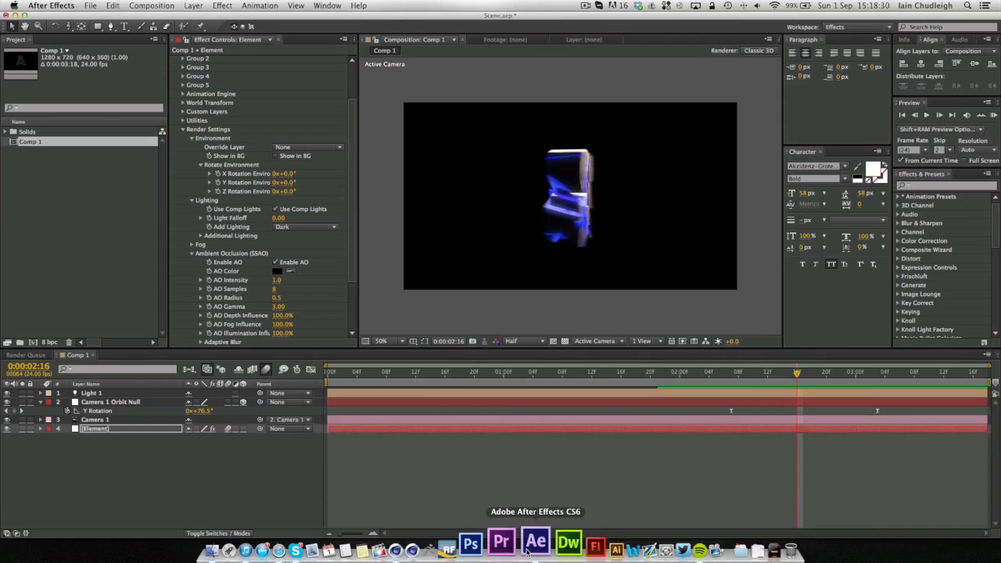
{"action": "left_click", "coordinate": [663, 372]}
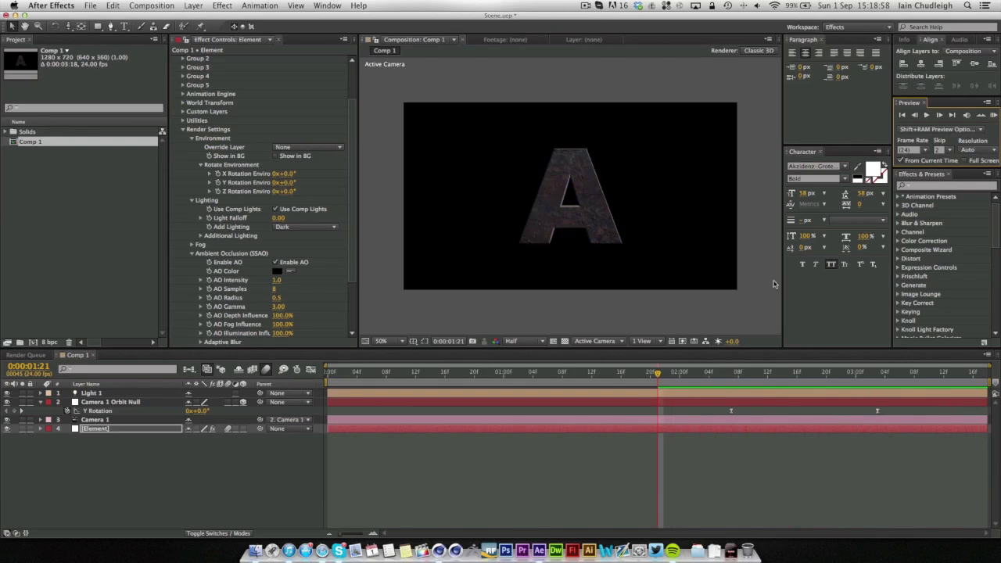
{"action": "left_click", "coordinate": [804, 372]}
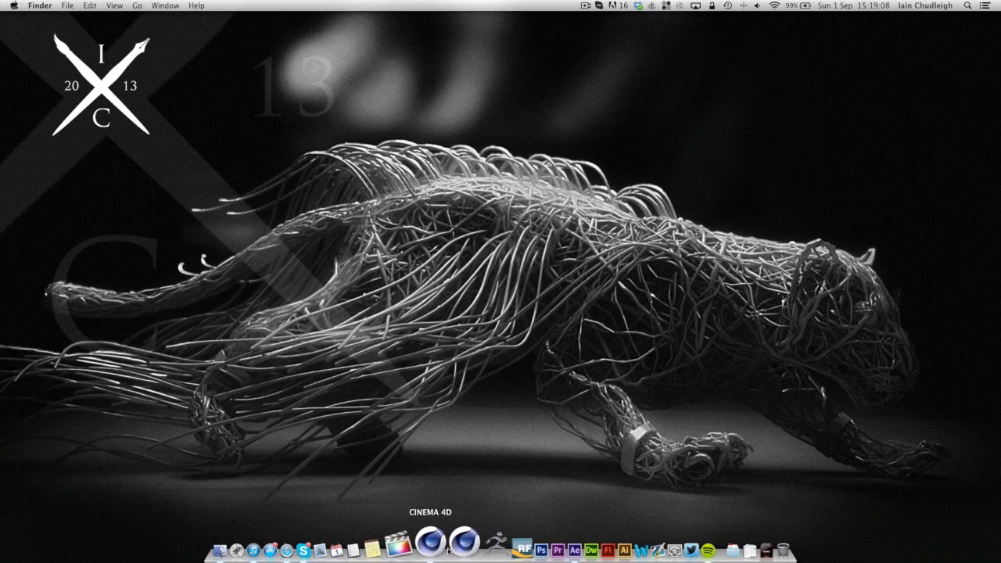
Step: Start Cinema 4D and give the MoText Fillet Caps front and back with a 1 cm radius
{"action": "left_click", "coordinate": [429, 543]}
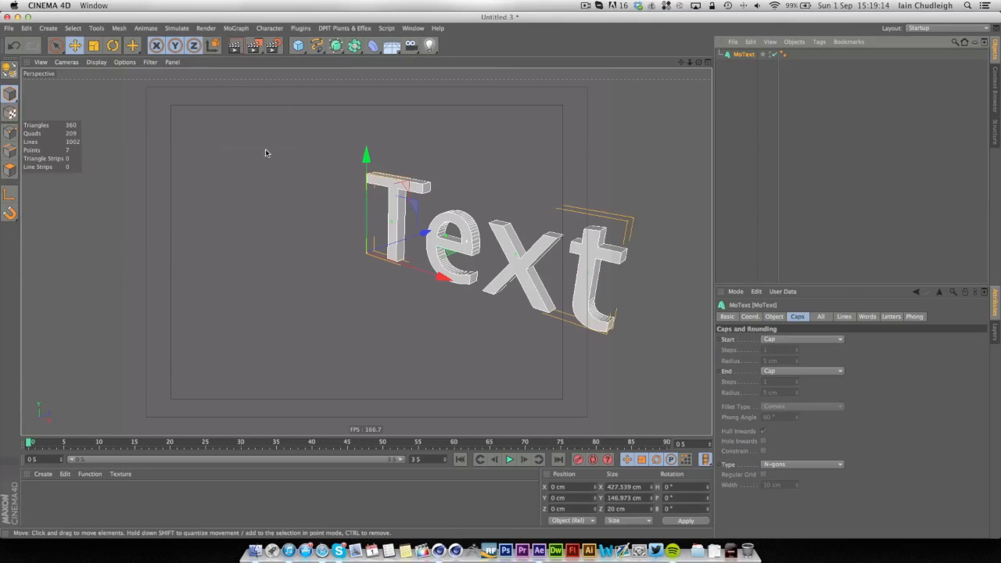
{"action": "mouse_move", "coordinate": [735, 121]}
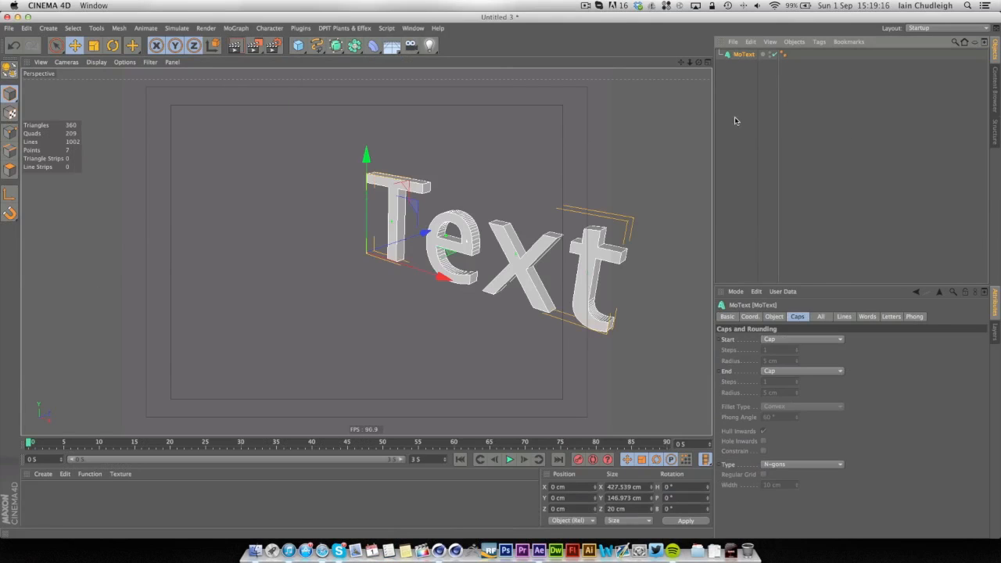
{"action": "left_click", "coordinate": [801, 338]}
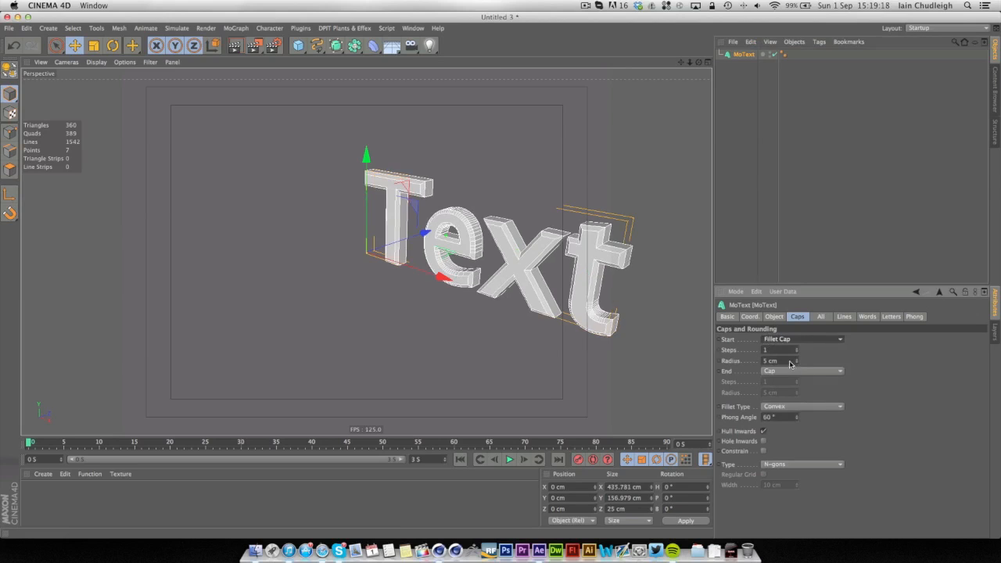
{"action": "left_click", "coordinate": [801, 371]}
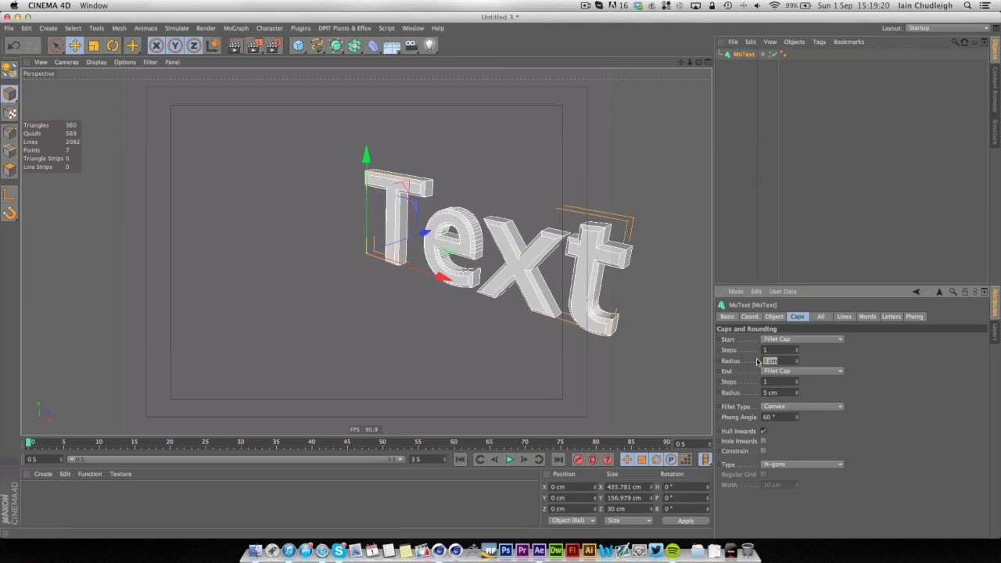
{"action": "type", "text": "1 cm"}
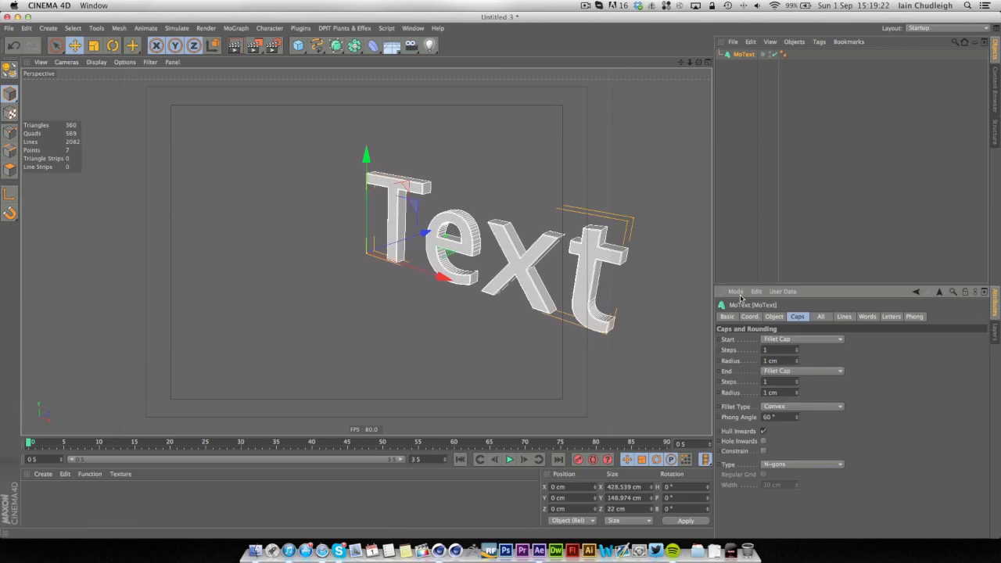
Step: Set the text to Middle alignment in Arial Black reading A, ready to duplicate as B
{"action": "left_click", "coordinate": [773, 316]}
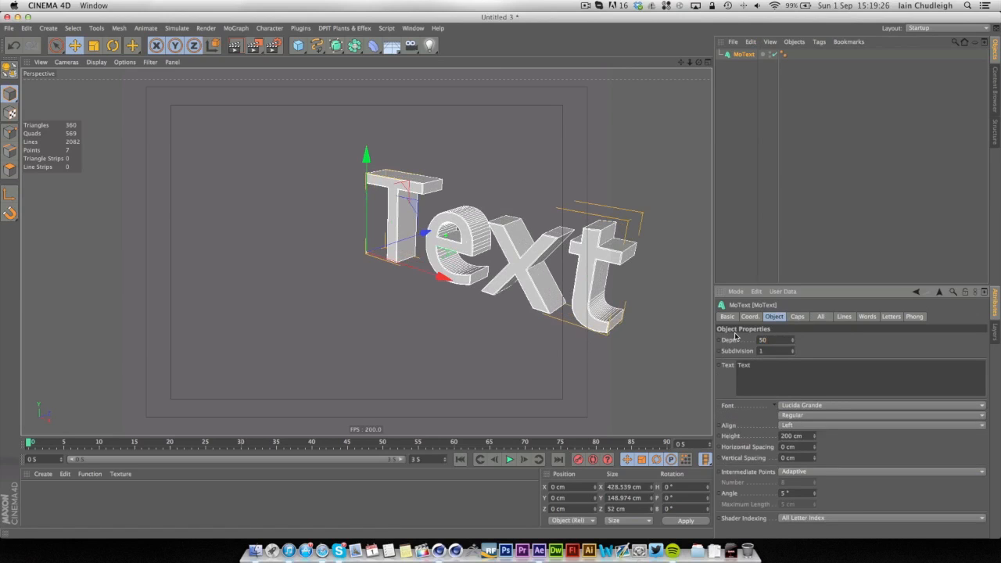
{"action": "left_click", "coordinate": [882, 426]}
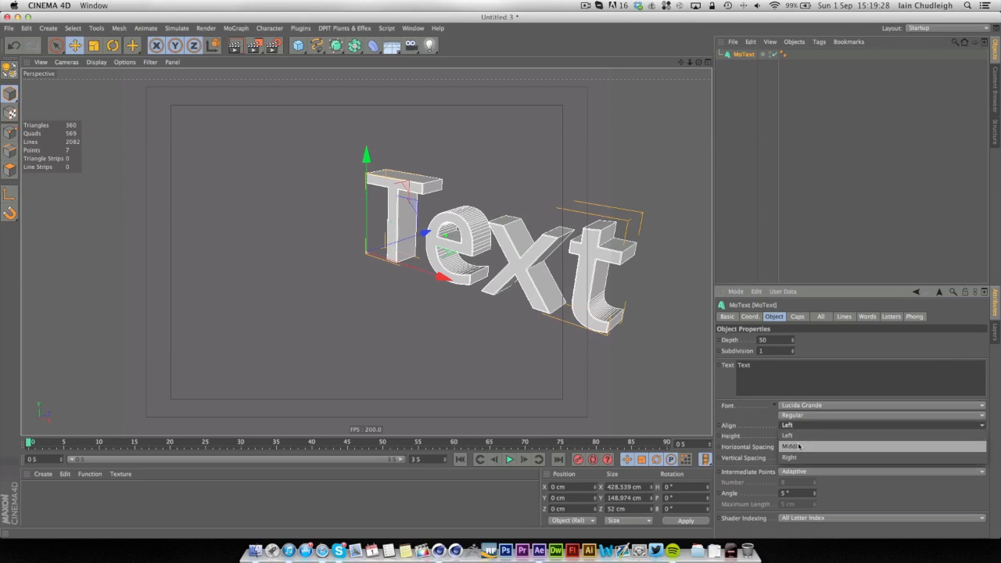
{"action": "left_click", "coordinate": [879, 405]}
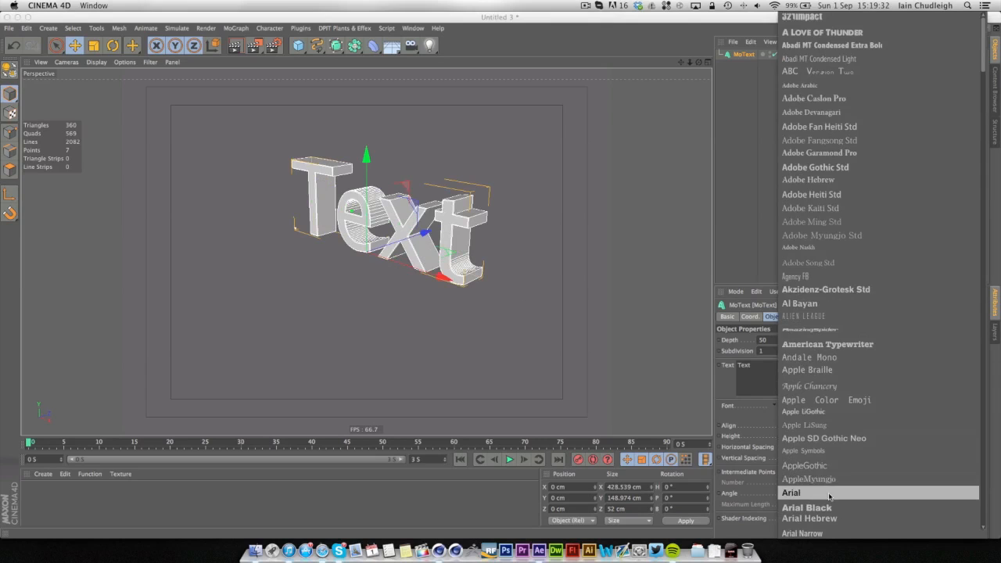
{"action": "left_click", "coordinate": [807, 507]}
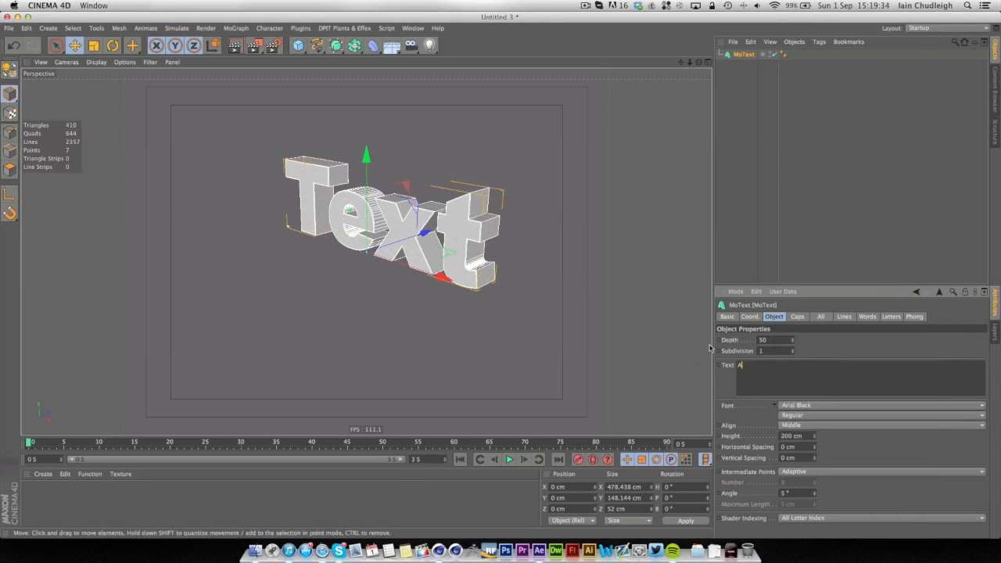
{"action": "type", "text": "A"}
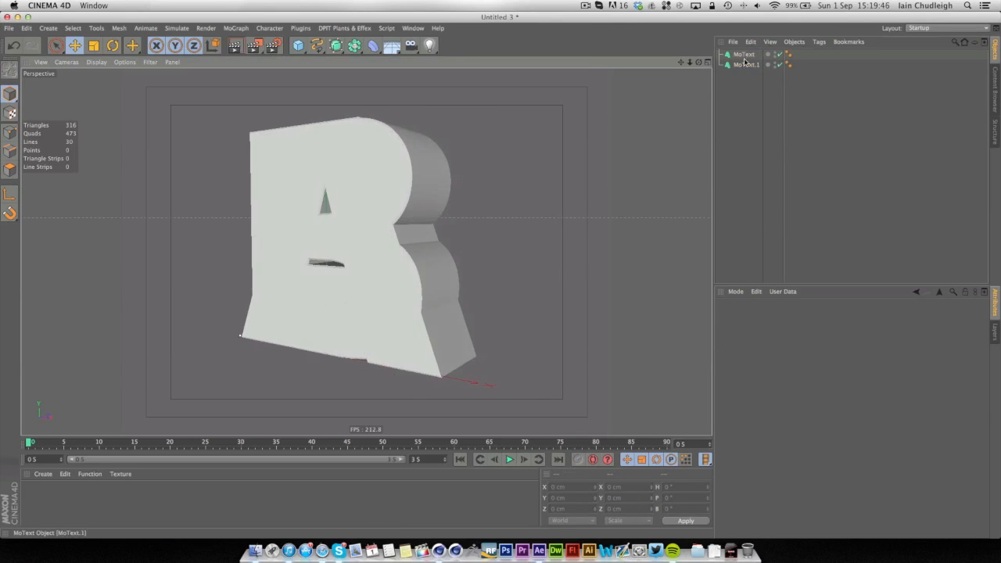
Step: Shatter the letter A MoText into pieces with the Thrausi fracture plugin
{"action": "left_click", "coordinate": [747, 64]}
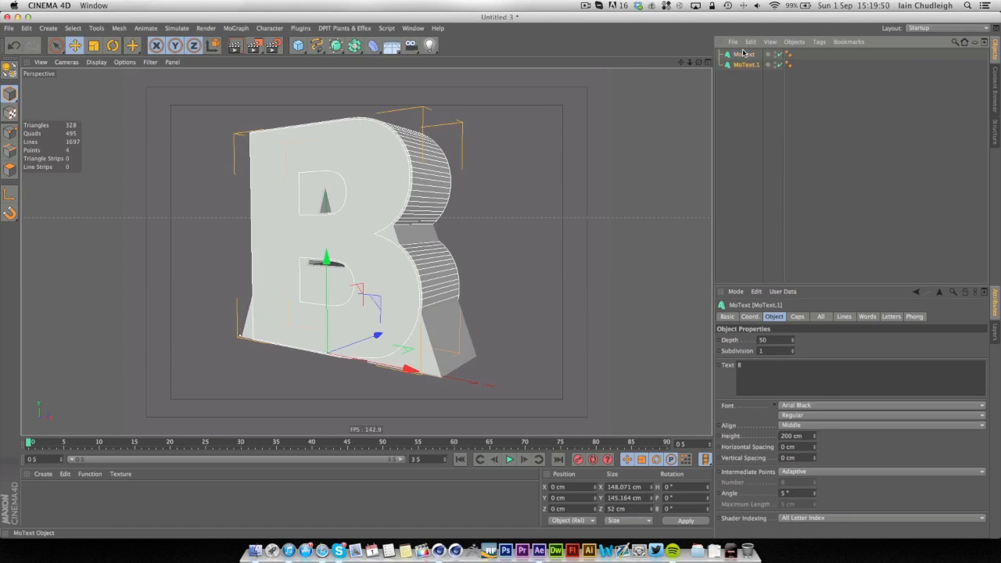
{"action": "left_click", "coordinate": [301, 28]}
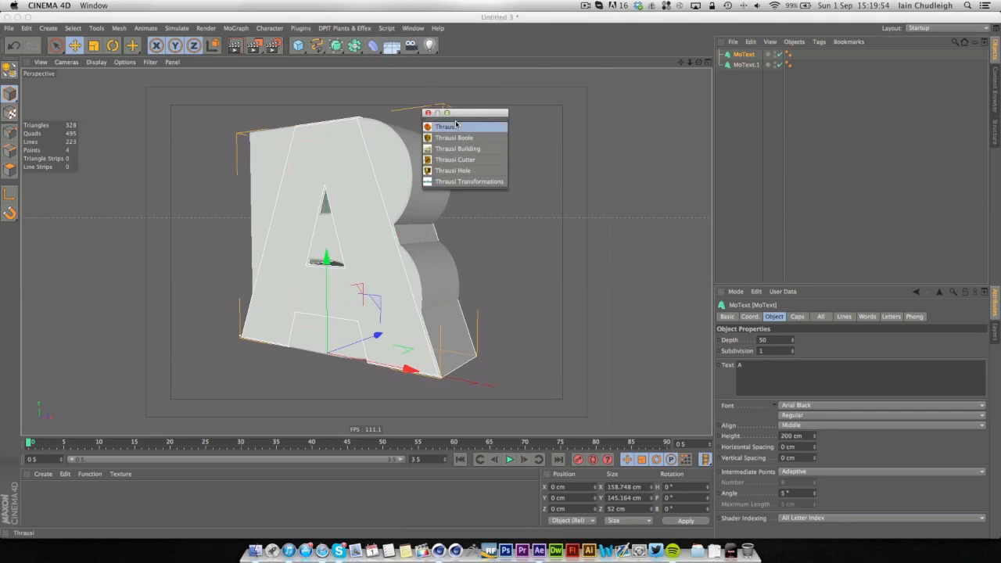
{"action": "left_click", "coordinate": [445, 127]}
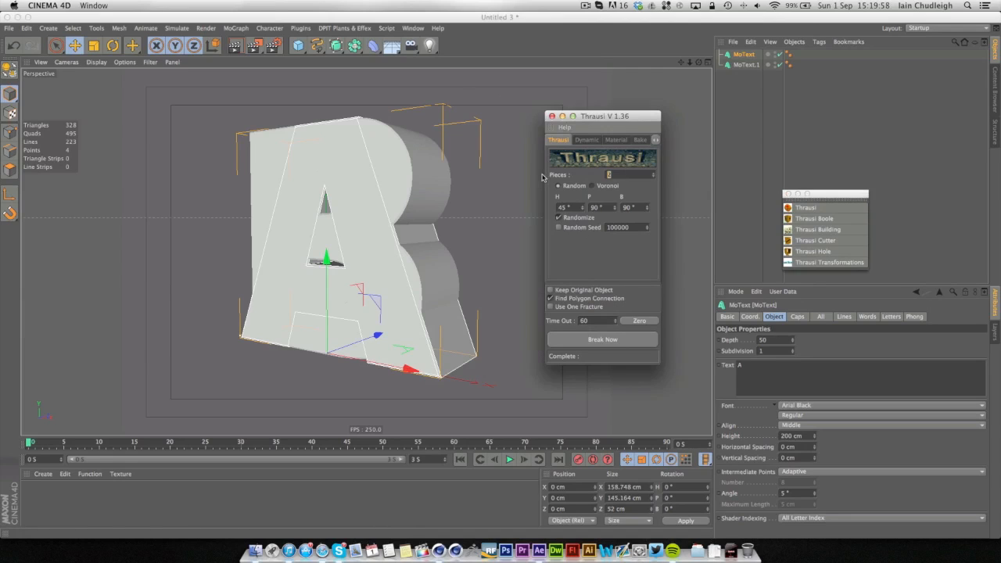
{"action": "mouse_move", "coordinate": [571, 169]}
{"action": "type", "text": "80"}
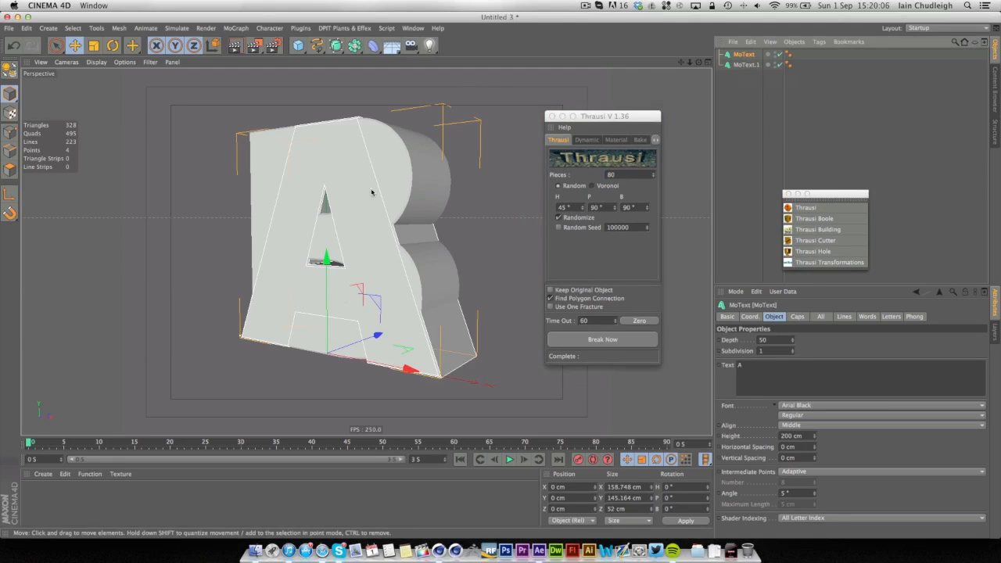
{"action": "left_click", "coordinate": [602, 340]}
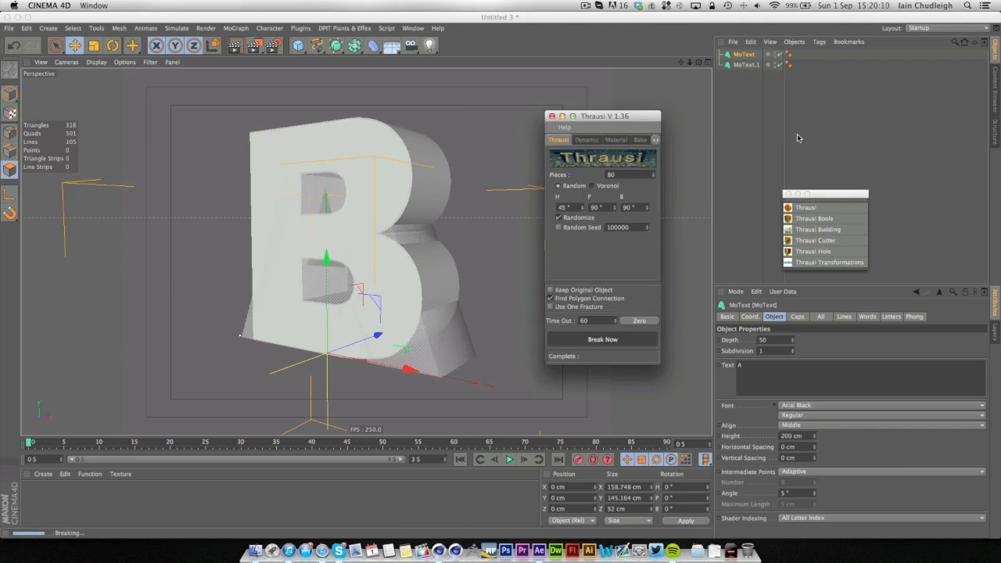
Step: Shatter the letter B the same way and close the Thrausi window
{"action": "left_click", "coordinate": [602, 337]}
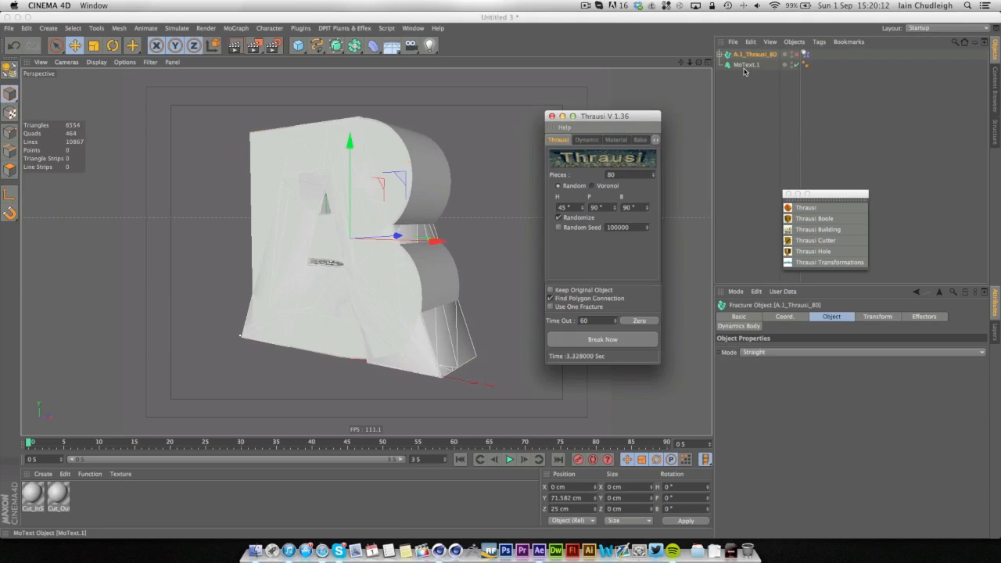
{"action": "left_click", "coordinate": [746, 64]}
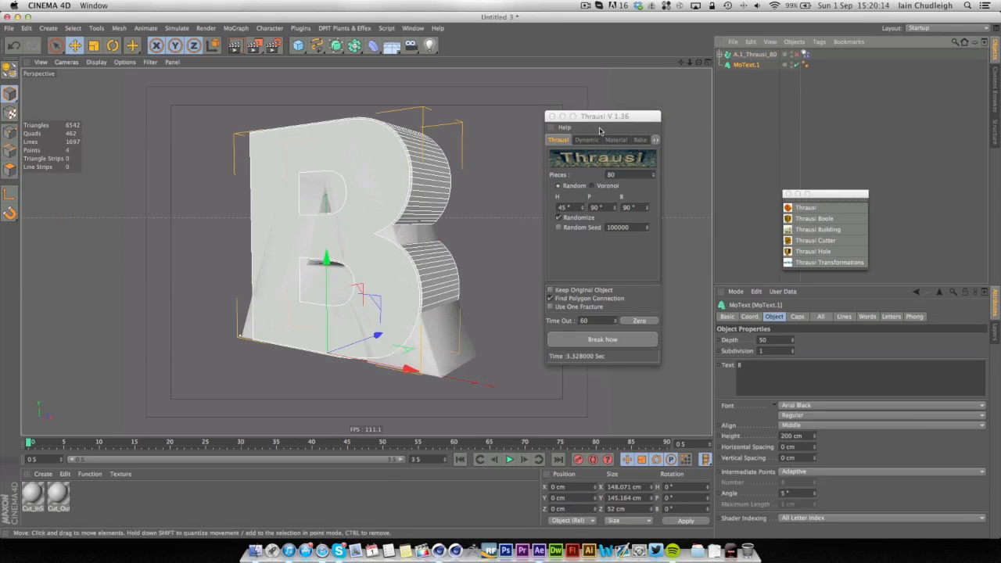
{"action": "left_click", "coordinate": [602, 338]}
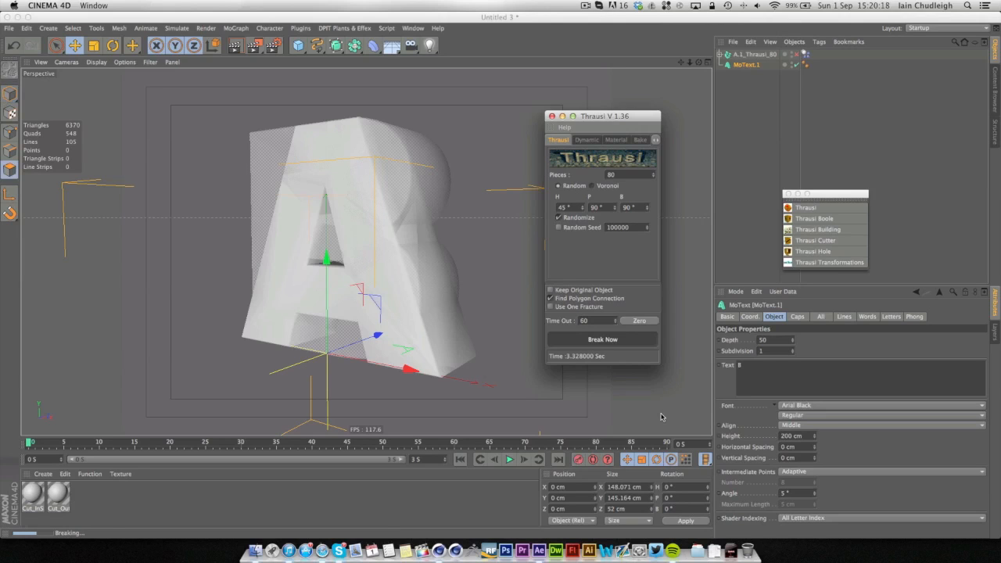
{"action": "left_click", "coordinate": [602, 337]}
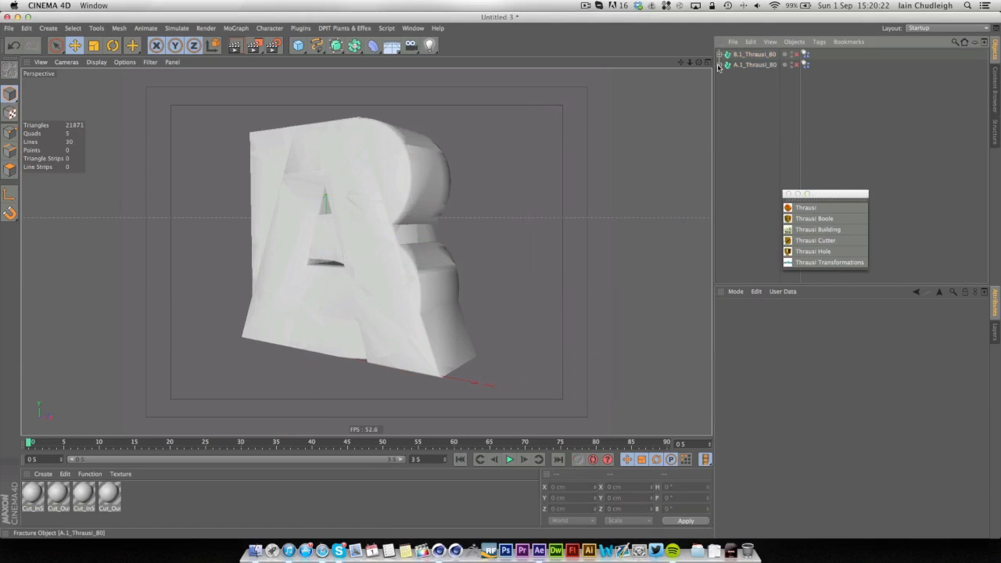
Step: Group each fractured letter inside its own null renamed A and B
{"action": "left_click", "coordinate": [719, 64]}
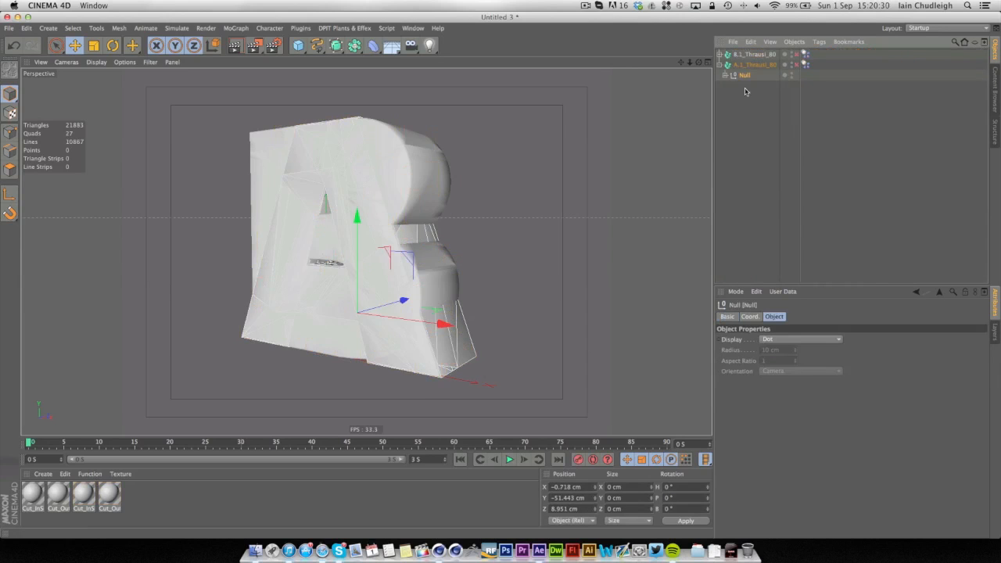
{"action": "double_click", "coordinate": [745, 75]}
{"action": "type", "text": "A"}
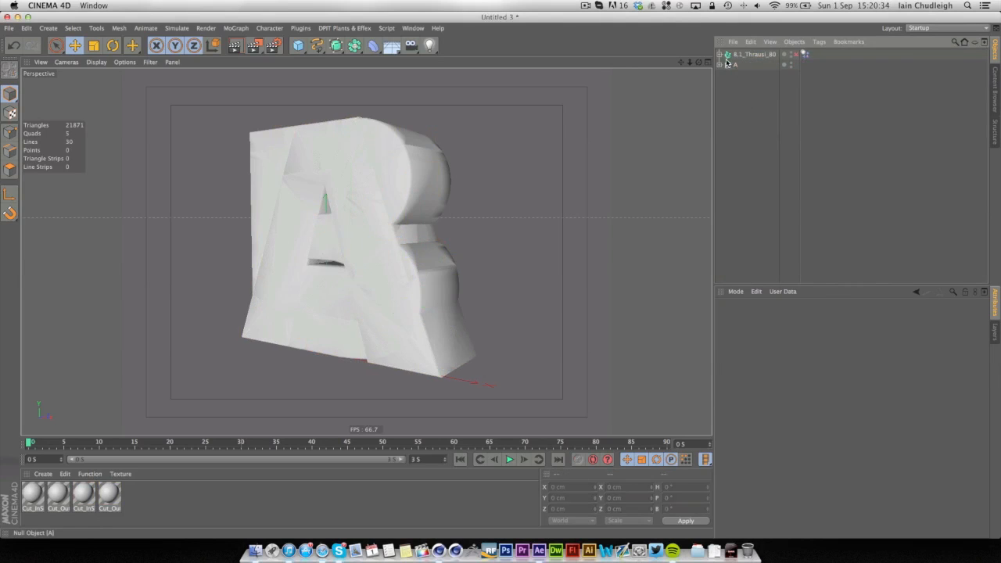
{"action": "left_click", "coordinate": [719, 53]}
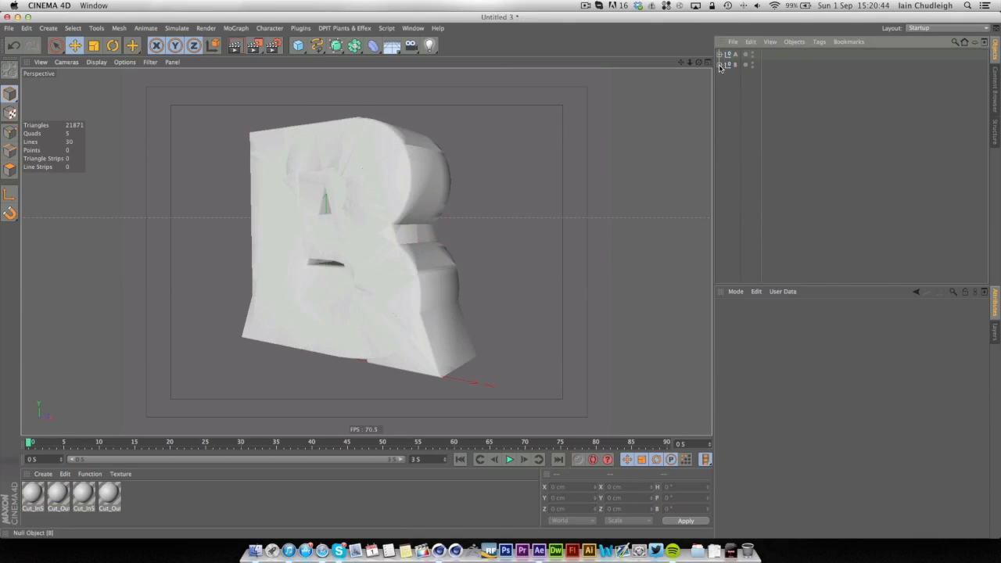
{"action": "mouse_move", "coordinate": [624, 223]}
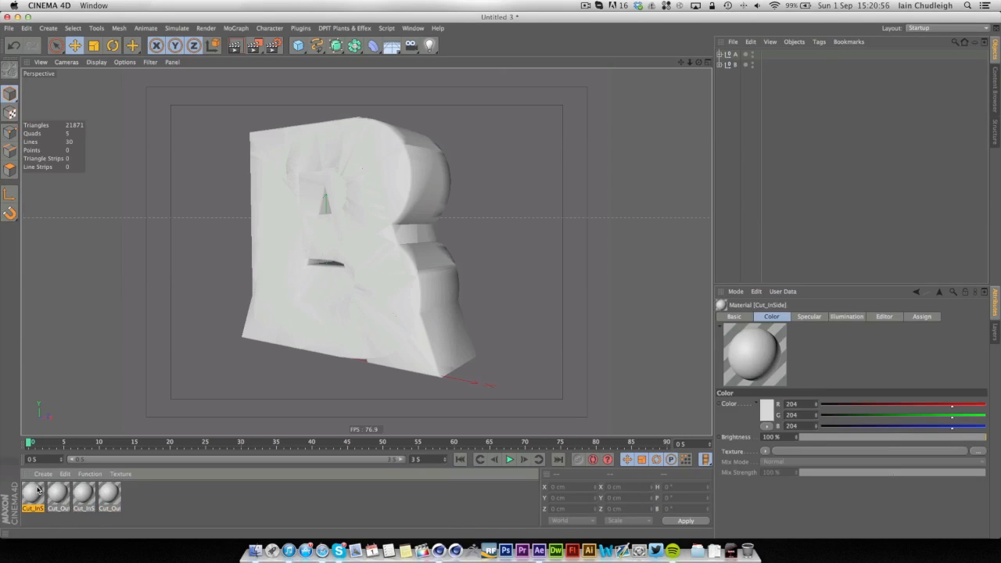
Step: Create four new grey materials in the Material Manager for the letters' inside and outside pieces
{"action": "right_click", "coordinate": [35, 488]}
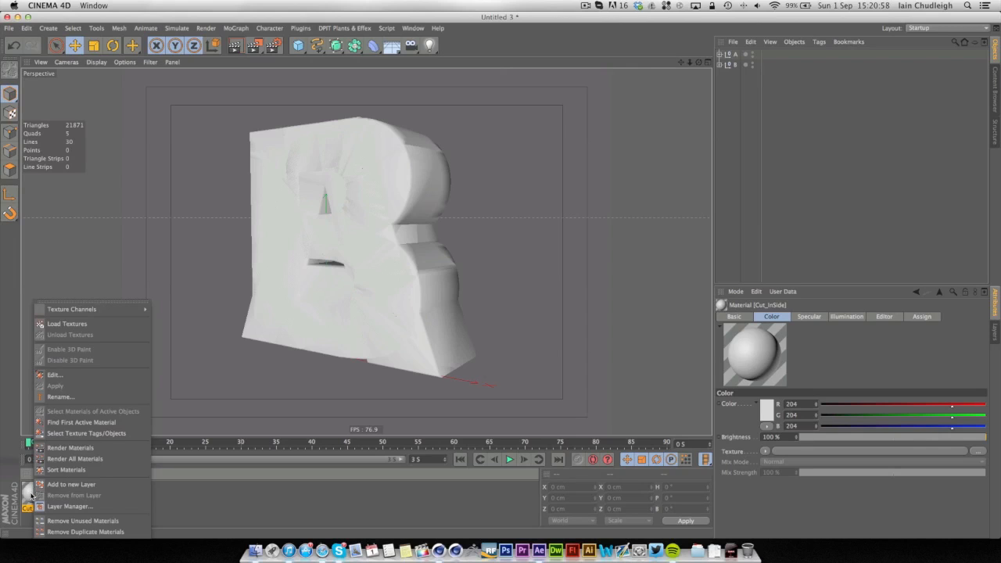
{"action": "mouse_move", "coordinate": [81, 422]}
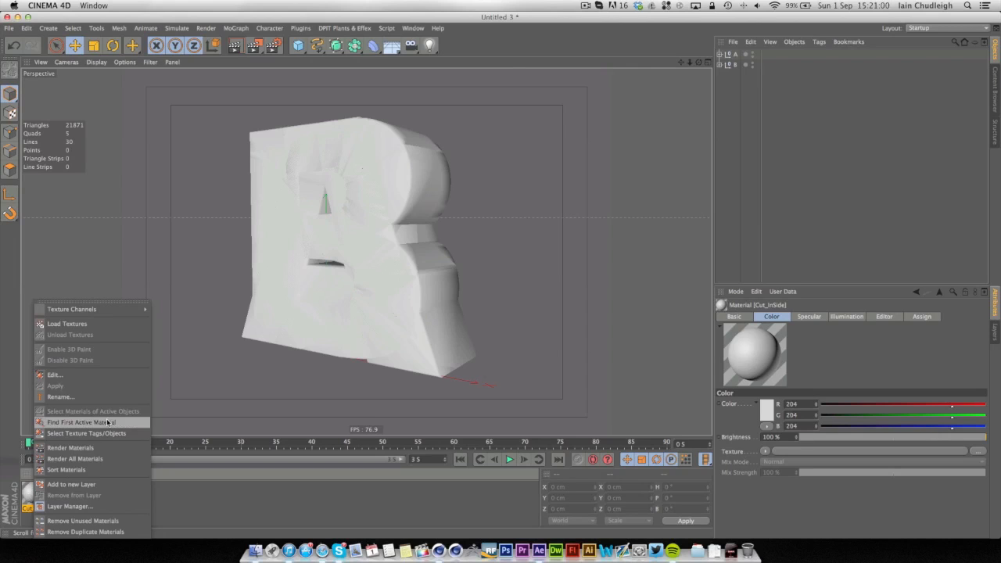
{"action": "left_click", "coordinate": [85, 433]}
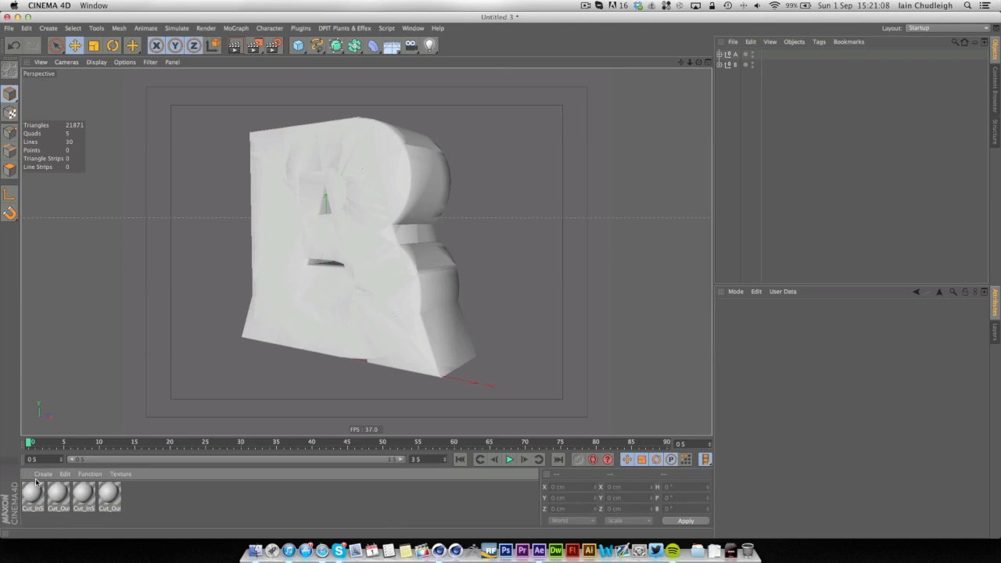
{"action": "left_click", "coordinate": [33, 494]}
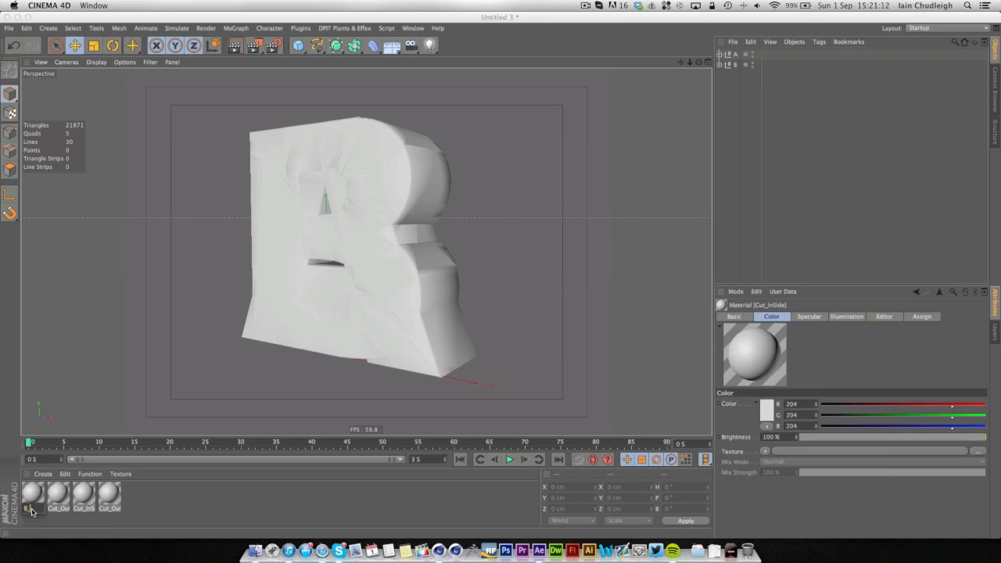
{"action": "left_click", "coordinate": [58, 493]}
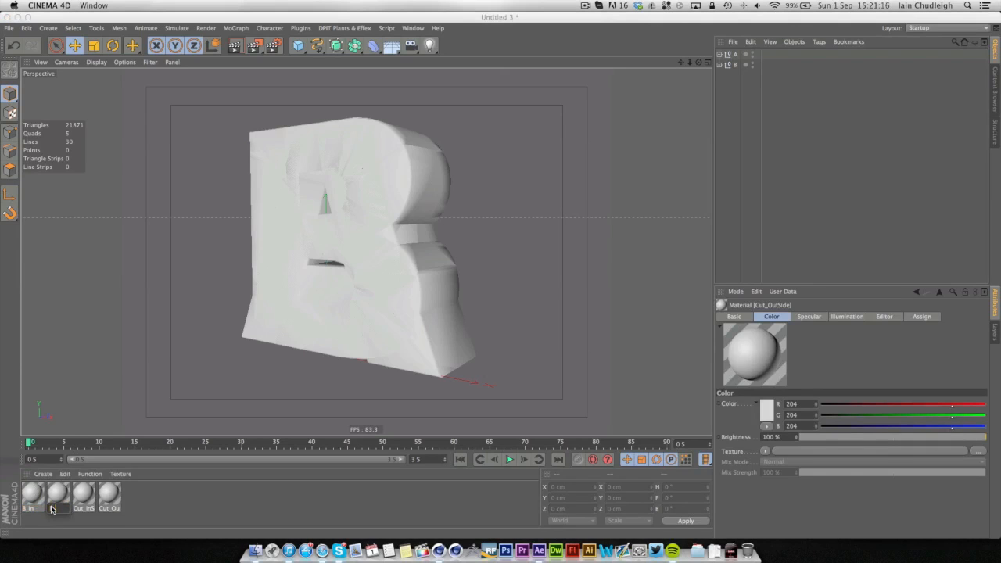
{"action": "left_click", "coordinate": [56, 494]}
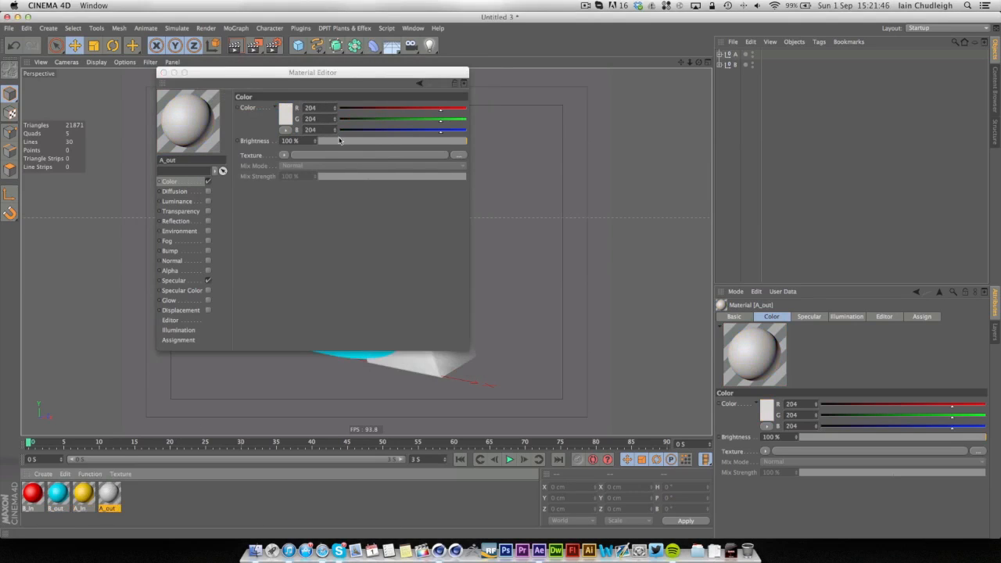
Step: Finish colouring the A_out material magenta and save the scene as Scene_Tutorial.c4d
{"action": "left_click", "coordinate": [288, 118]}
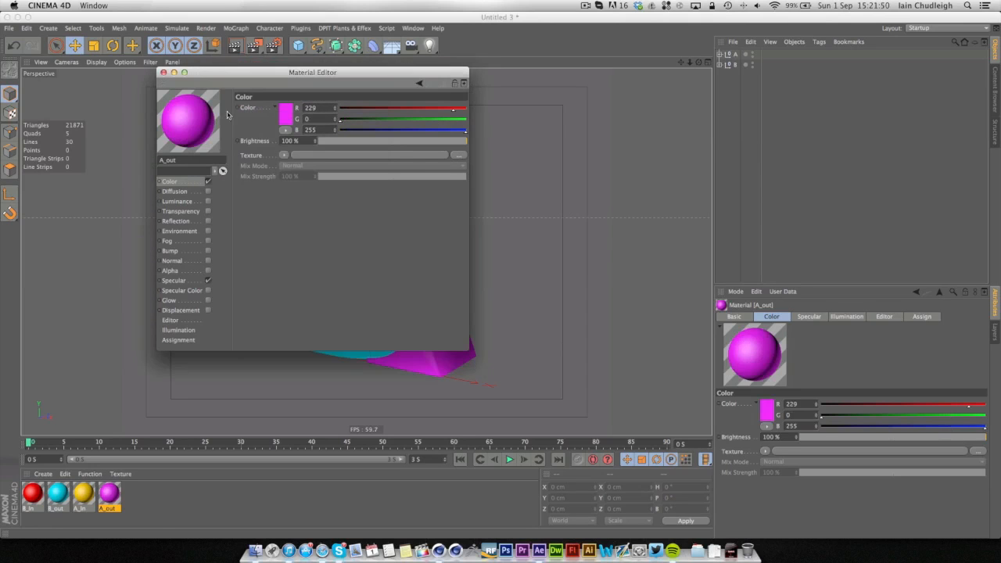
{"action": "left_click", "coordinate": [163, 72]}
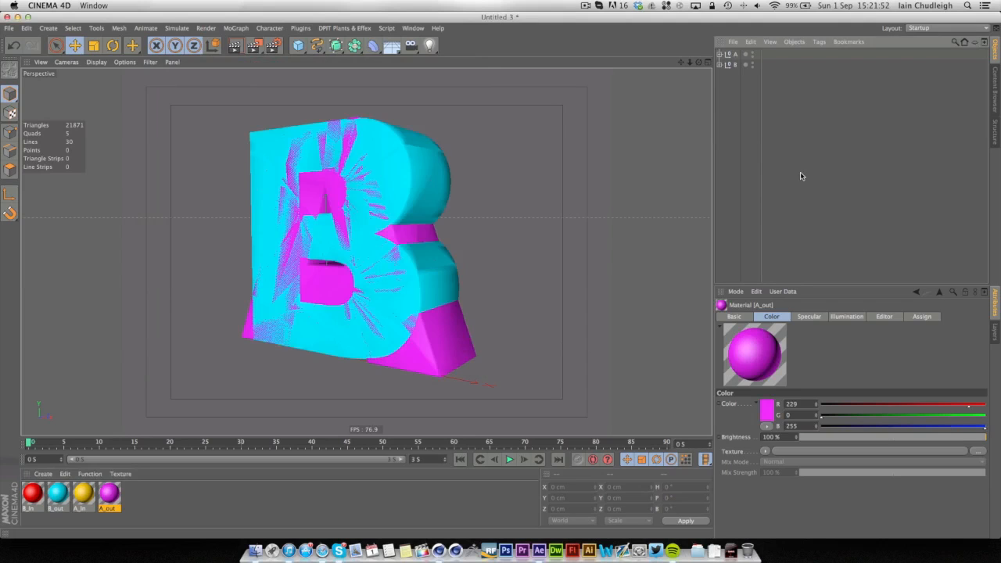
{"action": "mouse_move", "coordinate": [798, 180]}
{"action": "type", "text": "Scene_Tutorial.c4d"}
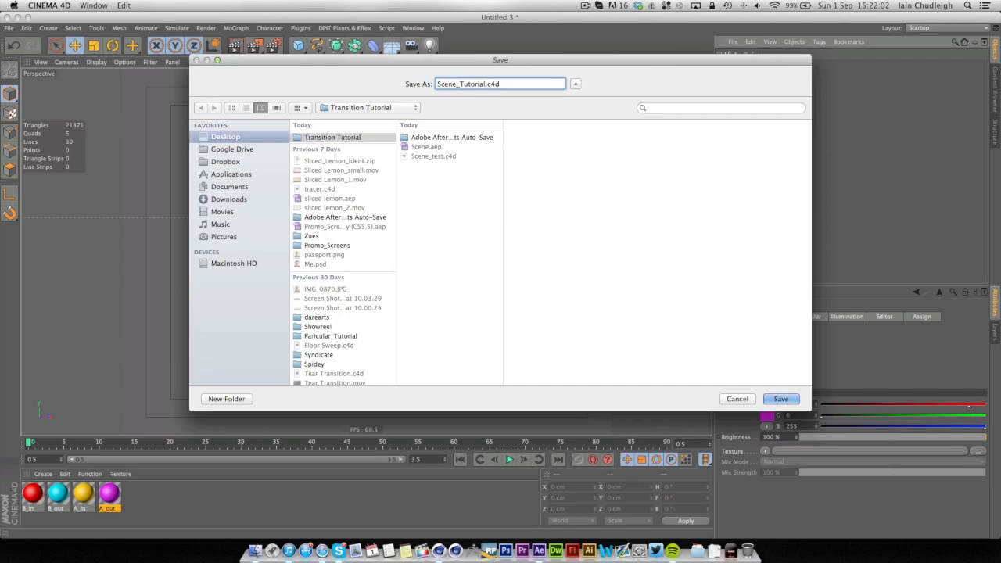
{"action": "left_click", "coordinate": [779, 399]}
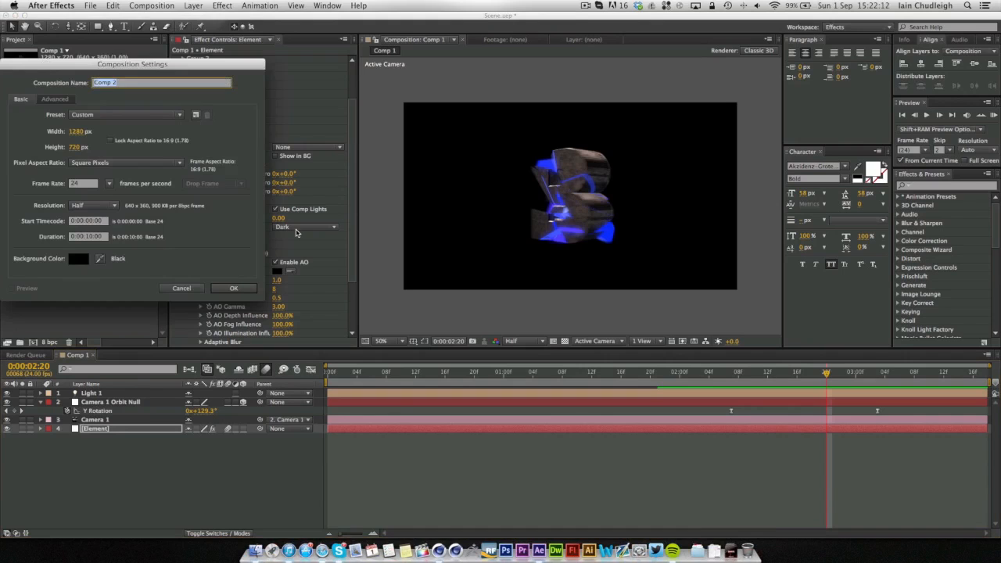
Step: Confirm the new Tutorial composition and add a white Element solid to it
{"action": "left_click", "coordinate": [233, 287]}
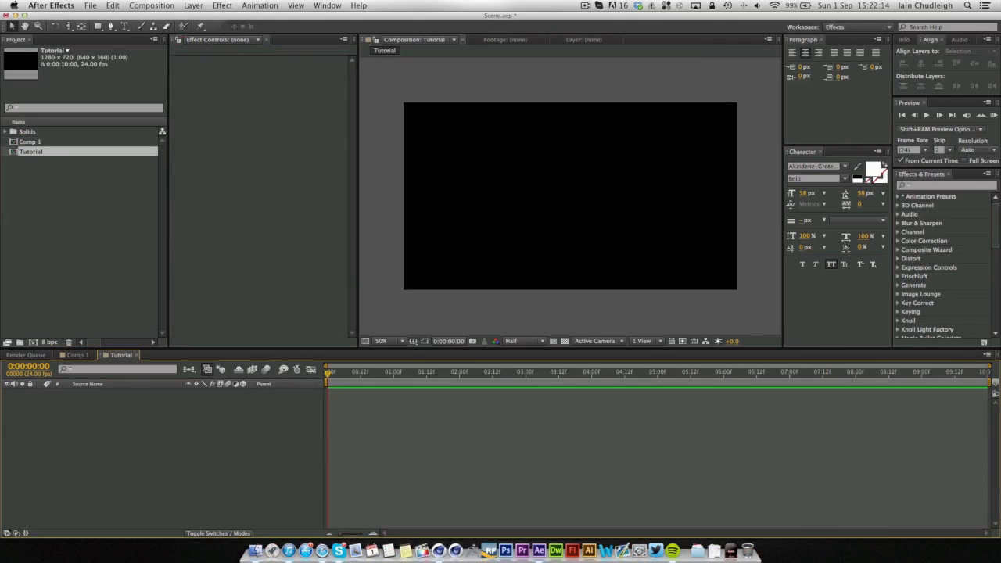
{"action": "mouse_move", "coordinate": [88, 422]}
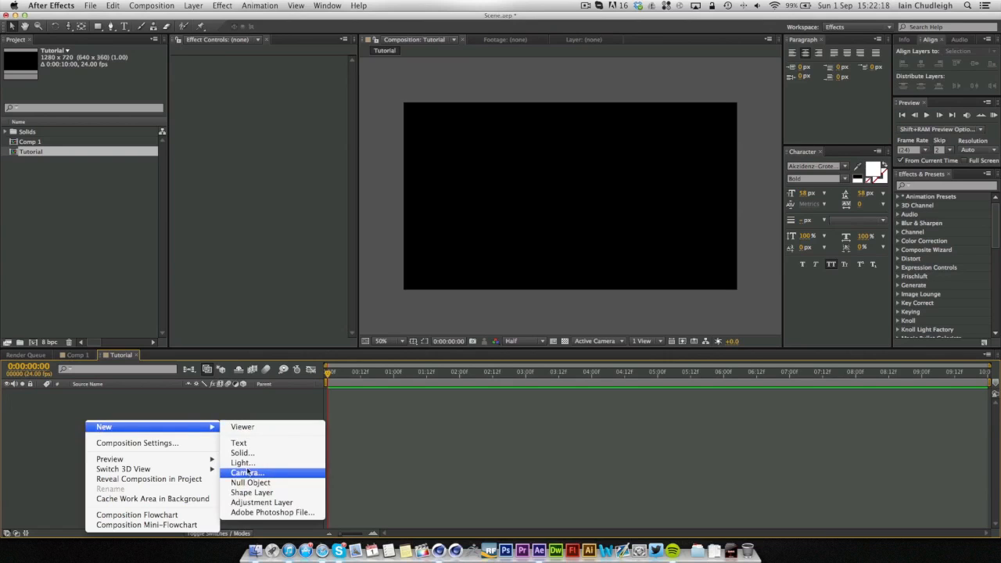
{"action": "left_click", "coordinate": [240, 453]}
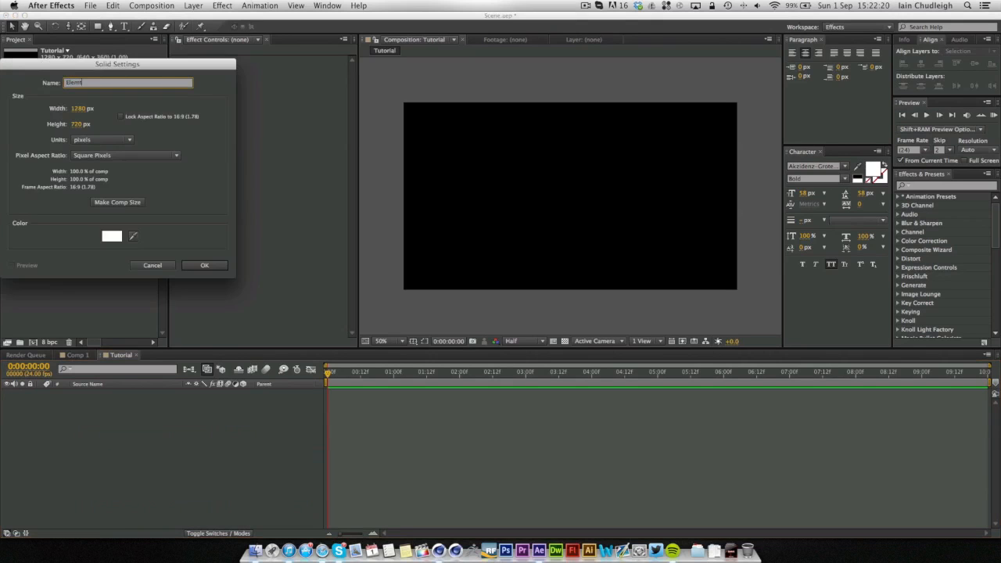
{"action": "left_click", "coordinate": [204, 264]}
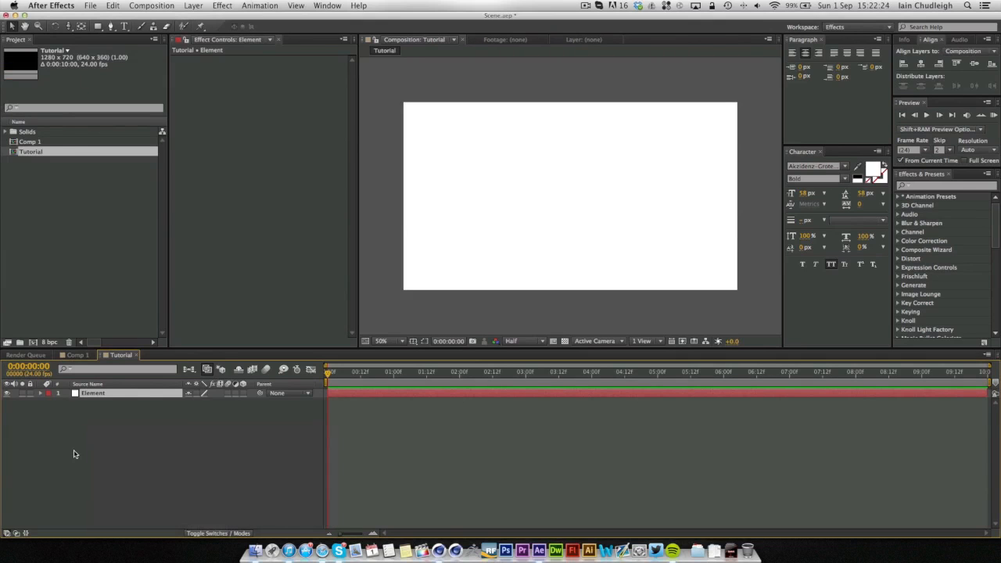
Step: Add Camera 1 with an orbit null renamed Camera_control
{"action": "left_click", "coordinate": [193, 7]}
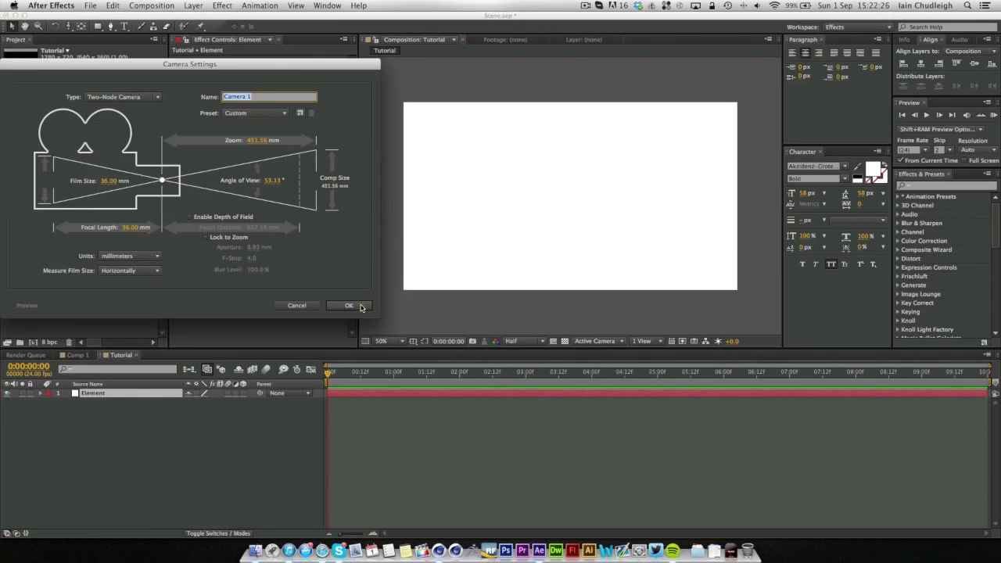
{"action": "left_click", "coordinate": [351, 305]}
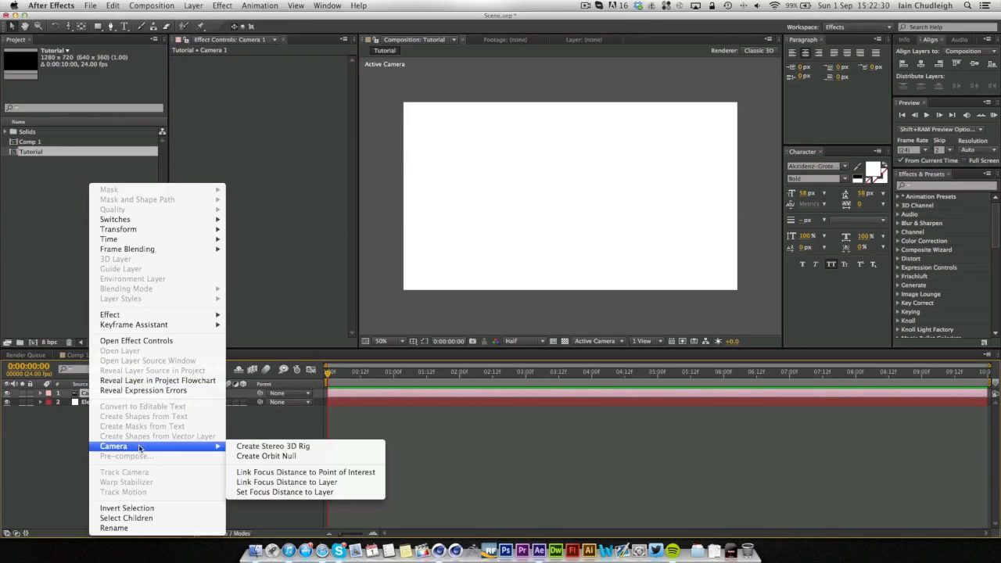
{"action": "left_click", "coordinate": [266, 457]}
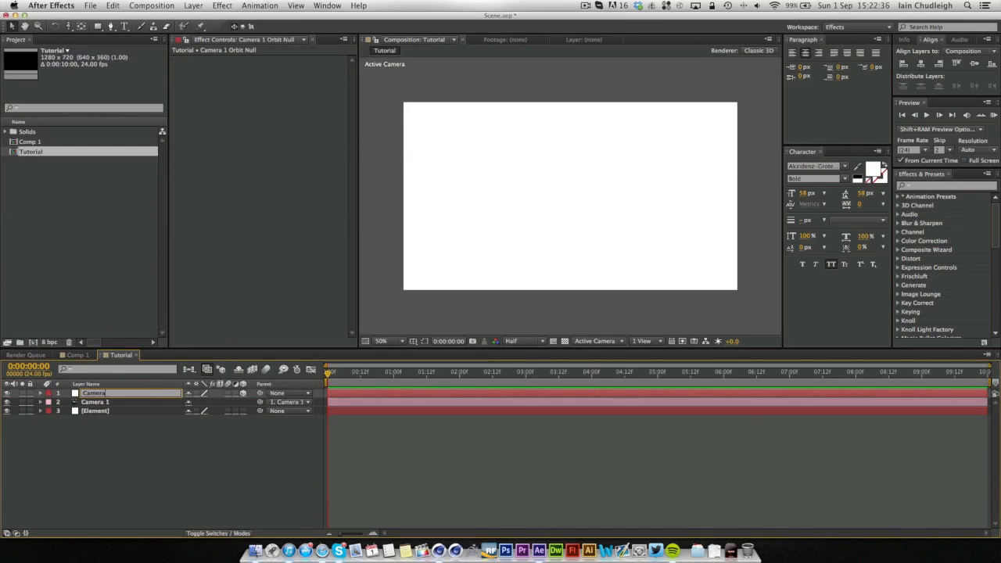
{"action": "type", "text": "Camera_control"}
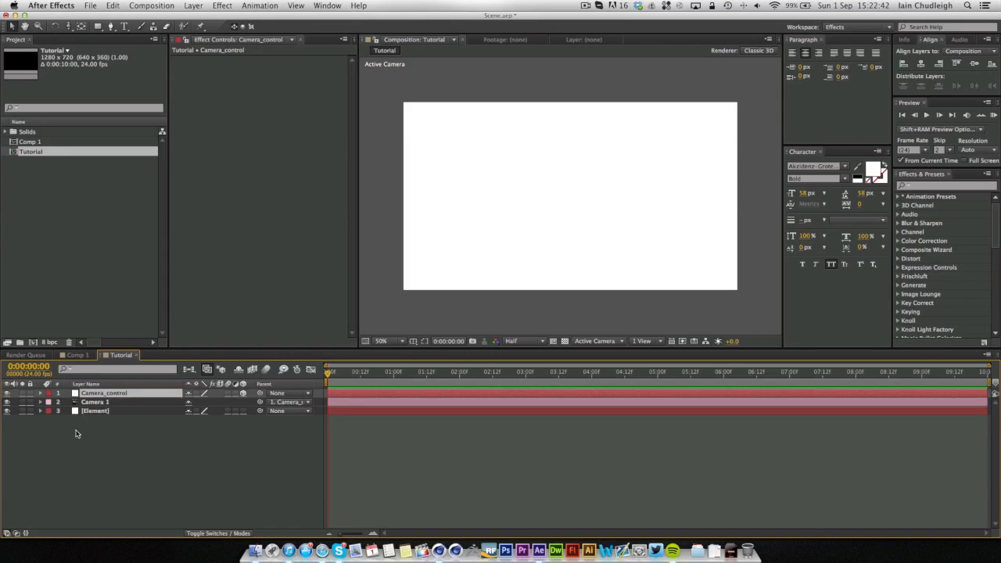
Step: Apply Video Copilot's Element effect to the selected Element solid layer
{"action": "left_click", "coordinate": [93, 410]}
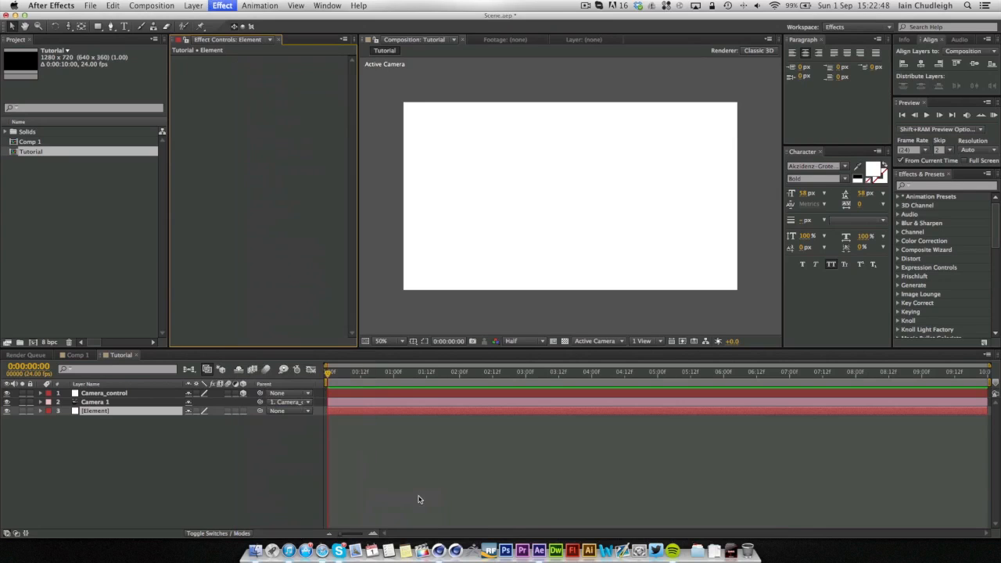
{"action": "left_click", "coordinate": [94, 410]}
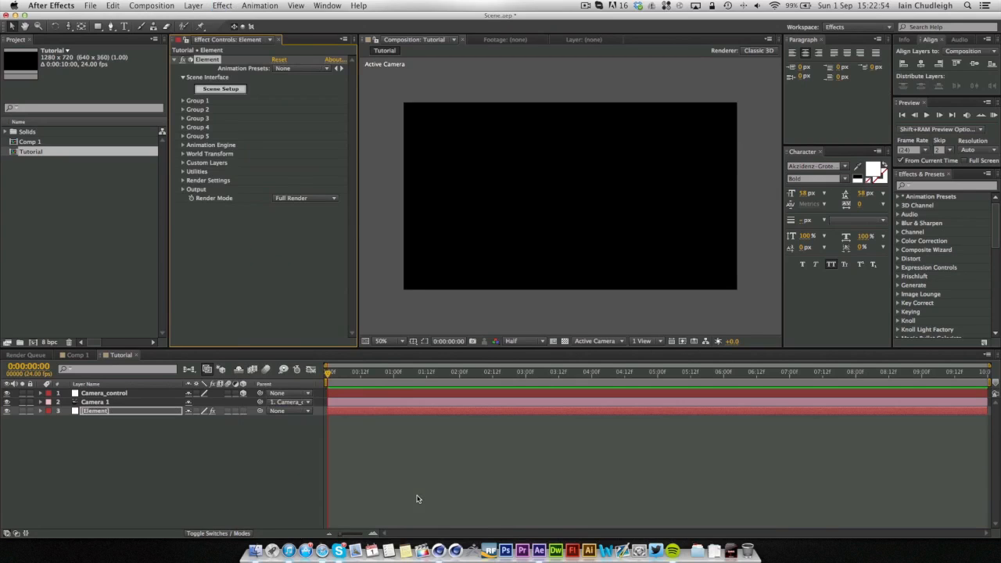
{"action": "mouse_move", "coordinate": [263, 119]}
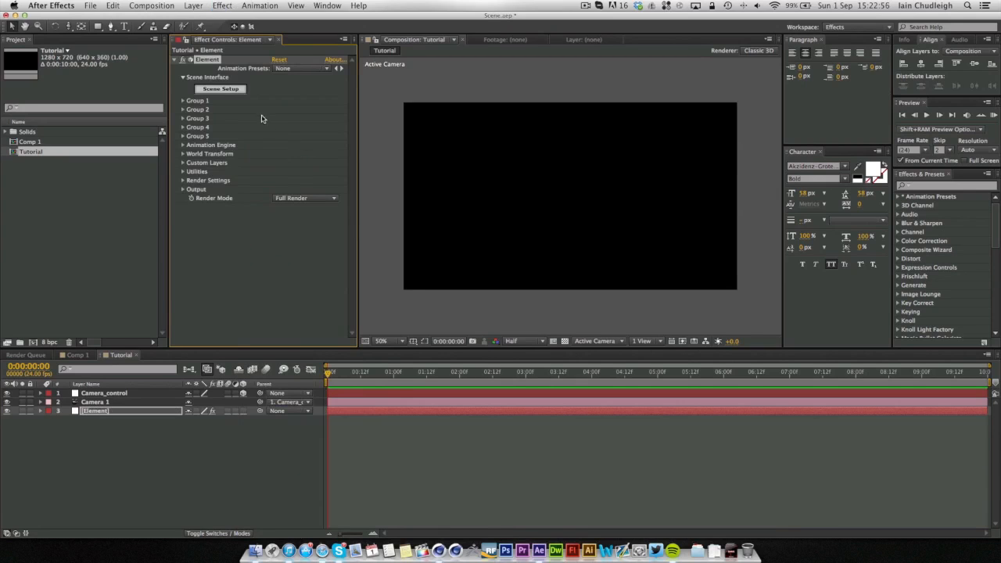
Step: Import Scene_Tutorial.c4d into Element 3D's Scene Setup
{"action": "left_click", "coordinate": [221, 87]}
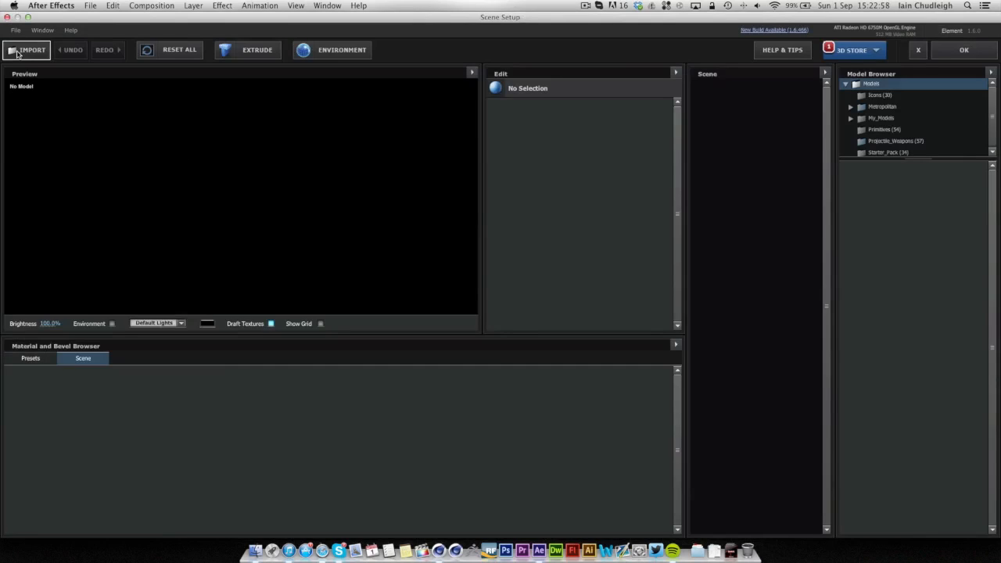
{"action": "left_click", "coordinate": [29, 49]}
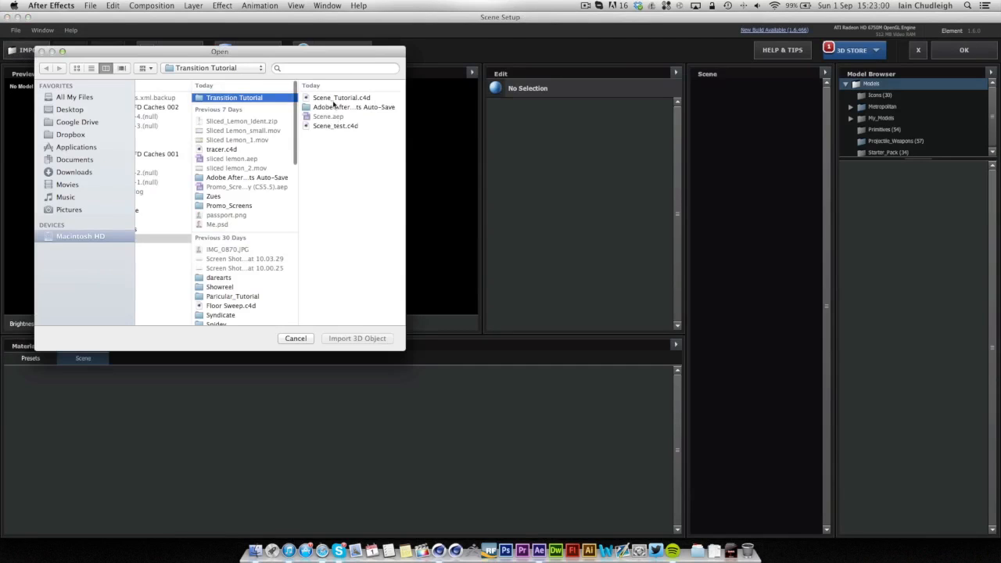
{"action": "left_click", "coordinate": [341, 97]}
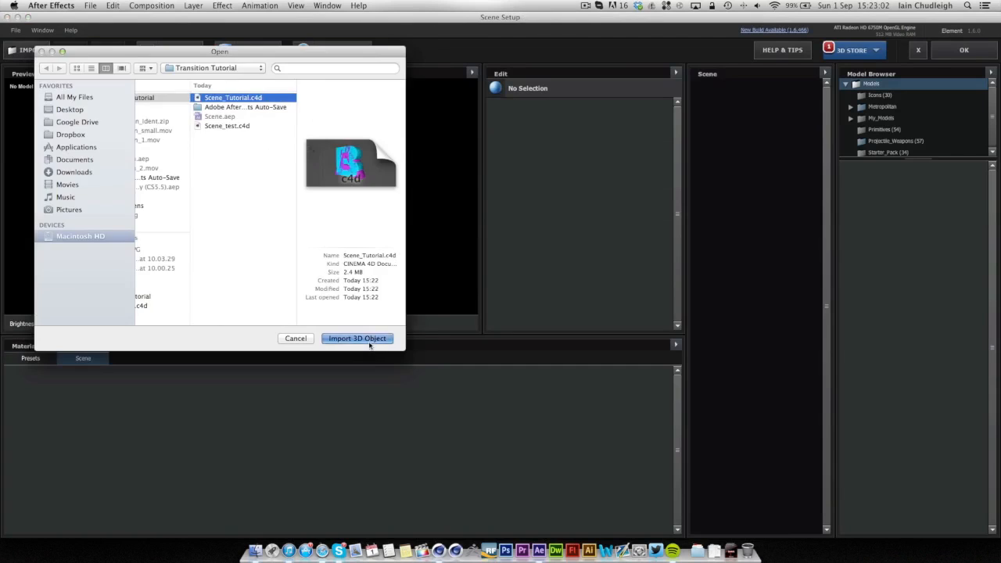
{"action": "left_click", "coordinate": [356, 338]}
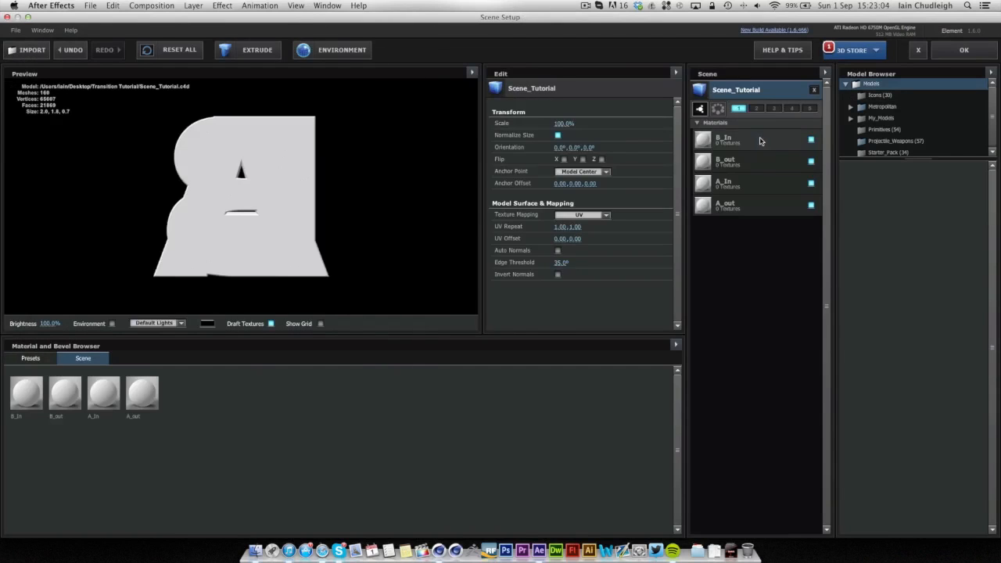
Step: Untick the B_in and B_out materials so only the letter A shows
{"action": "left_click", "coordinate": [722, 140]}
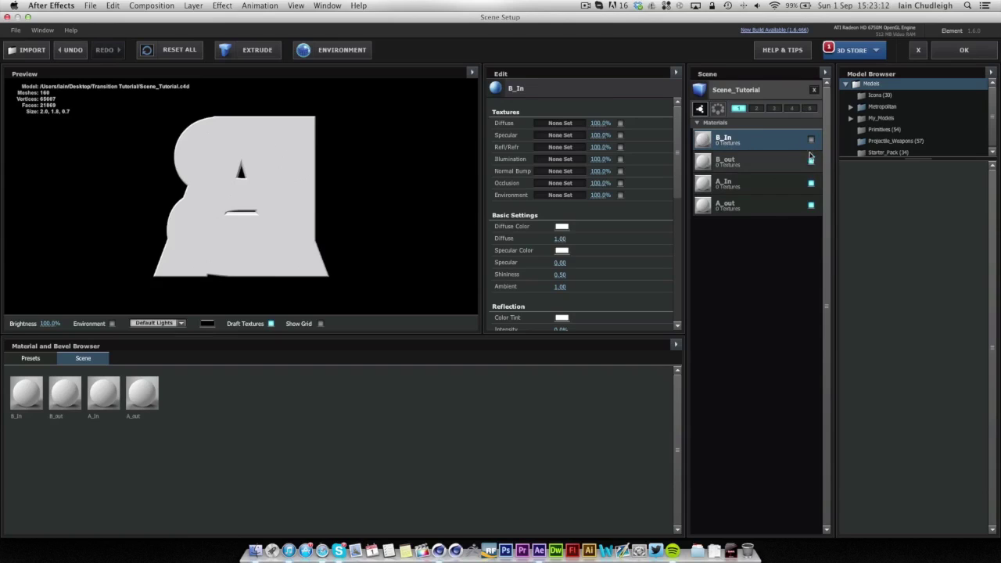
{"action": "left_click", "coordinate": [754, 160]}
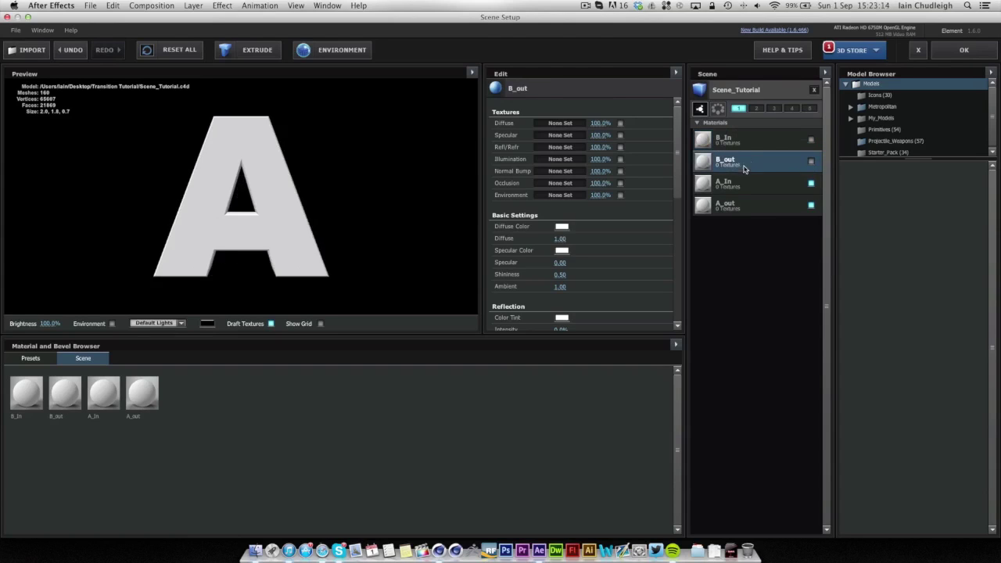
{"action": "left_click", "coordinate": [726, 204]}
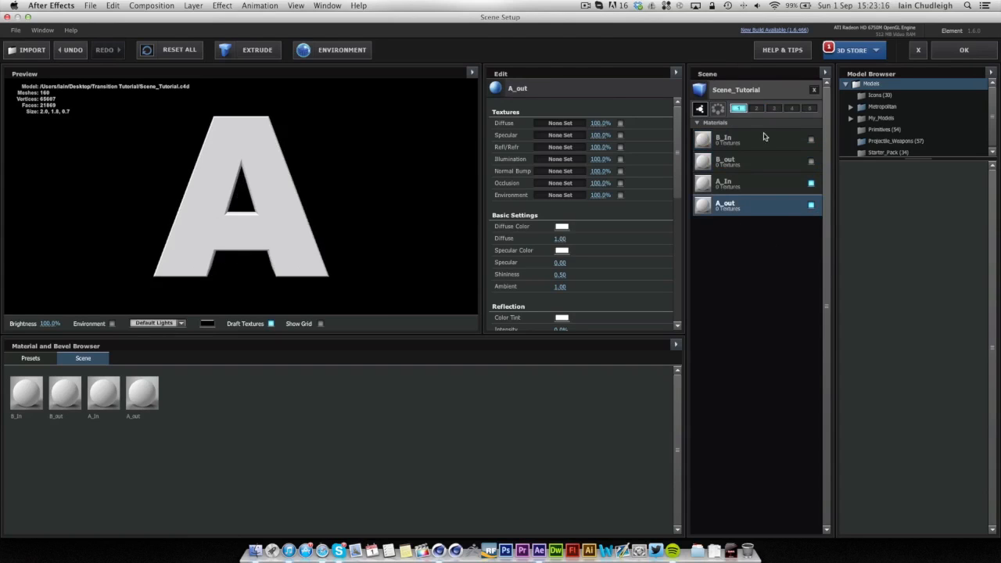
{"action": "left_click", "coordinate": [735, 90]}
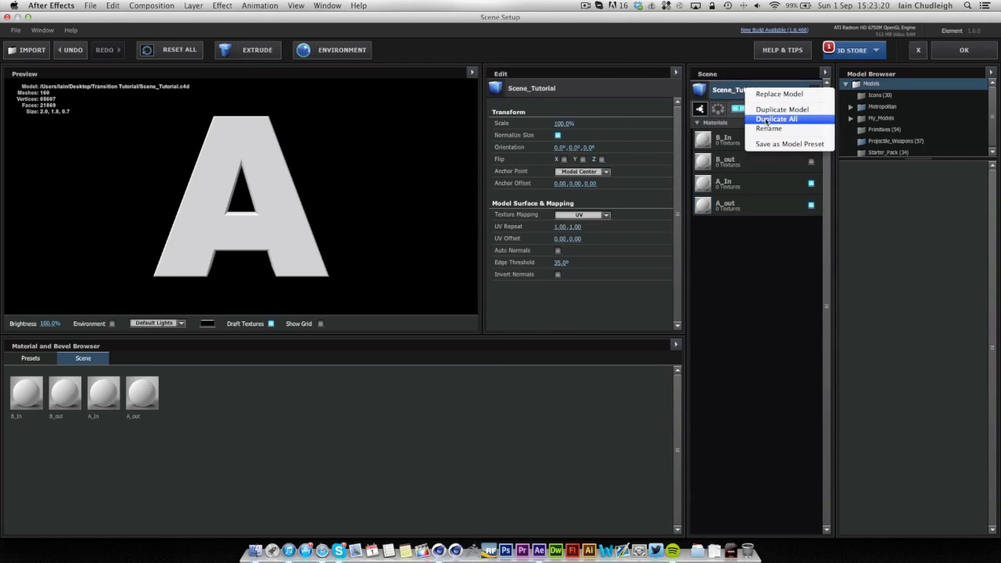
Step: Duplicate the model into group 2 and adjust its Orientation so the B faces front
{"action": "left_click", "coordinate": [776, 119]}
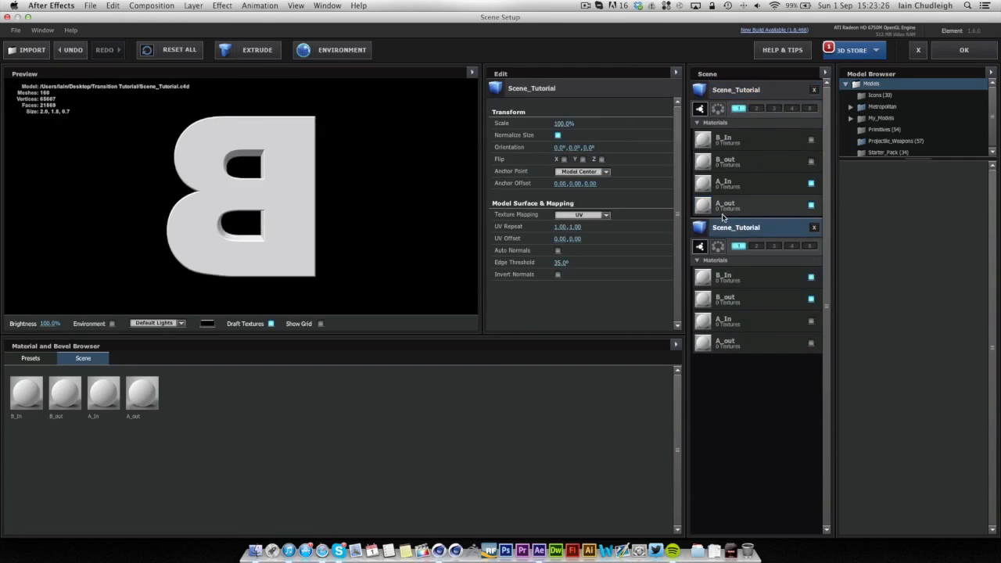
{"action": "left_click", "coordinate": [738, 245]}
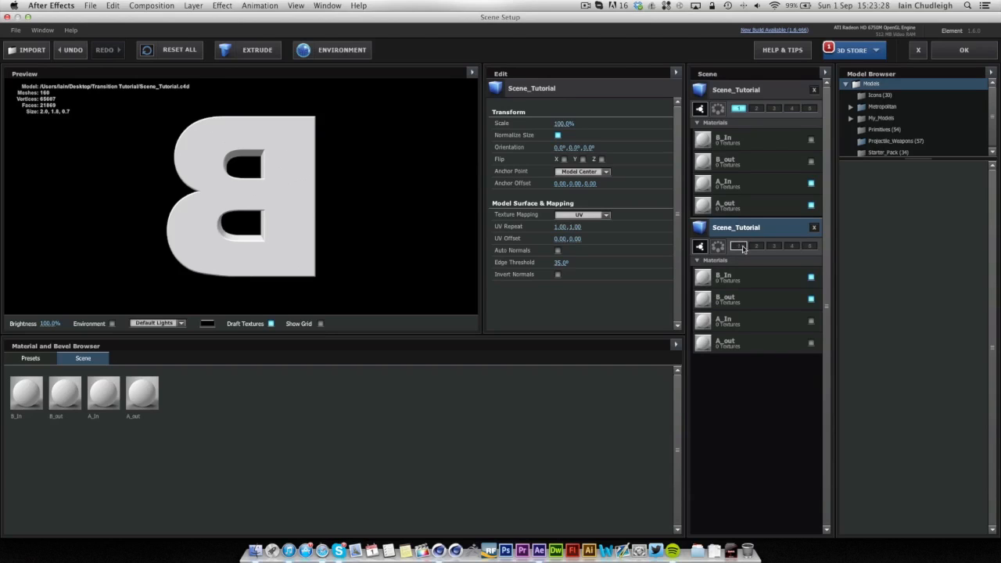
{"action": "left_click", "coordinate": [757, 245]}
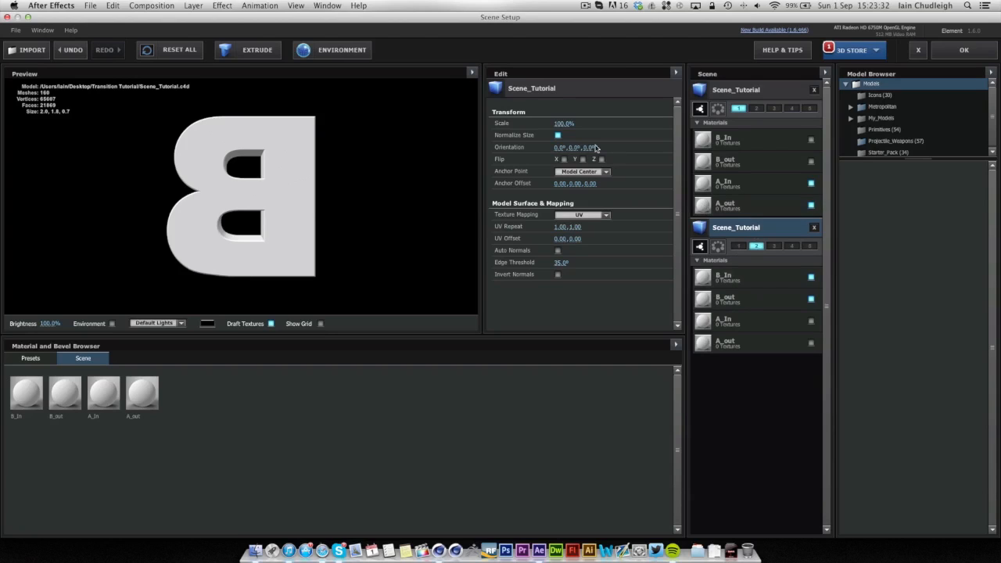
{"action": "left_click", "coordinate": [563, 159]}
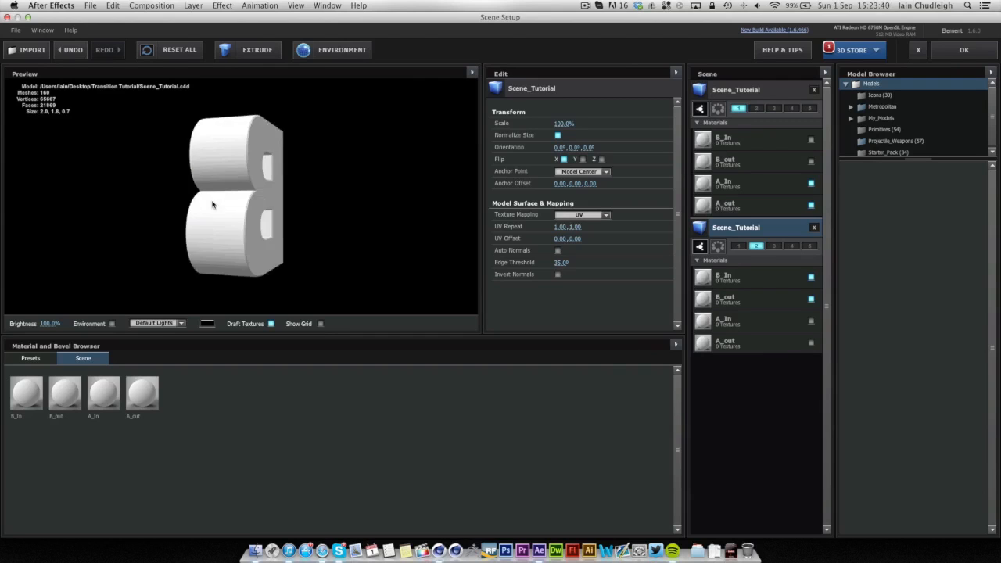
{"action": "left_click", "coordinate": [735, 90]}
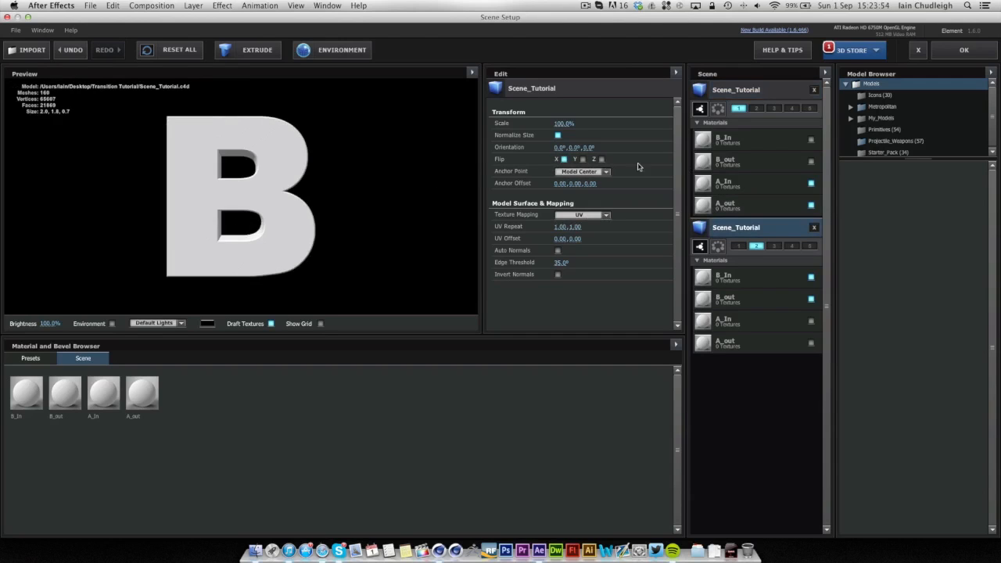
Step: Set box texture mapping and apply the Illuminated preset material to the B letter's surface
{"action": "left_click", "coordinate": [581, 215]}
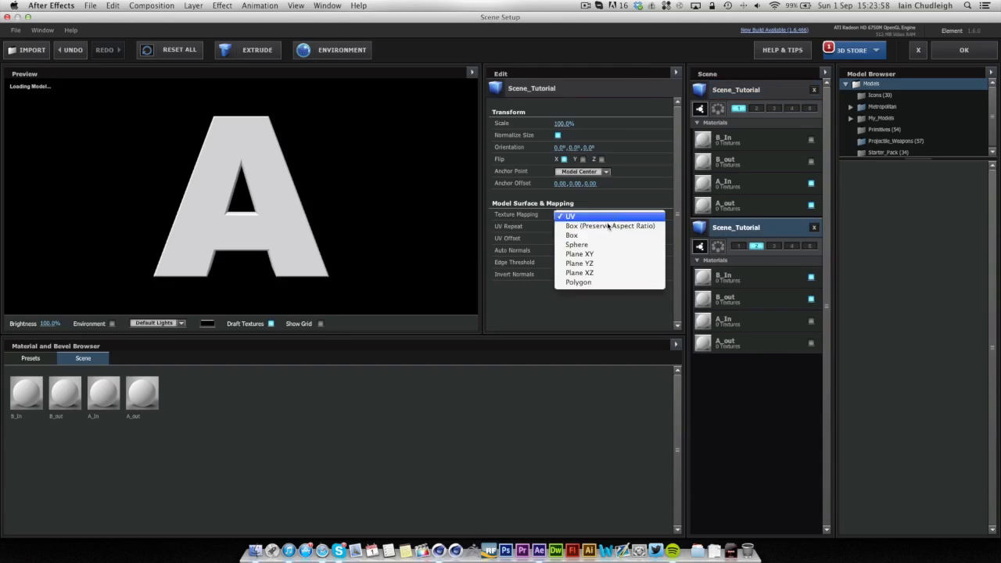
{"action": "left_click", "coordinate": [610, 225]}
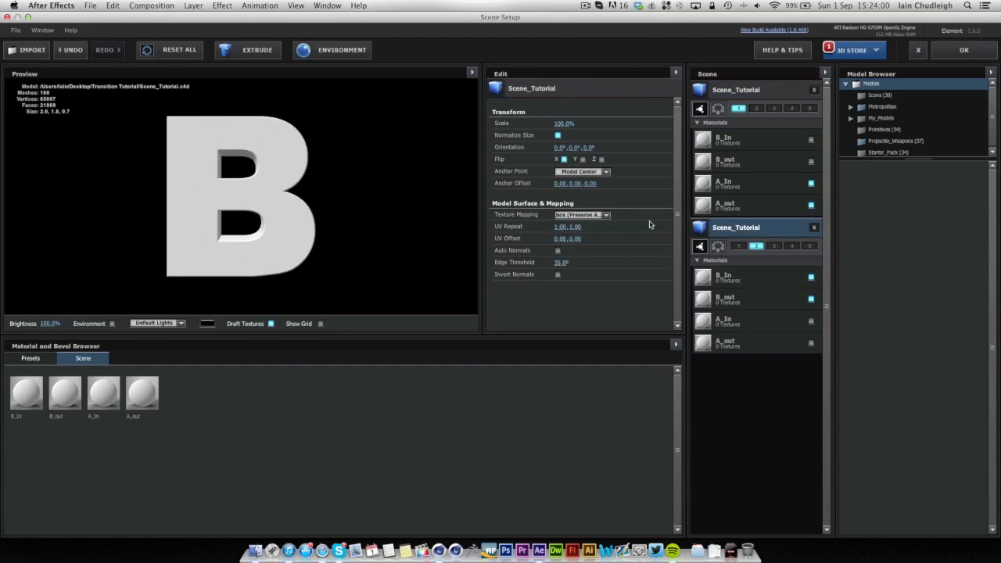
{"action": "left_click", "coordinate": [30, 359]}
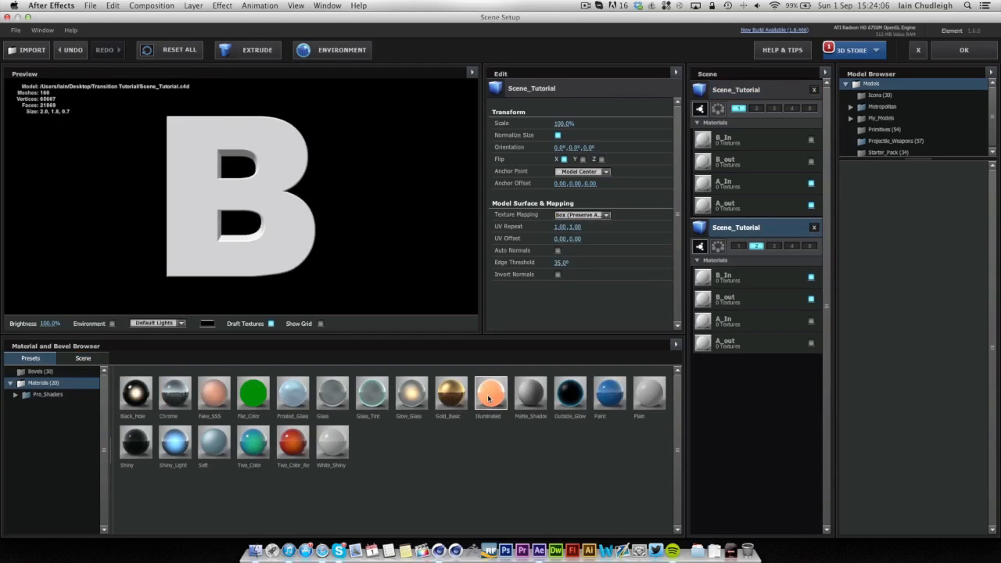
{"action": "left_click", "coordinate": [488, 394]}
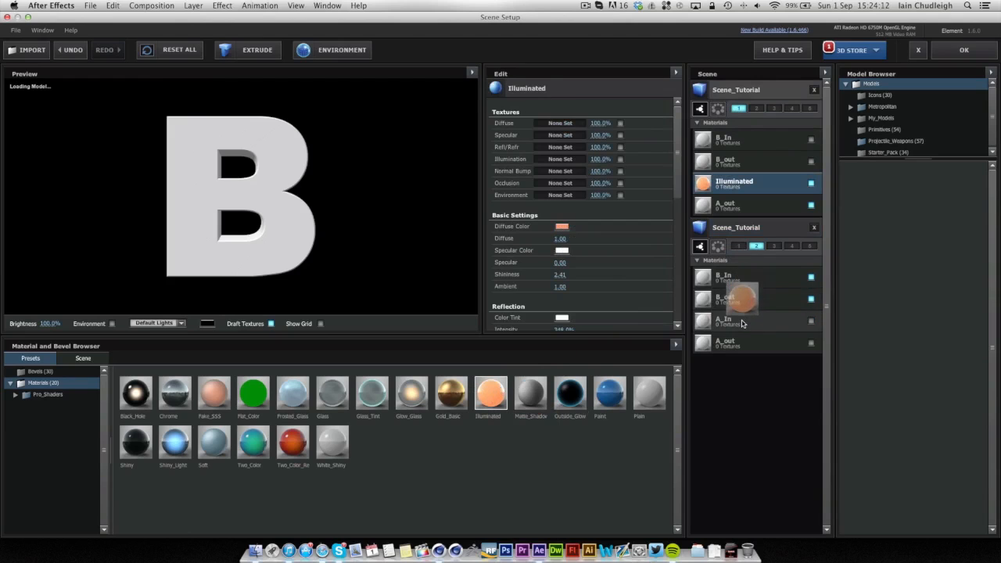
Step: Check the A letter's Illuminated material in the scene materials, then return to the preset library
{"action": "left_click", "coordinate": [734, 275]}
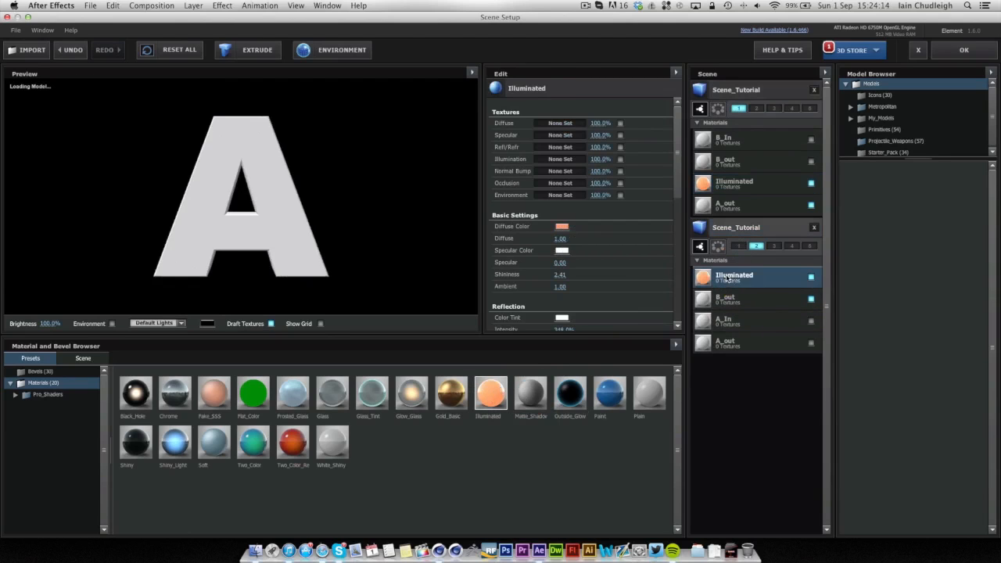
{"action": "left_click", "coordinate": [83, 358]}
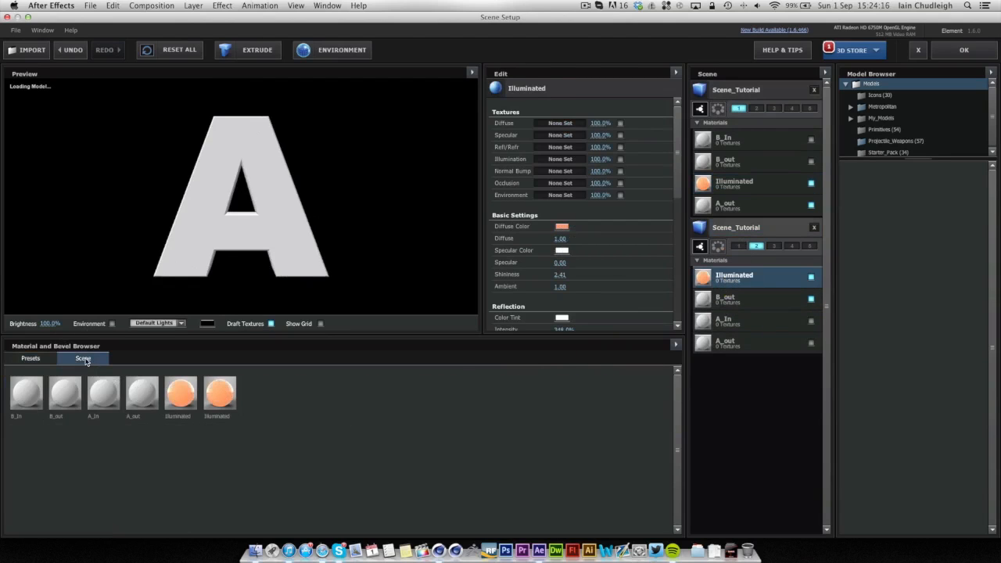
{"action": "left_click", "coordinate": [31, 358]}
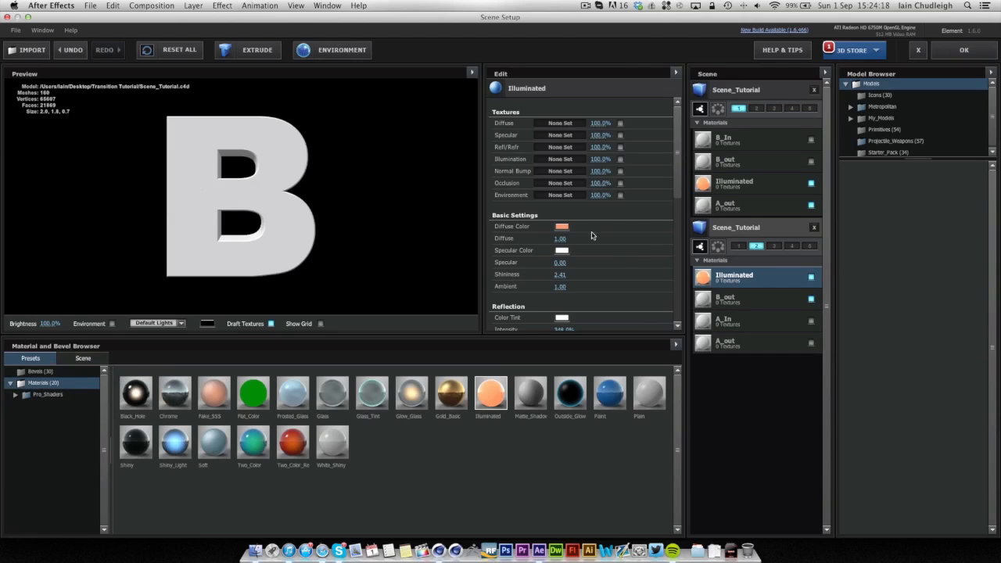
Step: Set the B letter's Illuminated material diffuse colour to red via RGB values
{"action": "left_click", "coordinate": [561, 225]}
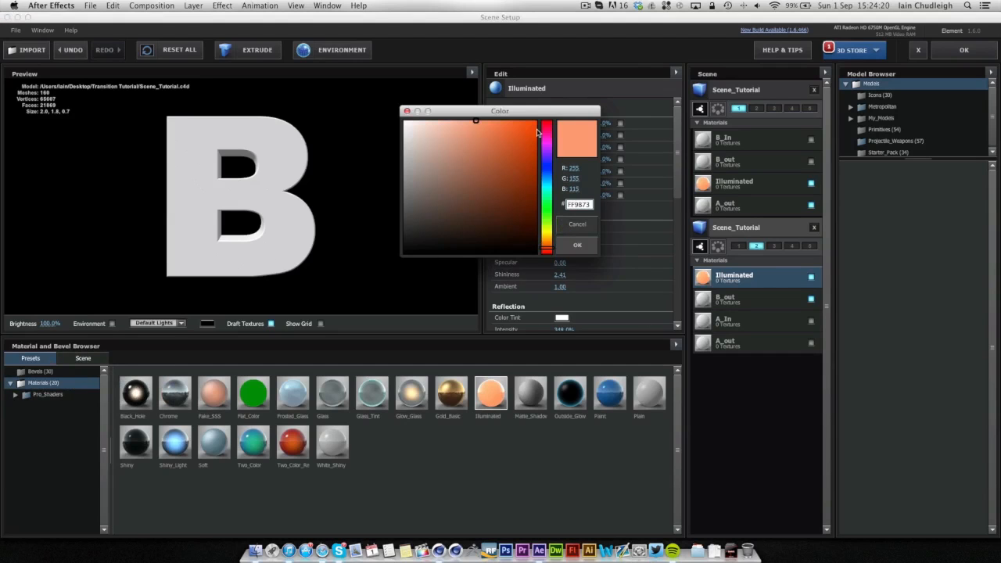
{"action": "left_click", "coordinate": [519, 154]}
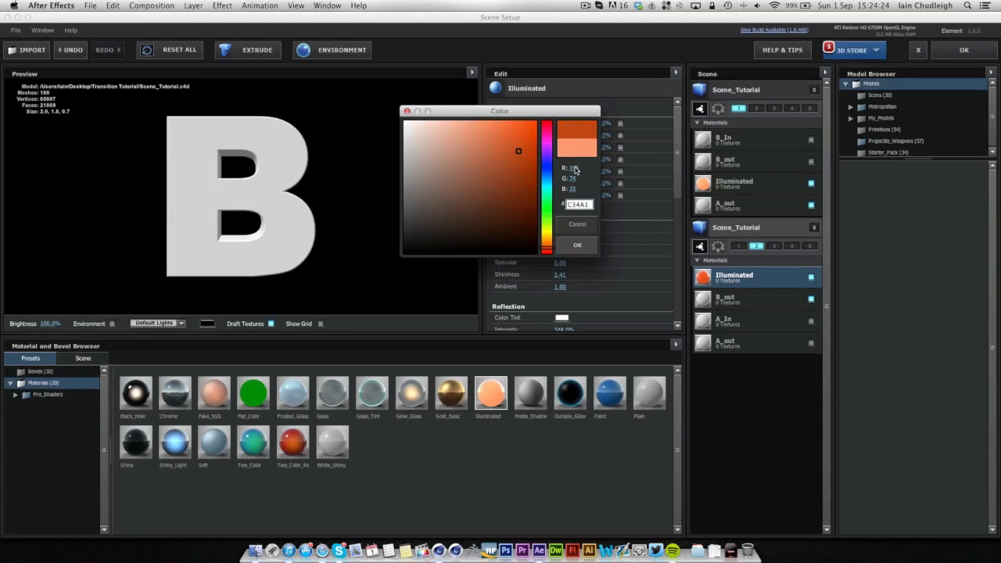
{"action": "triple_click", "coordinate": [577, 169]}
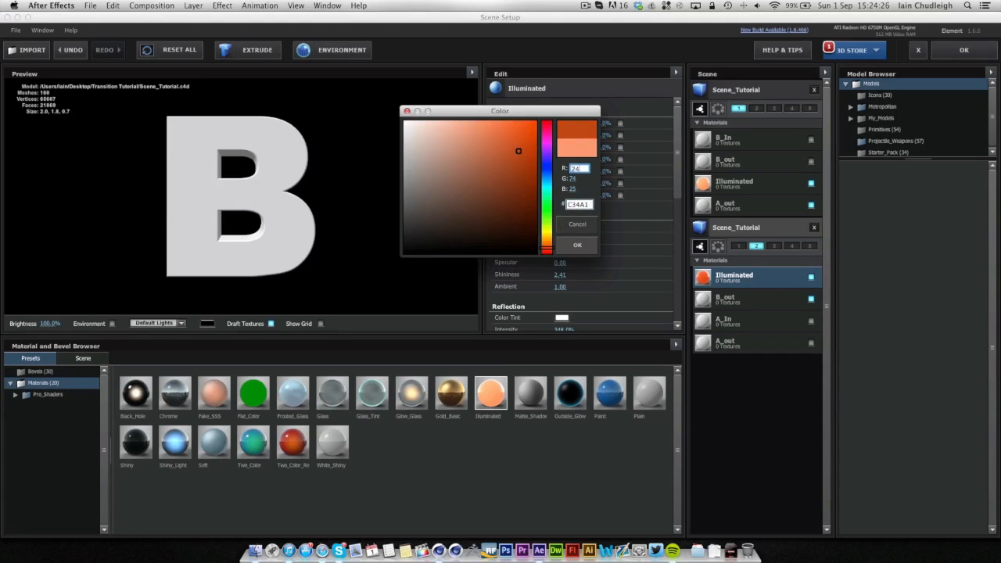
{"action": "left_click", "coordinate": [522, 129]}
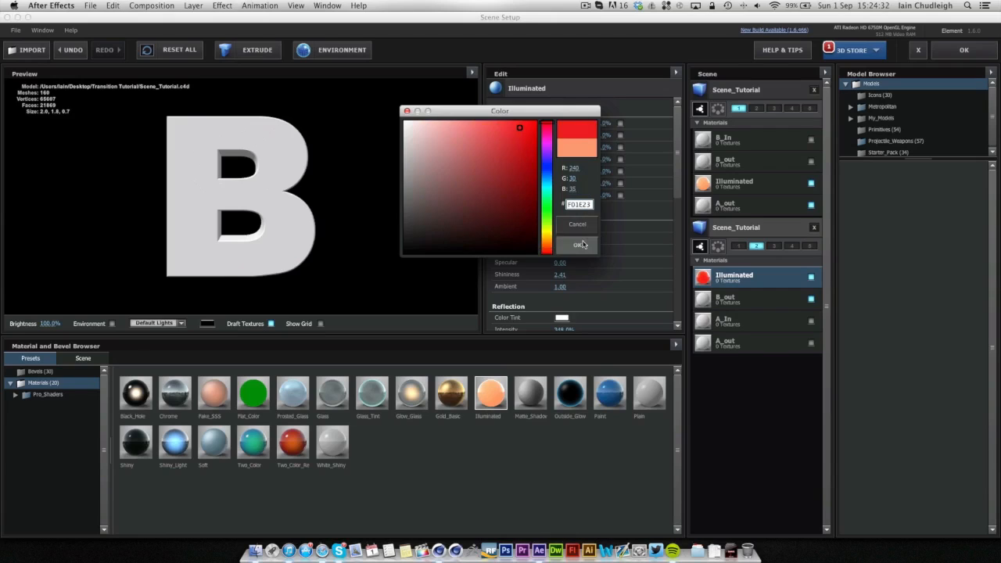
{"action": "left_click", "coordinate": [579, 244]}
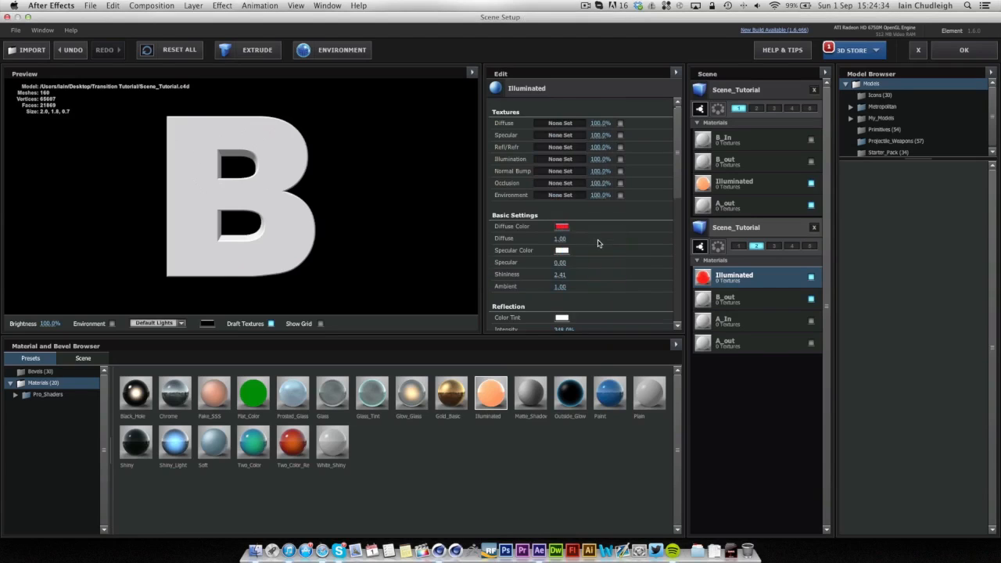
Step: Make the illumination colour red too, and paste the red diffuse colour onto the A letter's material
{"action": "scroll", "scroll_direction": "down", "scroll_amount": 3}
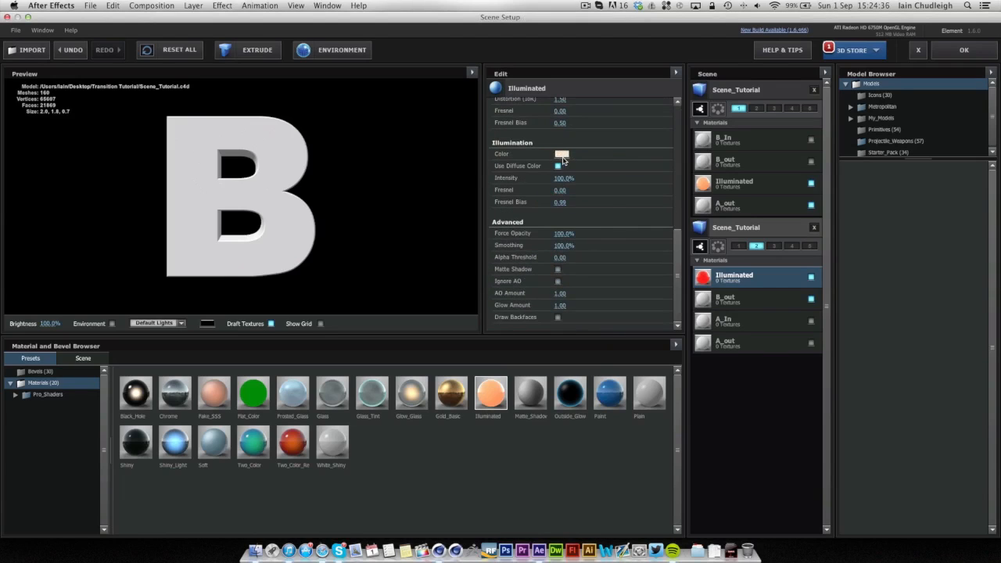
{"action": "left_click", "coordinate": [562, 154]}
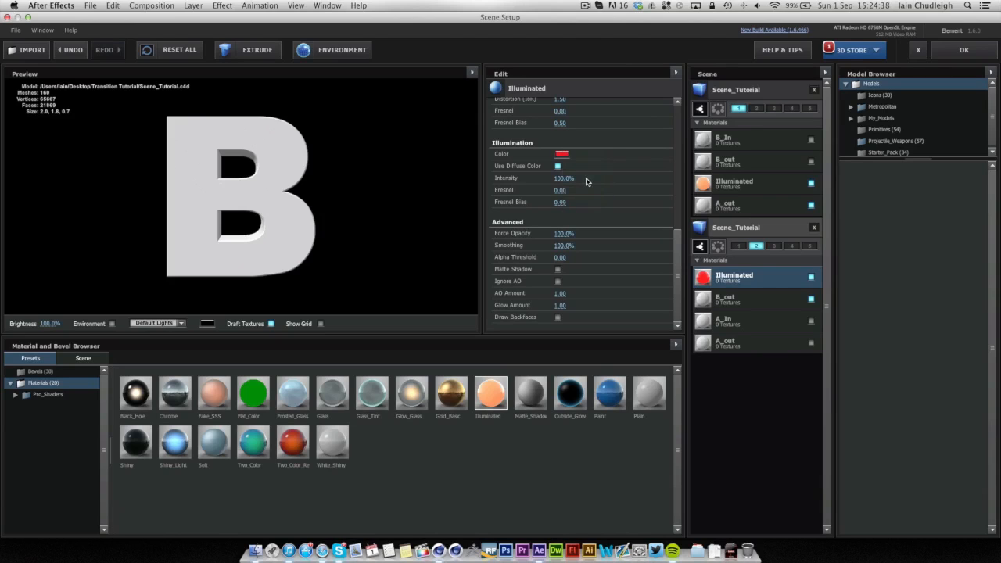
{"action": "right_click", "coordinate": [562, 154]}
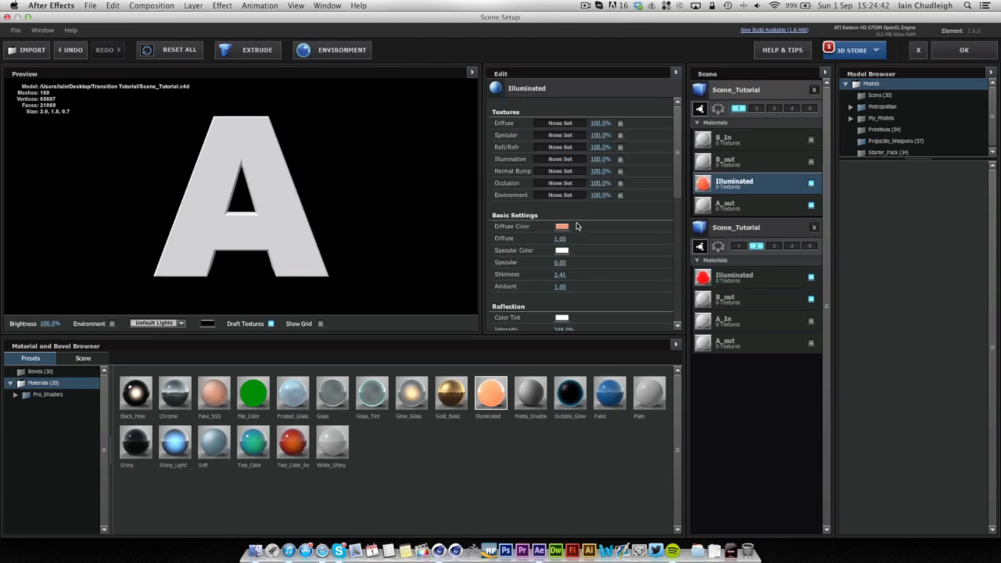
{"action": "right_click", "coordinate": [562, 226]}
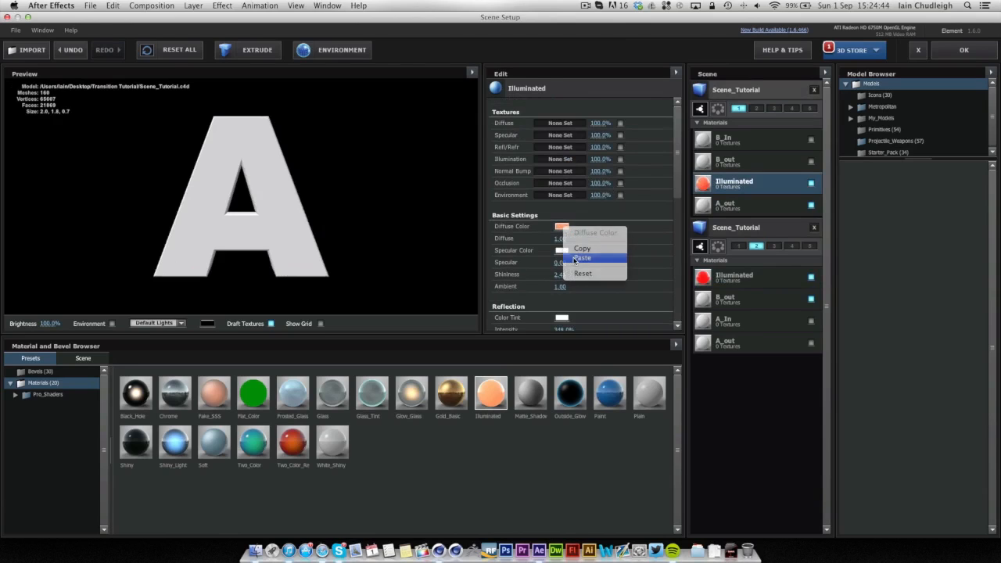
{"action": "left_click", "coordinate": [582, 256]}
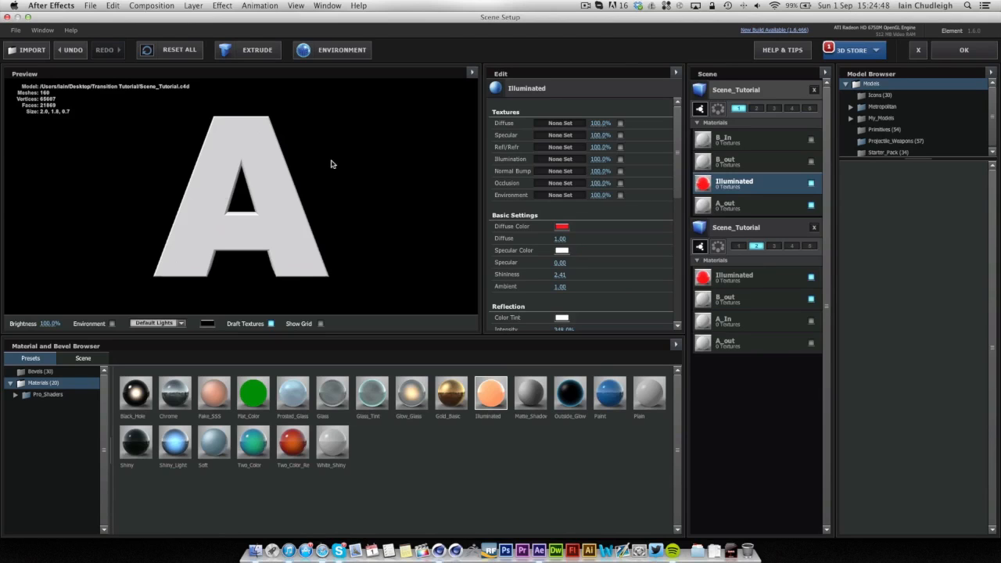
{"action": "left_click", "coordinate": [810, 206]}
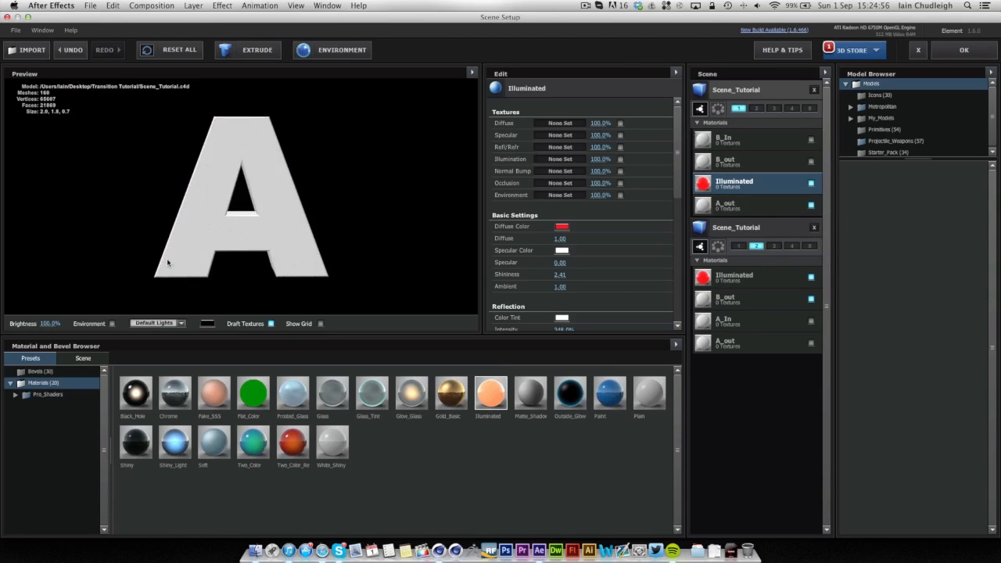
Step: Apply metal_grunge_painted to the B with a Studio_blurred environment reflection and close Scene Setup
{"action": "left_click", "coordinate": [44, 440]}
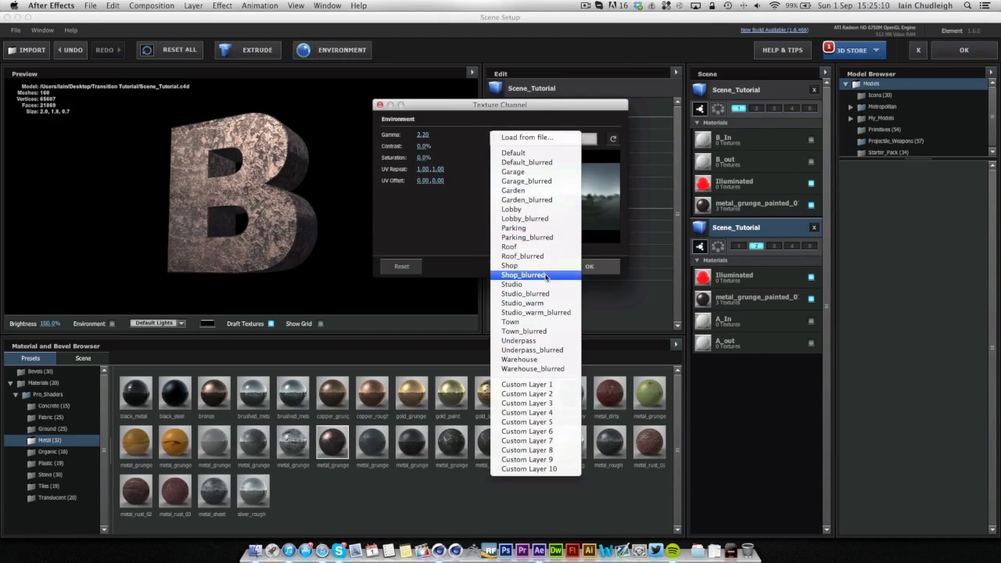
{"action": "mouse_move", "coordinate": [525, 294]}
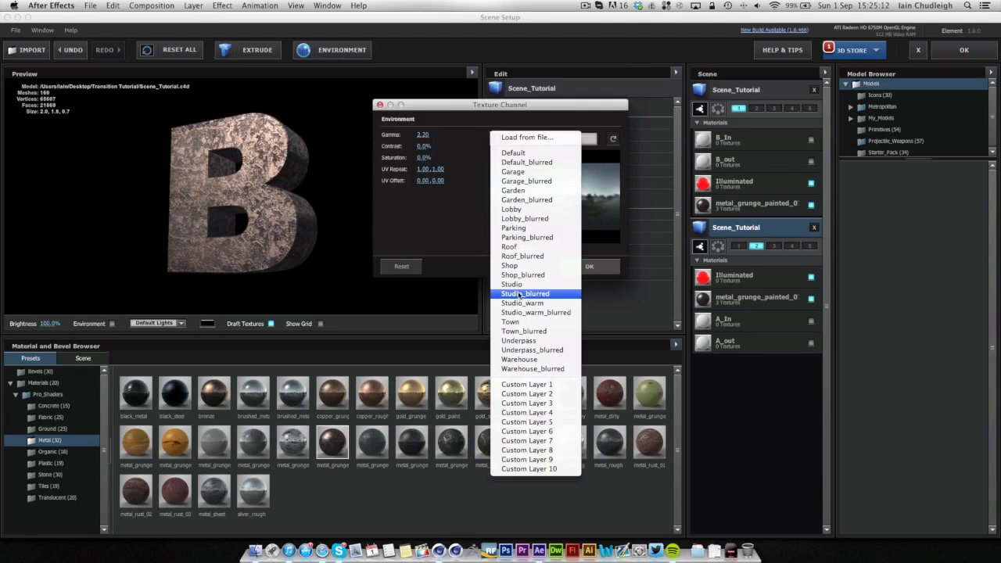
{"action": "left_click", "coordinate": [526, 294]}
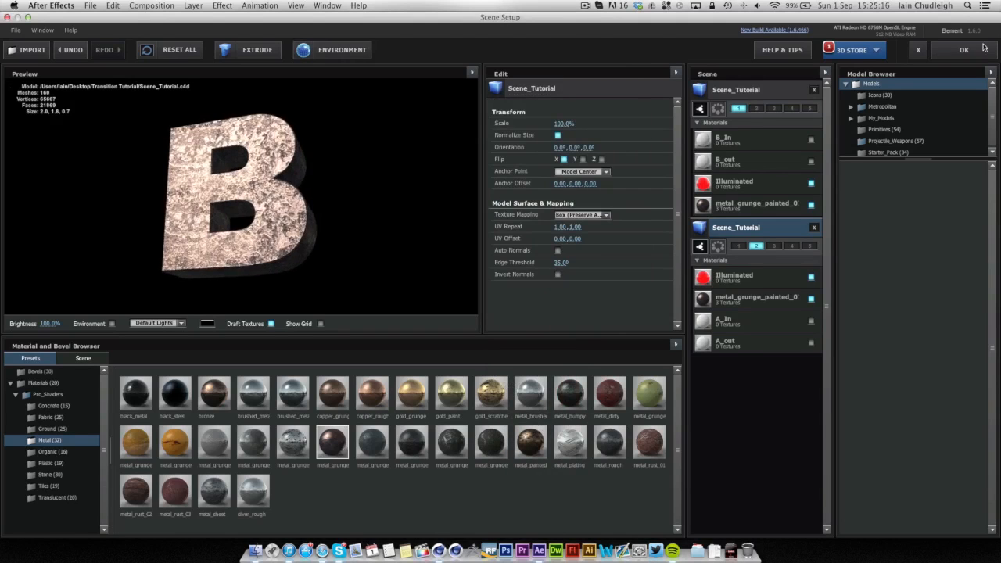
{"action": "left_click", "coordinate": [964, 50]}
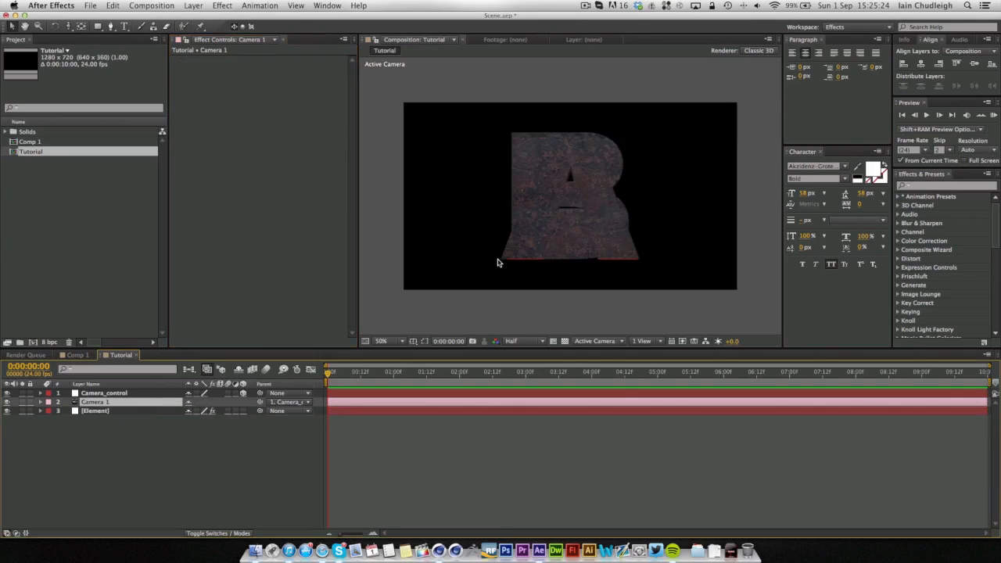
{"action": "mouse_move", "coordinate": [529, 190]}
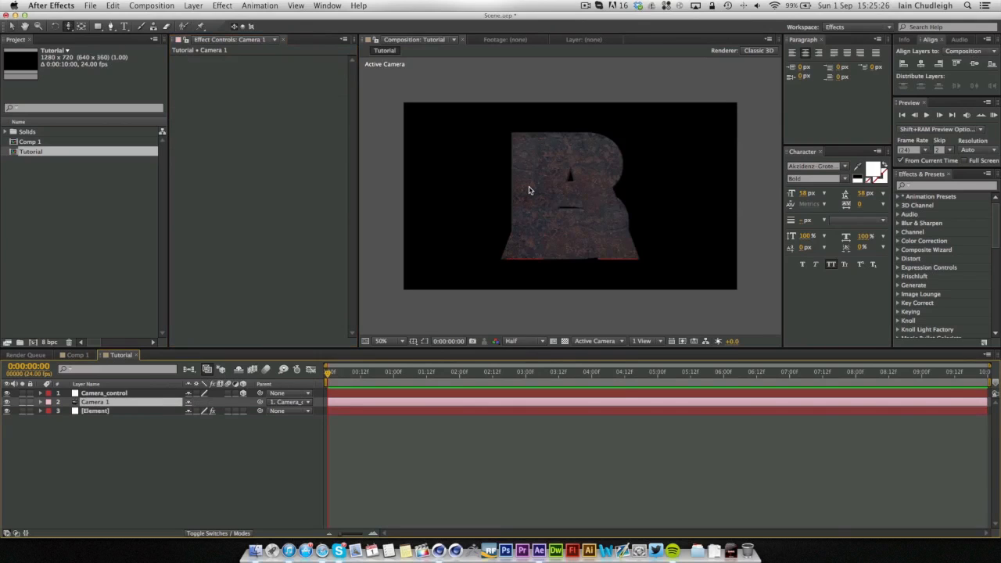
{"action": "mouse_move", "coordinate": [563, 200]}
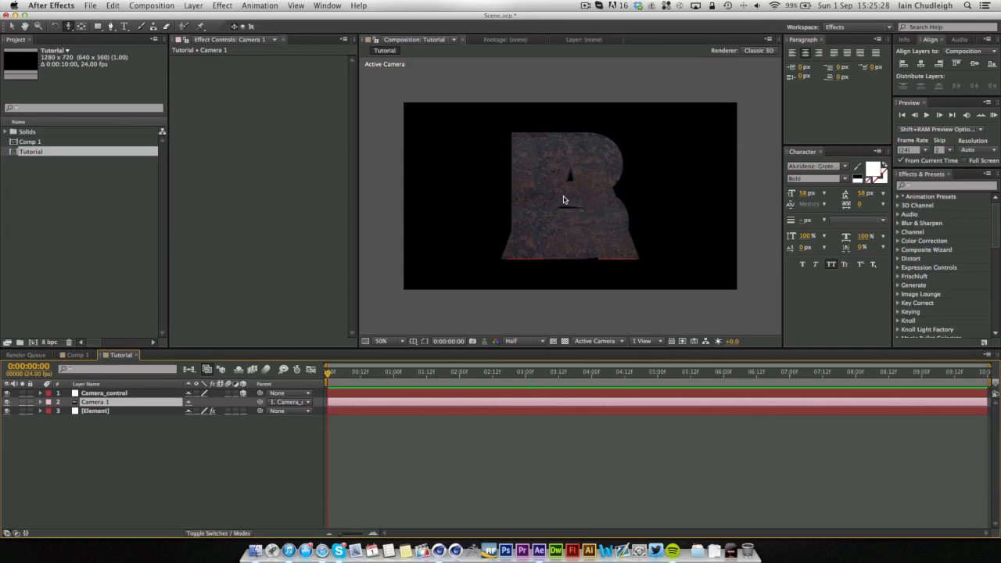
{"action": "mouse_move", "coordinate": [572, 197]}
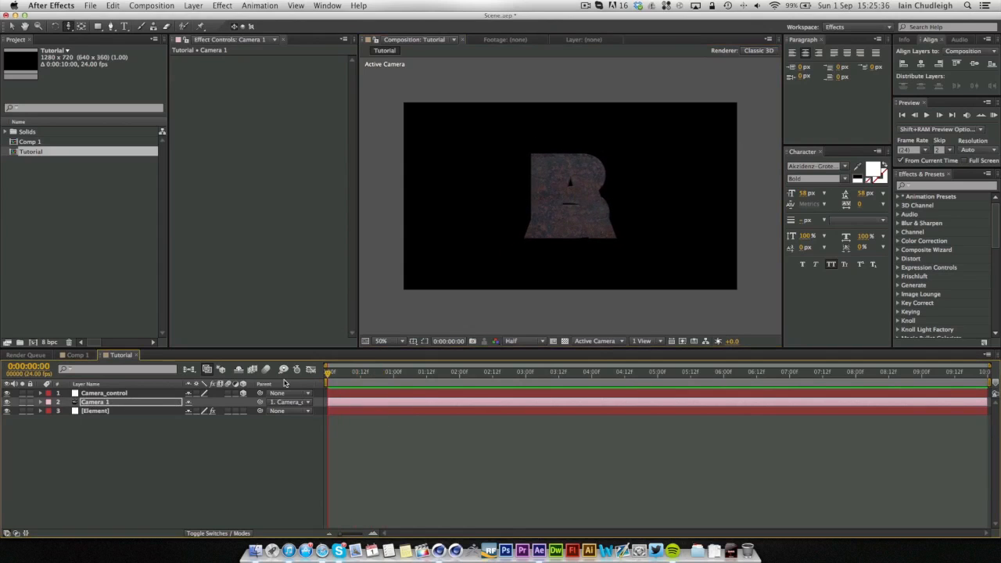
Step: Reveal the Element layer's effect settings in the composition
{"action": "left_click", "coordinate": [95, 410]}
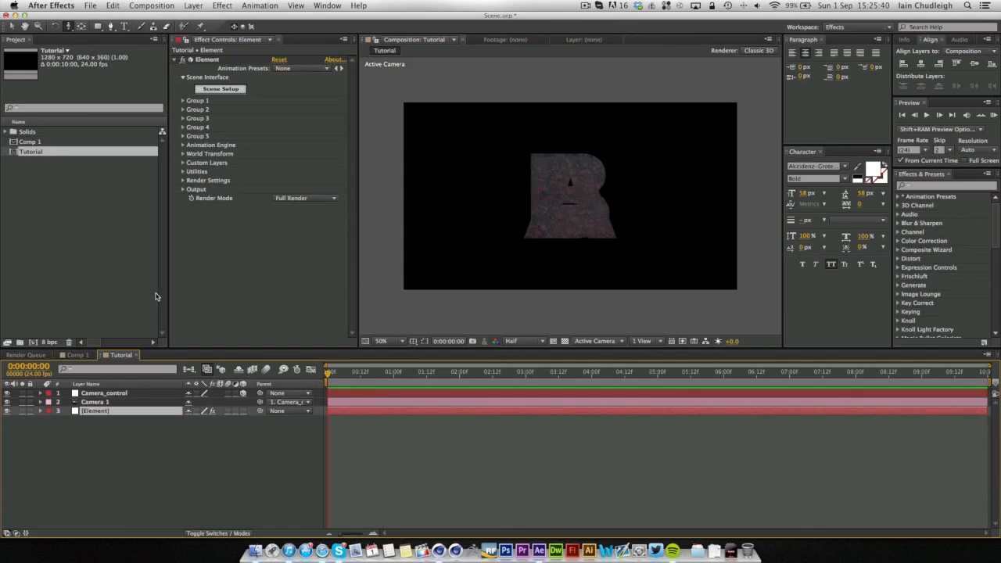
{"action": "mouse_move", "coordinate": [311, 137]}
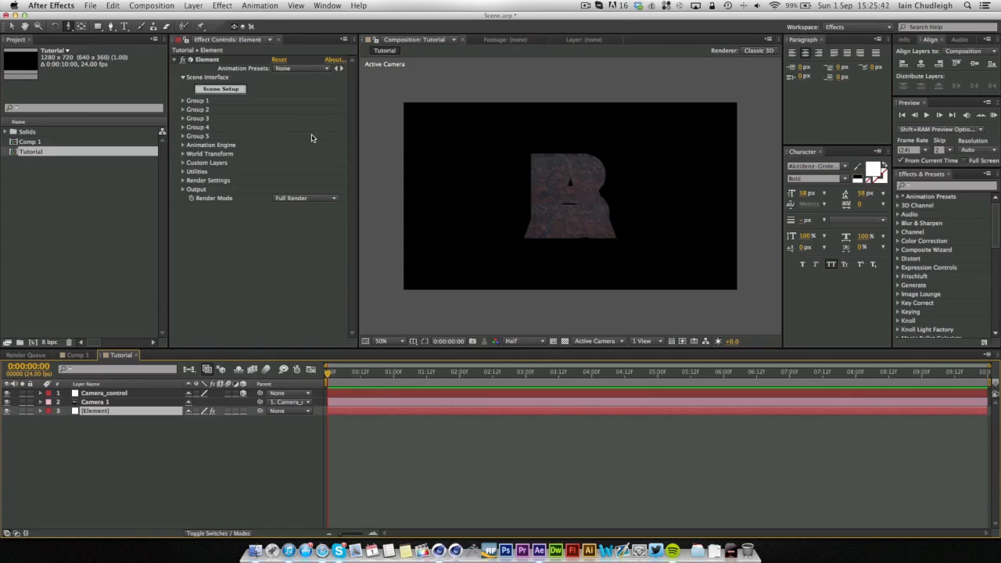
{"action": "mouse_move", "coordinate": [190, 177]}
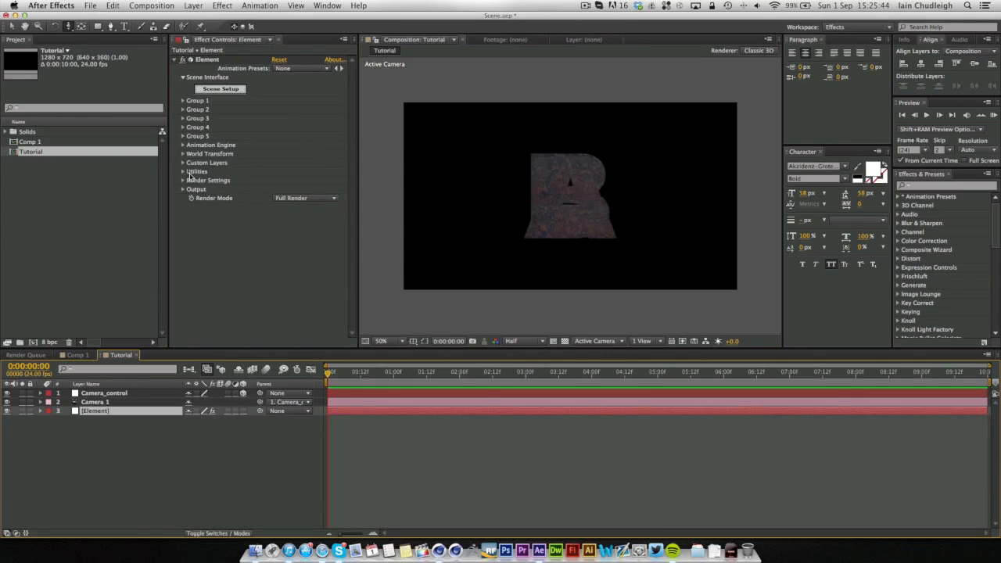
{"action": "left_click", "coordinate": [183, 153]}
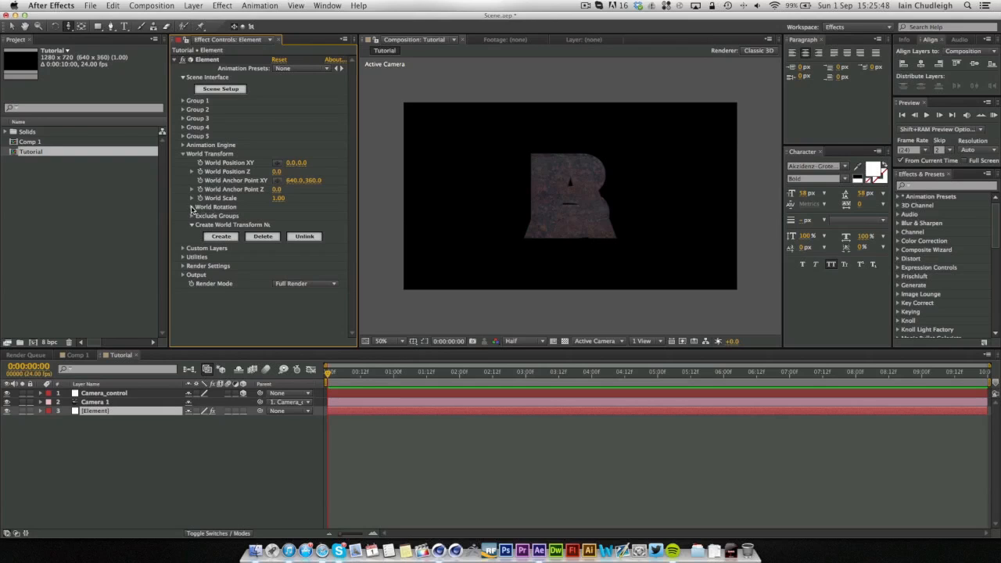
{"action": "left_click", "coordinate": [193, 206]}
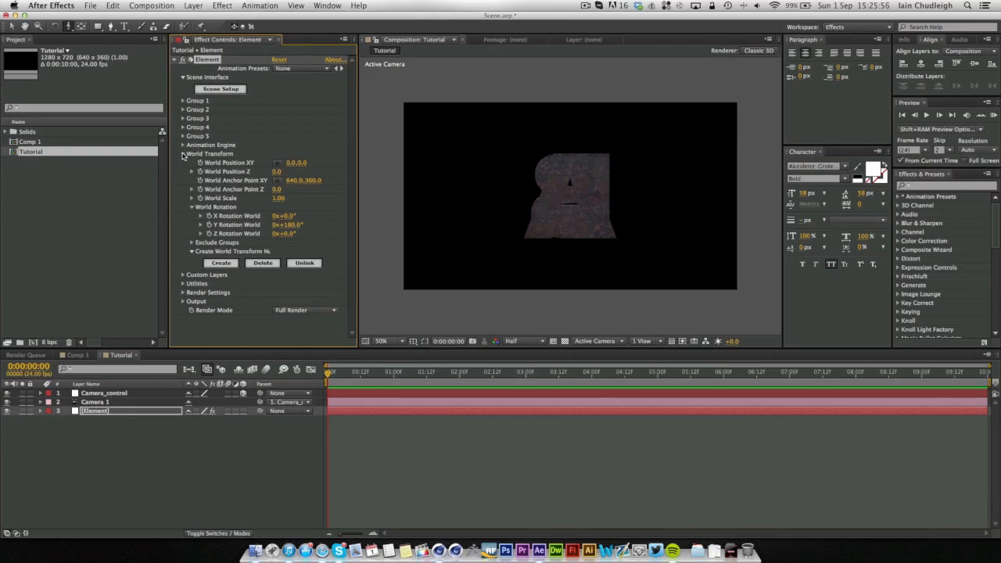
{"action": "left_click", "coordinate": [183, 153]}
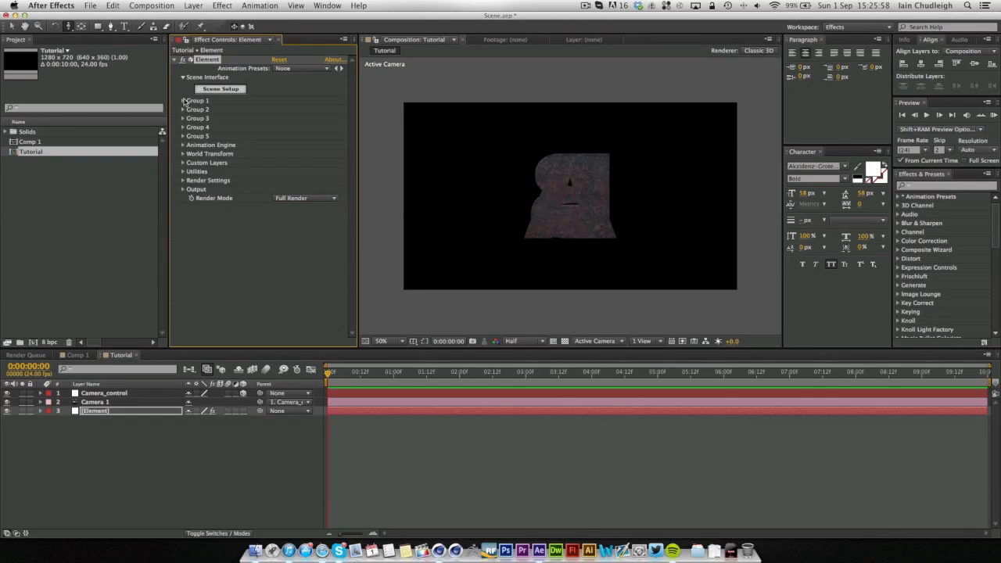
{"action": "left_click", "coordinate": [183, 100]}
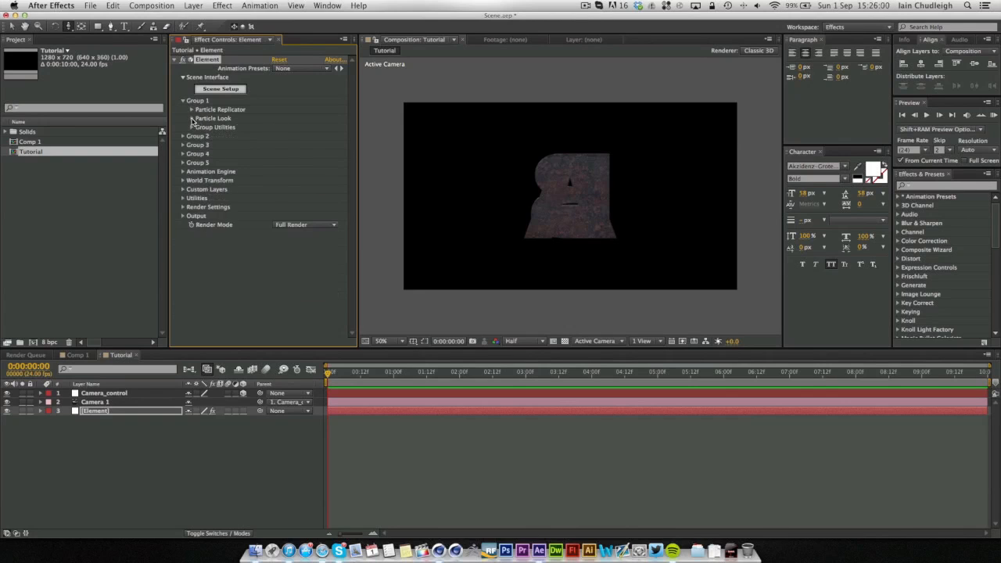
{"action": "left_click", "coordinate": [192, 119]}
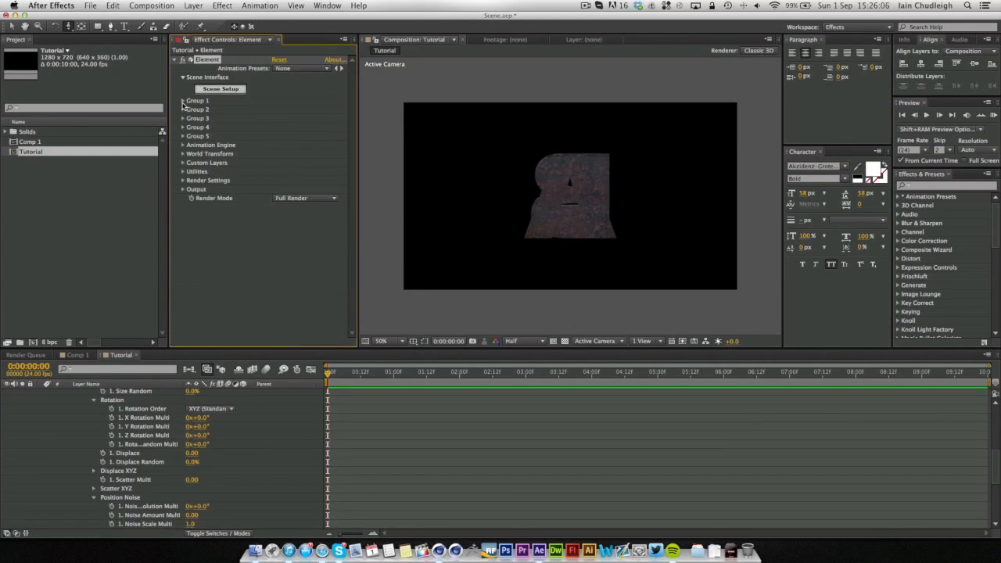
{"action": "left_click", "coordinate": [183, 110]}
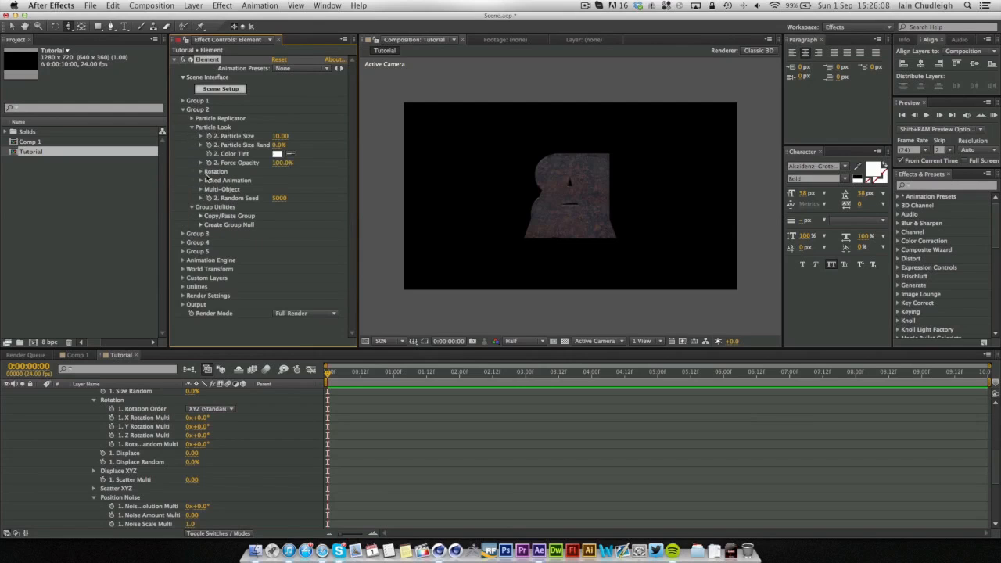
{"action": "left_click", "coordinate": [201, 189]}
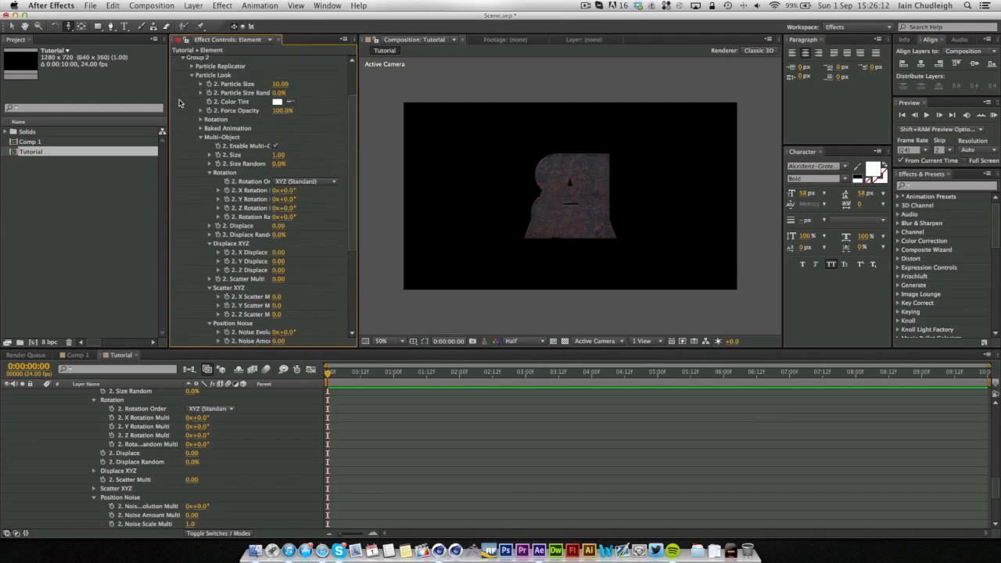
{"action": "left_click", "coordinate": [207, 60]}
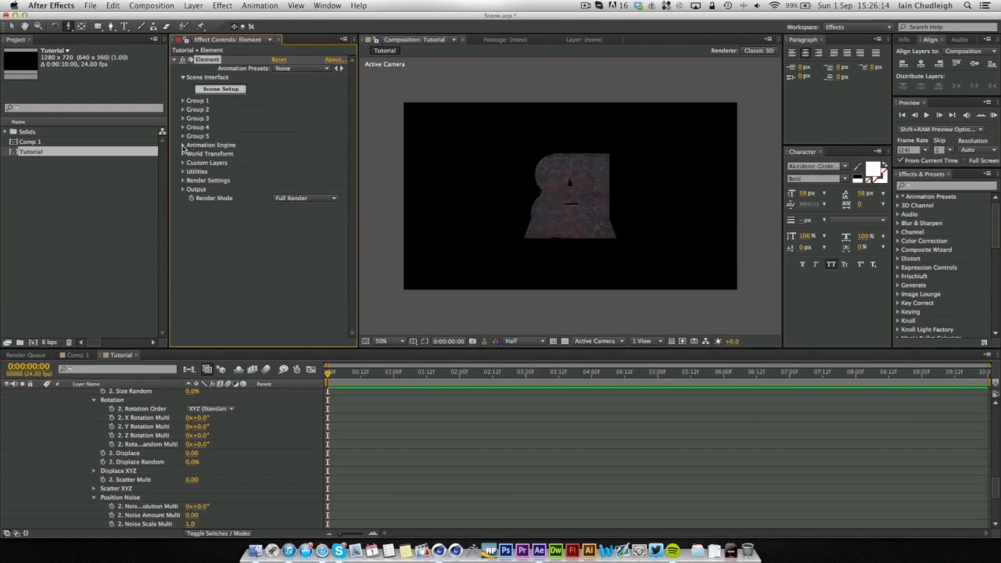
Step: Enable the animation engine and scrub the animation amount, trying the Shape Order type
{"action": "left_click", "coordinate": [193, 153]}
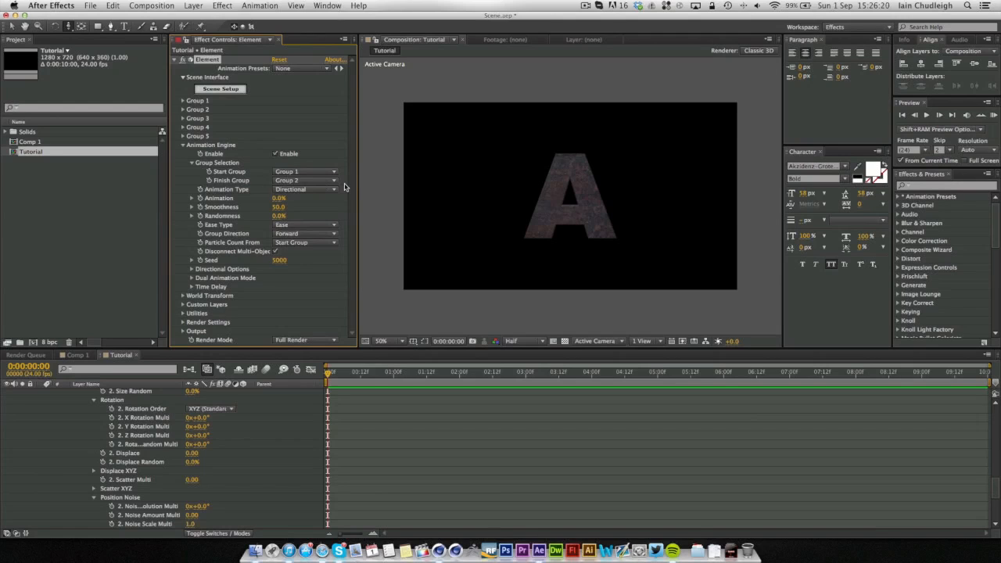
{"action": "left_click", "coordinate": [280, 197]}
{"action": "type", "text": "10"}
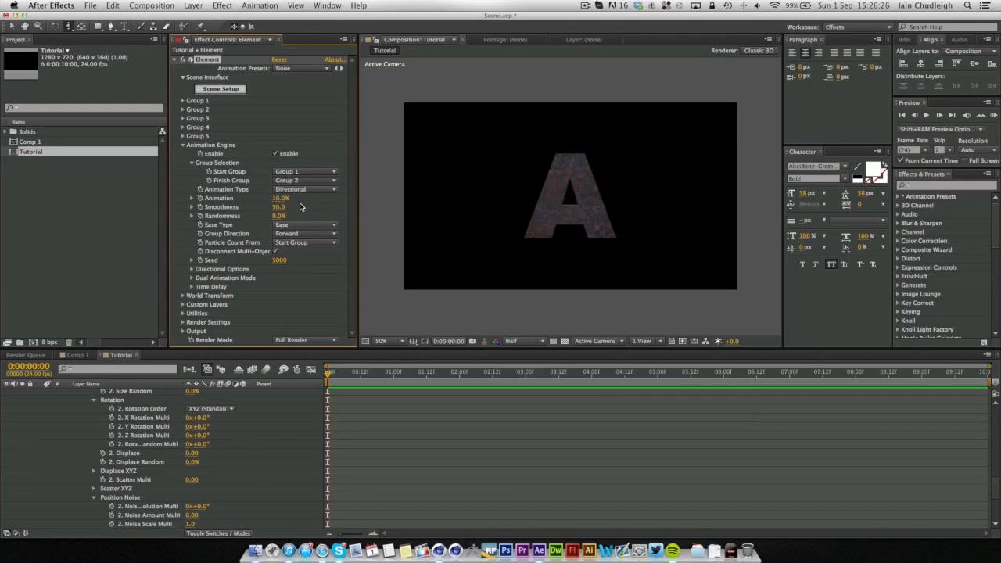
{"action": "left_click_drag", "start_coordinate": [280, 197], "coordinate": [266, 197]}
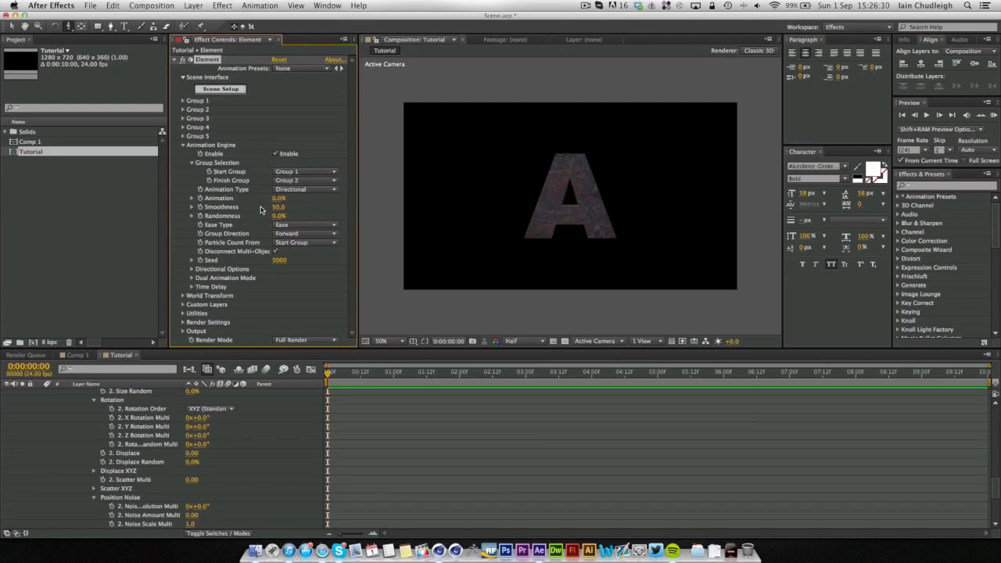
{"action": "left_click", "coordinate": [305, 189]}
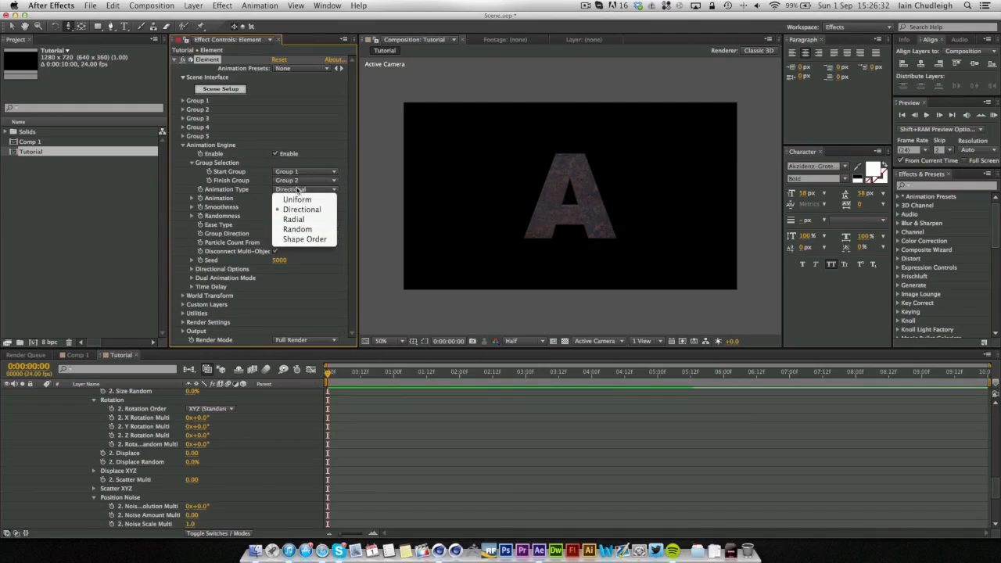
{"action": "mouse_move", "coordinate": [297, 219]}
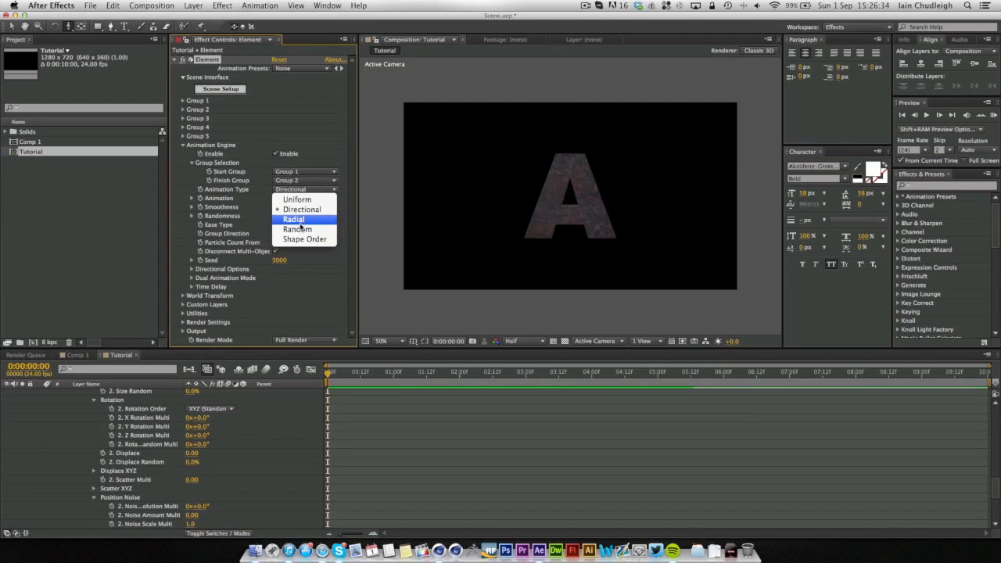
{"action": "left_click", "coordinate": [303, 238]}
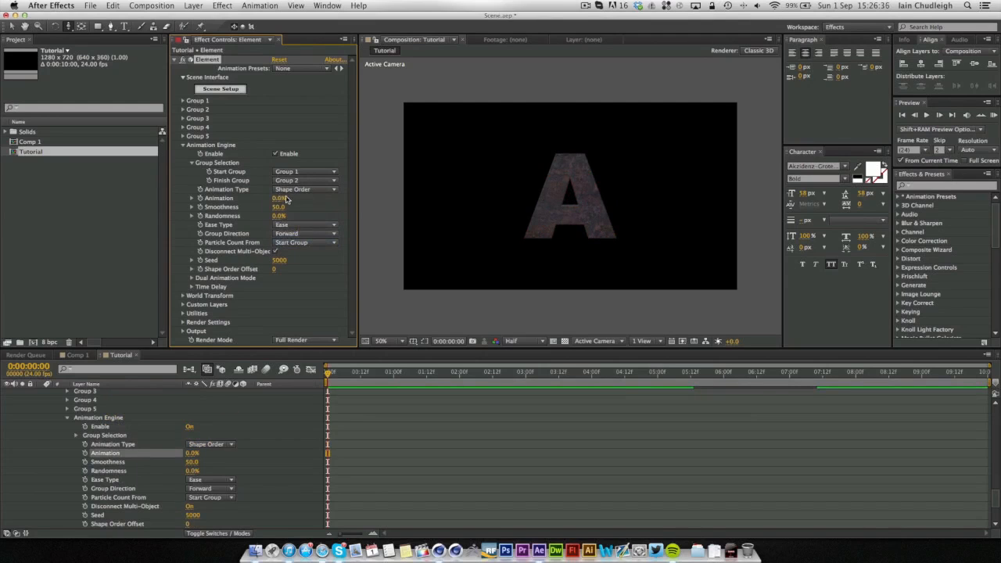
{"action": "left_click_drag", "start_coordinate": [280, 197], "coordinate": [307, 197]}
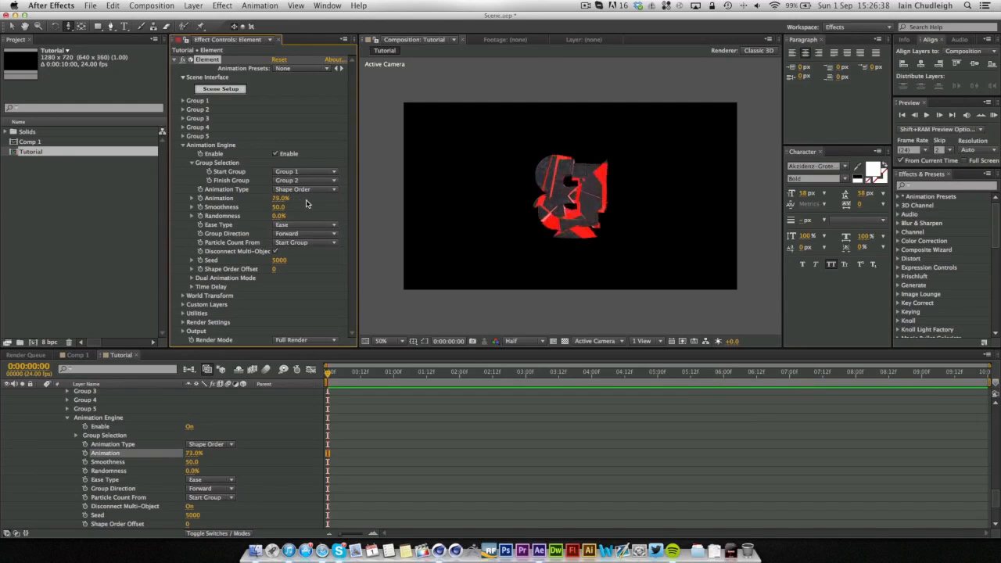
{"action": "left_click_drag", "start_coordinate": [281, 197], "coordinate": [290, 197]}
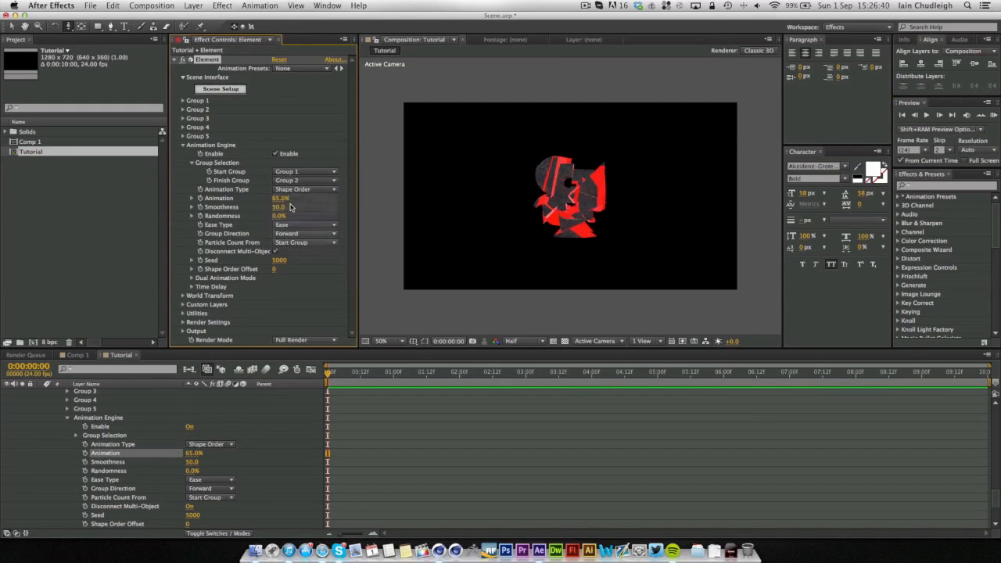
Step: Set the animation type to Radial with an Inward radial direction
{"action": "left_click", "coordinate": [305, 189]}
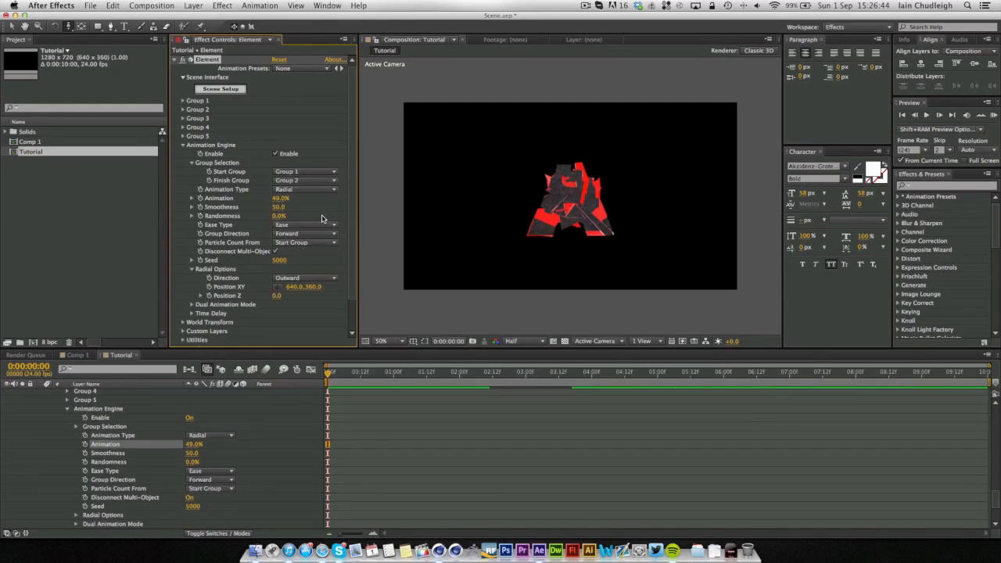
{"action": "left_click", "coordinate": [304, 279]}
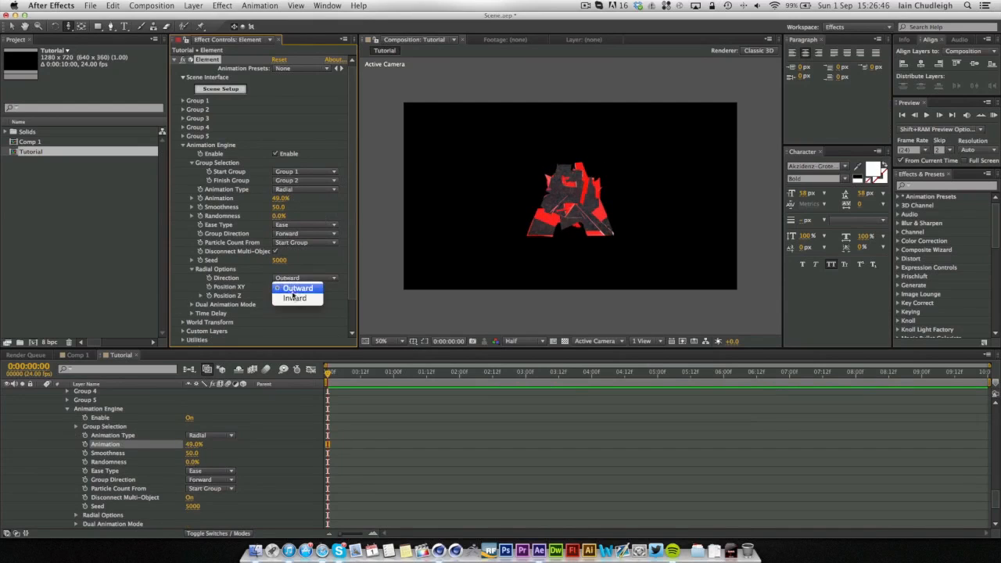
{"action": "left_click", "coordinate": [294, 298]}
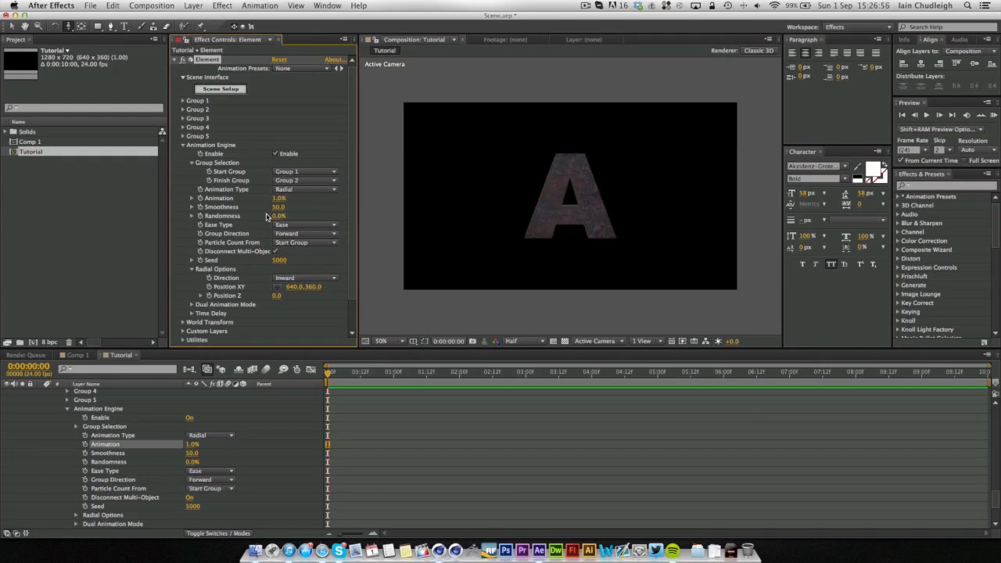
Step: Keyframe the animation amount from two seconds to a higher value later so A shatters into B
{"action": "left_click", "coordinate": [454, 372]}
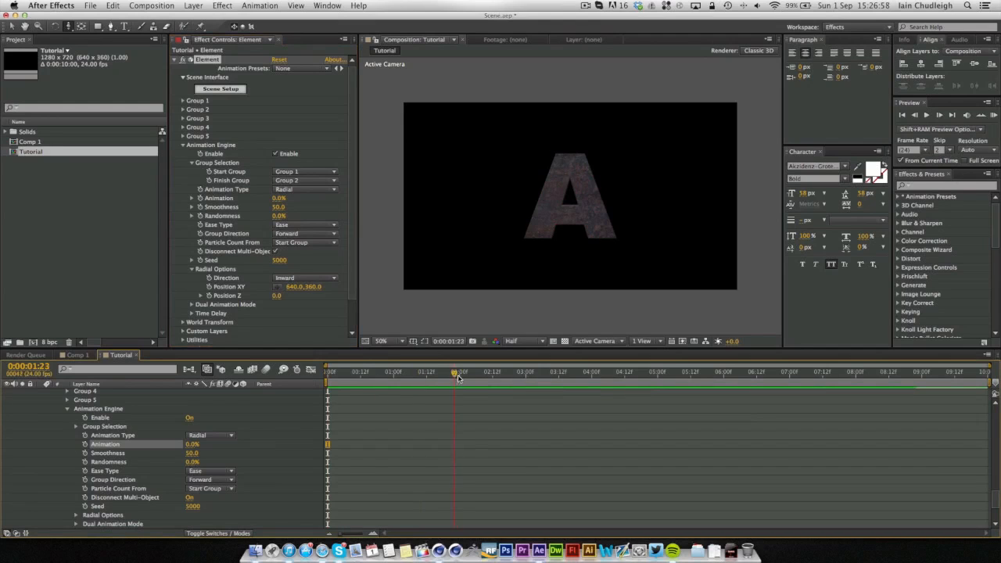
{"action": "left_click_drag", "start_coordinate": [453, 372], "coordinate": [460, 372]}
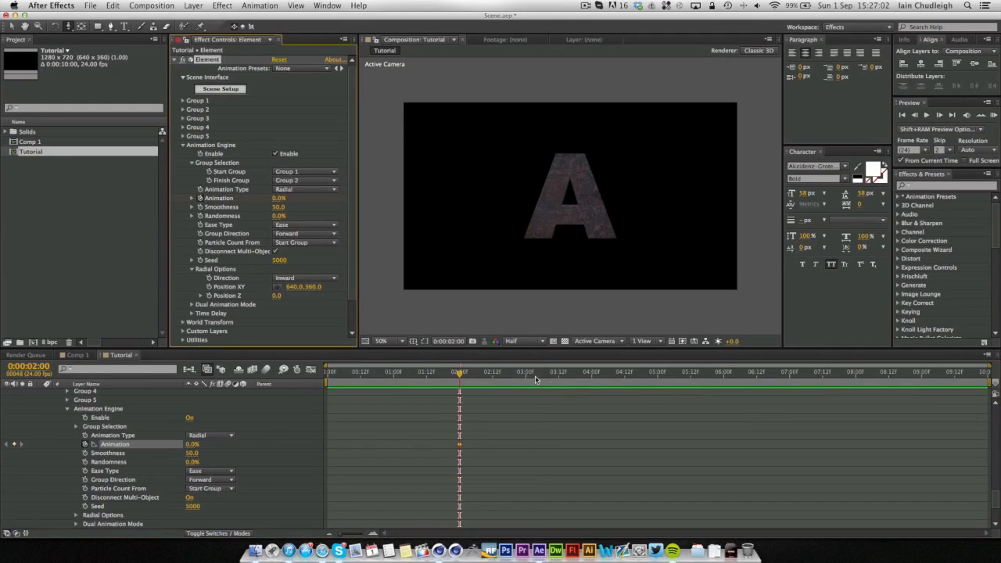
{"action": "left_click", "coordinate": [525, 373]}
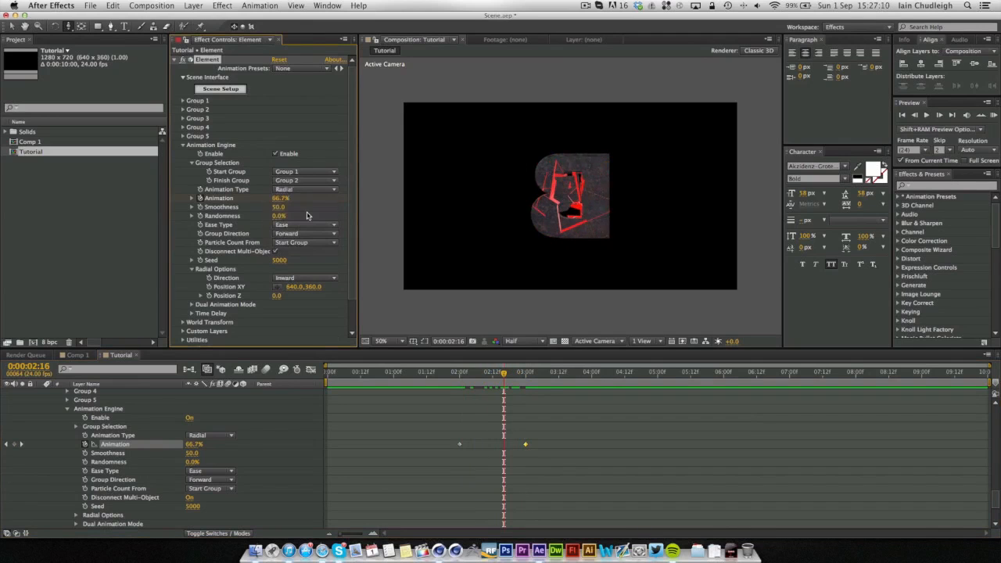
{"action": "left_click", "coordinate": [305, 189]}
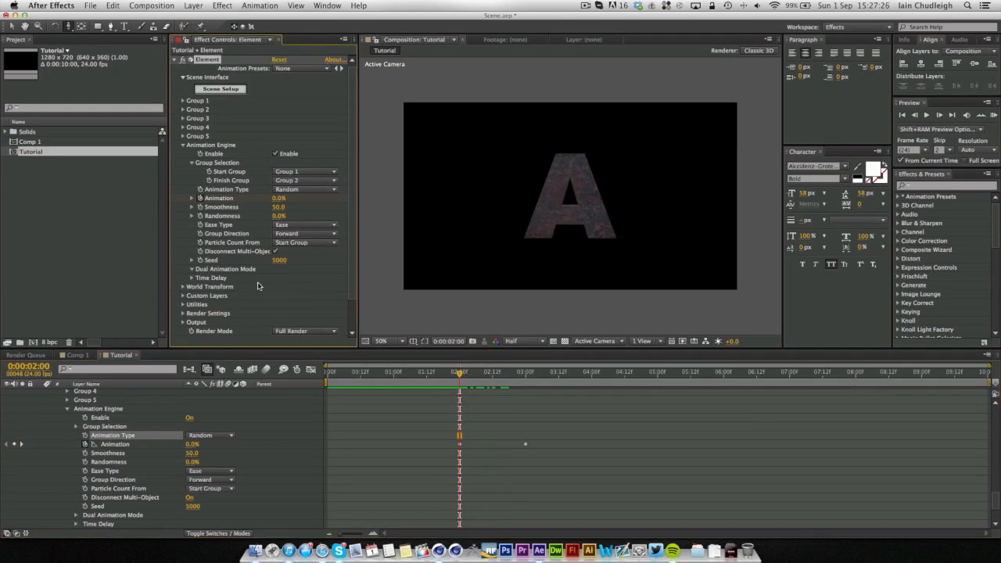
Step: Set the dual animation mode to Shape Order and scrub through time to preview the shatter
{"action": "left_click", "coordinate": [191, 269]}
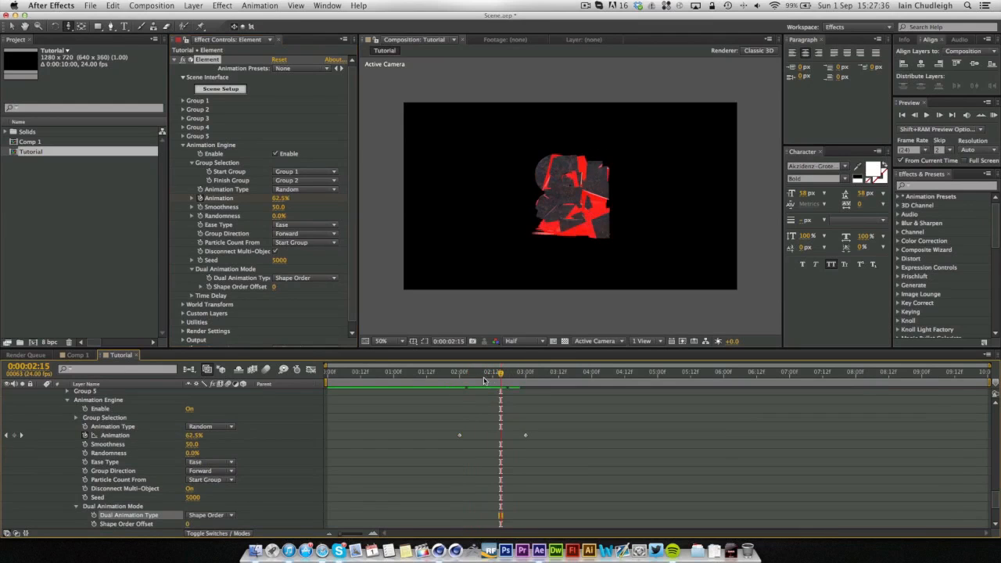
{"action": "left_click_drag", "start_coordinate": [500, 372], "coordinate": [494, 373]}
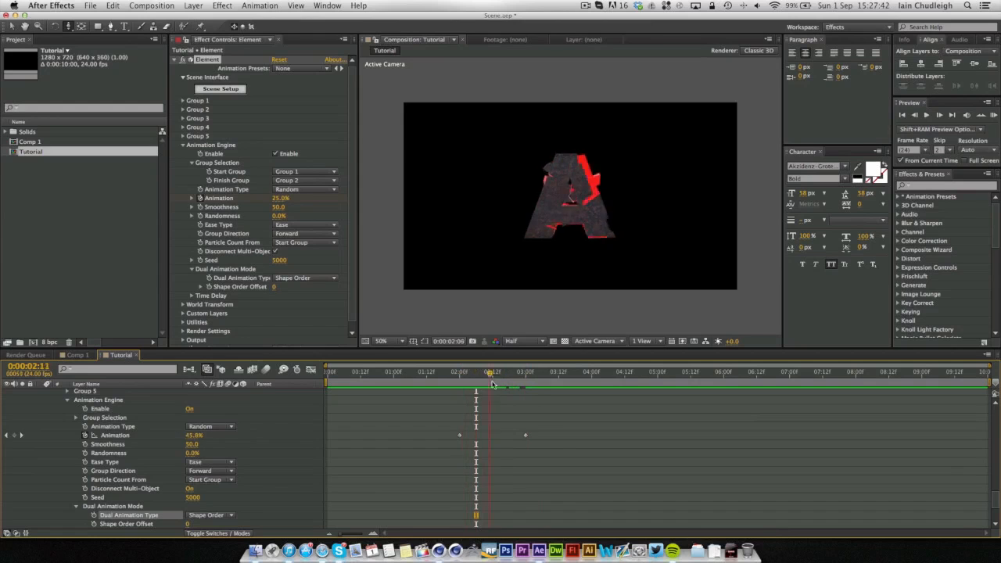
{"action": "left_click", "coordinate": [478, 371]}
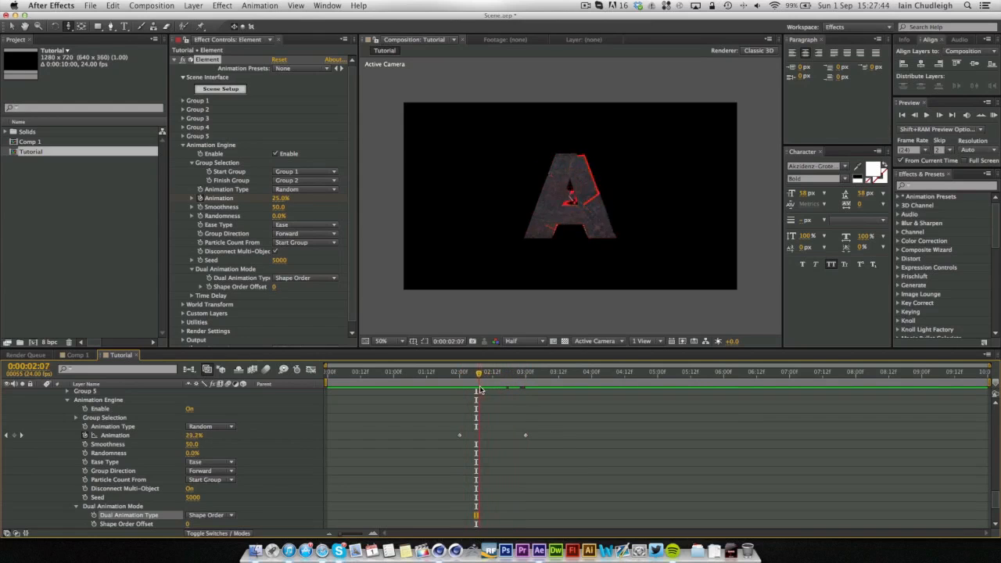
{"action": "left_click", "coordinate": [491, 373]}
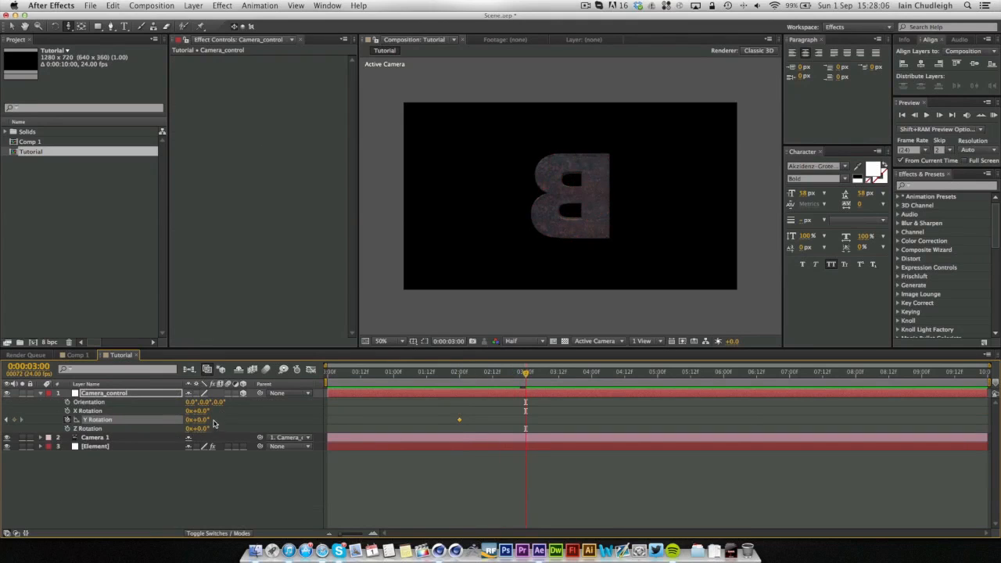
Step: Keyframe Camera_control's Y rotation from 0 to 180 degrees around the transition
{"action": "double_click", "coordinate": [197, 419]}
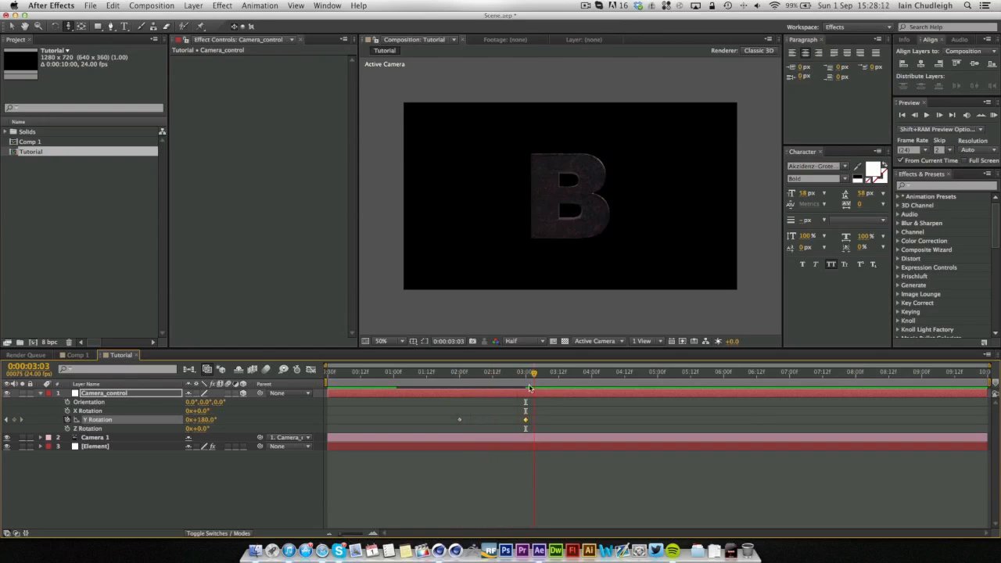
{"action": "left_click", "coordinate": [472, 372]}
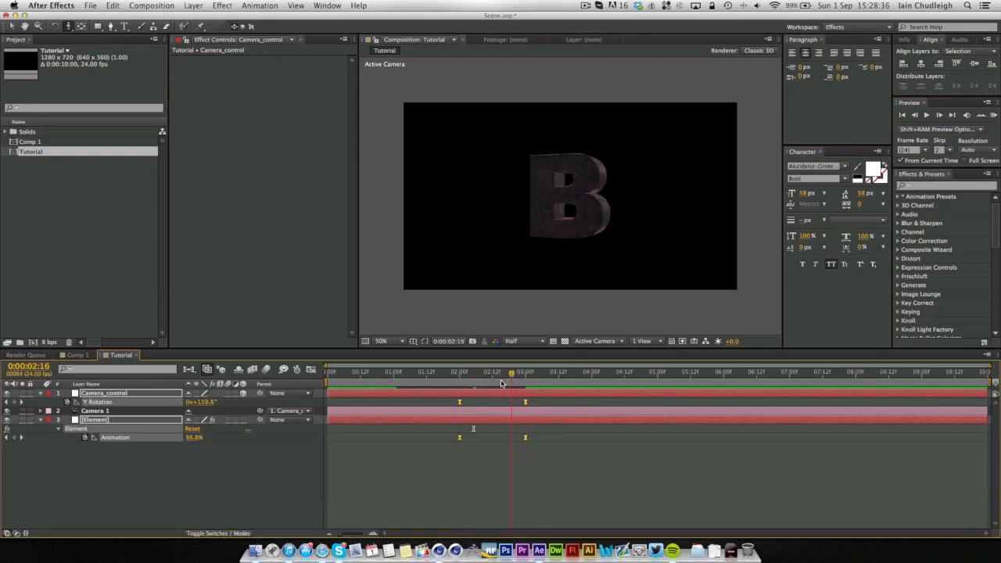
{"action": "left_click_drag", "start_coordinate": [510, 372], "coordinate": [485, 372]}
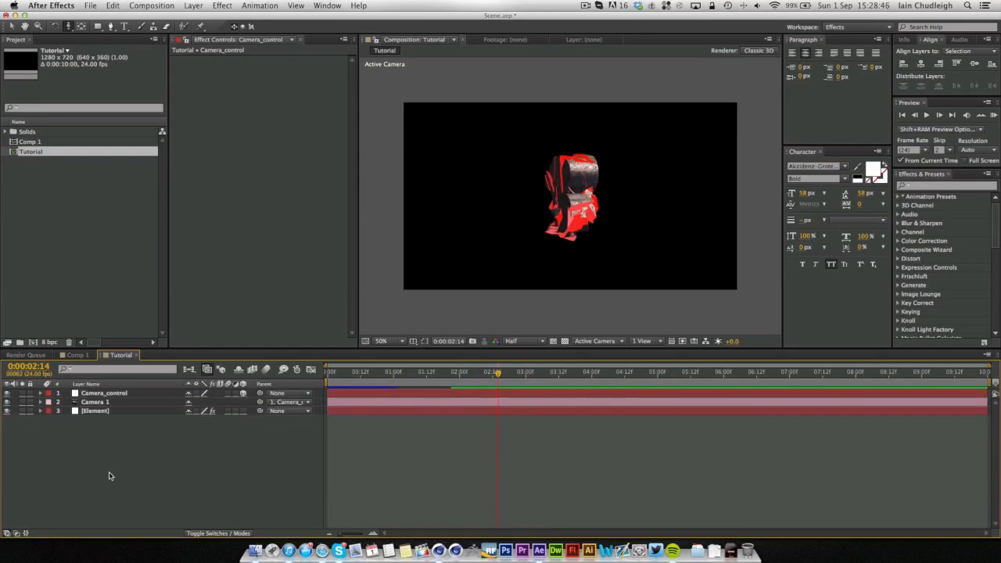
{"action": "mouse_move", "coordinate": [228, 410]}
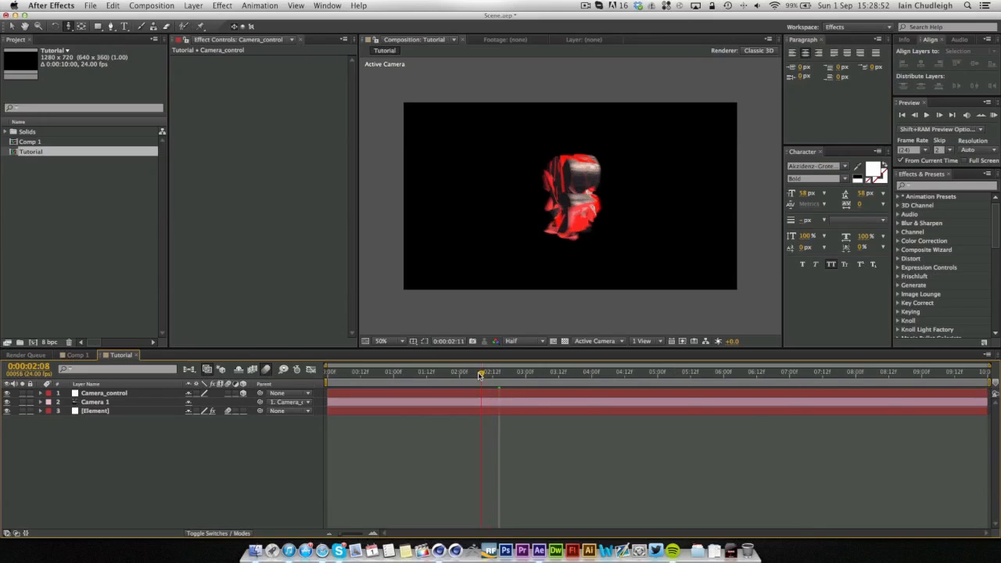
{"action": "left_click_drag", "start_coordinate": [482, 372], "coordinate": [508, 372]}
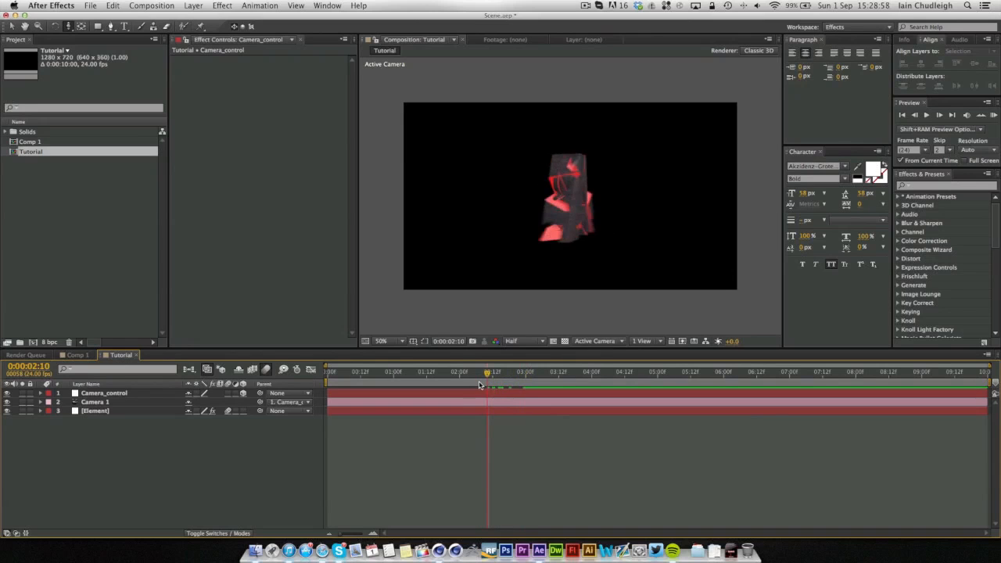
Step: Review the Tutorial composition's Basic and Advanced settings, including motion blur shutter angle
{"action": "right_click", "coordinate": [153, 445]}
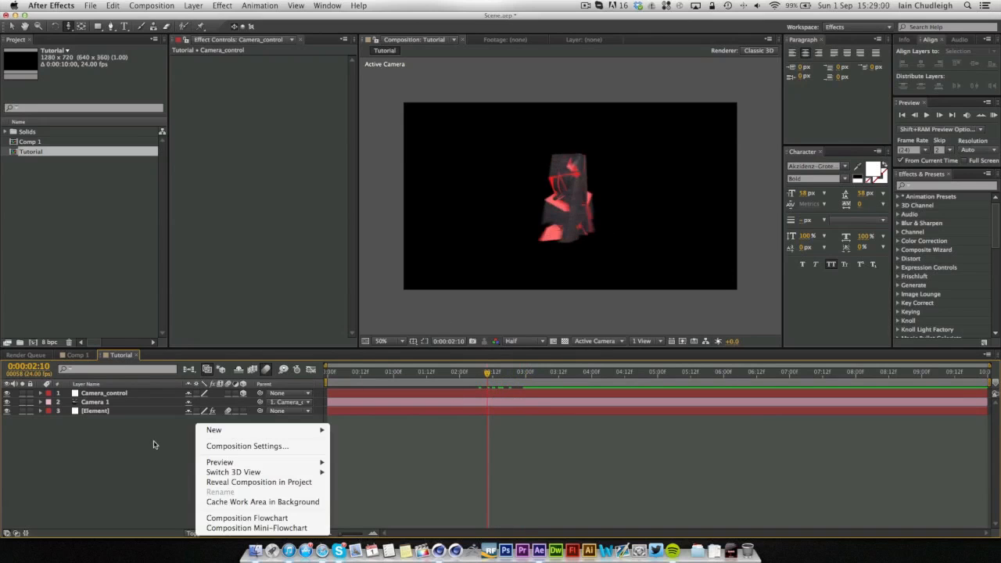
{"action": "left_click", "coordinate": [247, 446]}
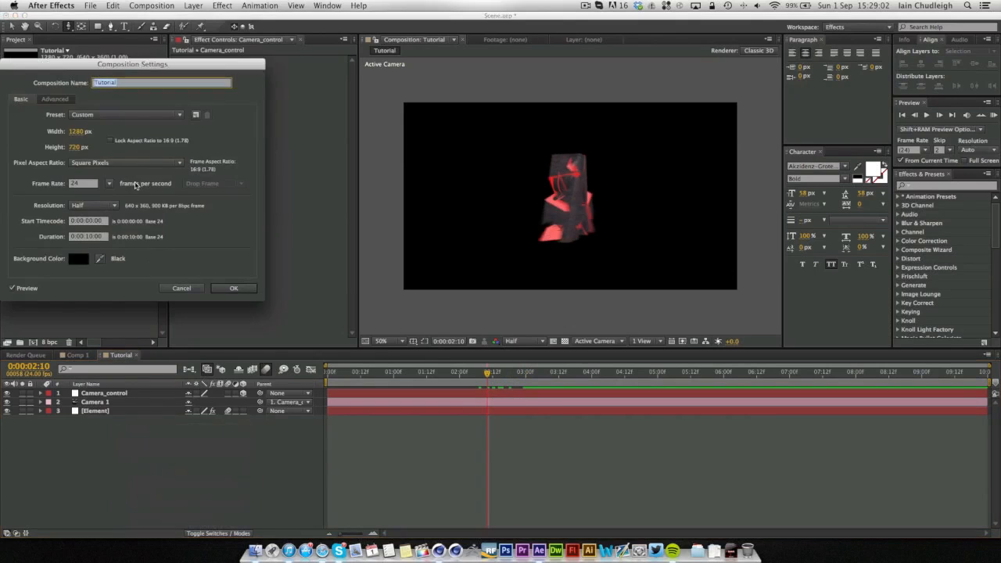
{"action": "left_click", "coordinate": [53, 99]}
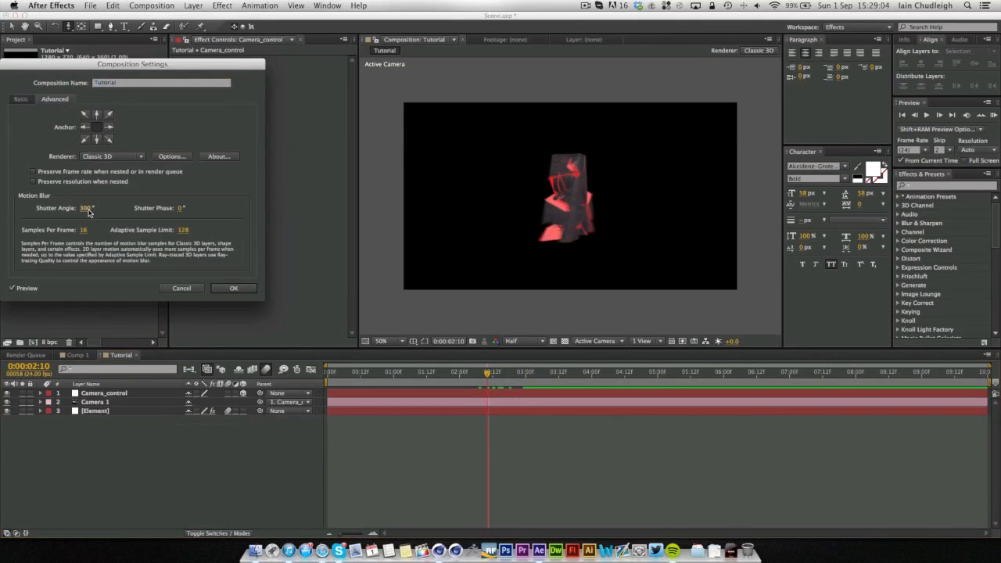
{"action": "triple_click", "coordinate": [86, 207]}
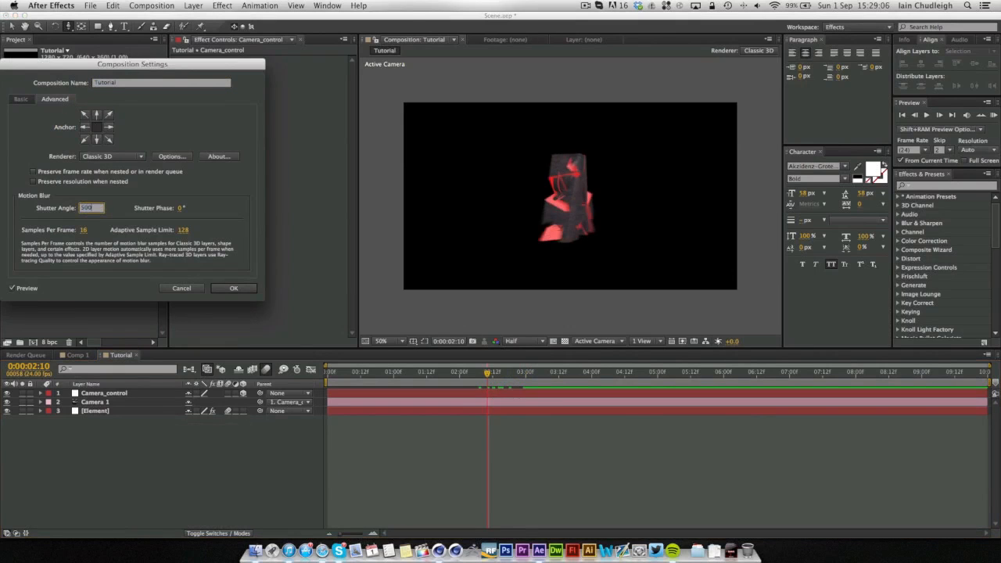
{"action": "left_click", "coordinate": [233, 288]}
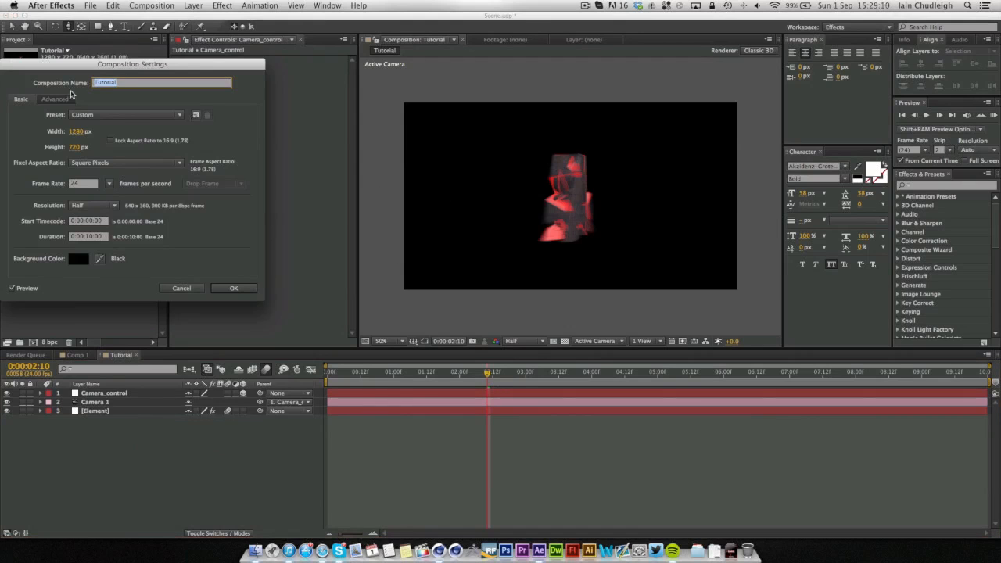
{"action": "left_click", "coordinate": [53, 99]}
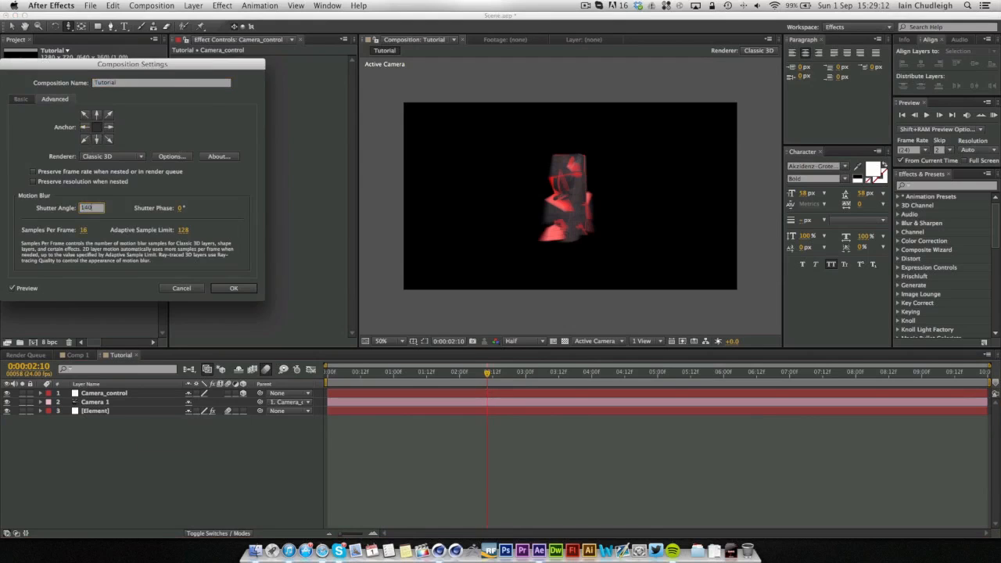
{"action": "left_click", "coordinate": [233, 288]}
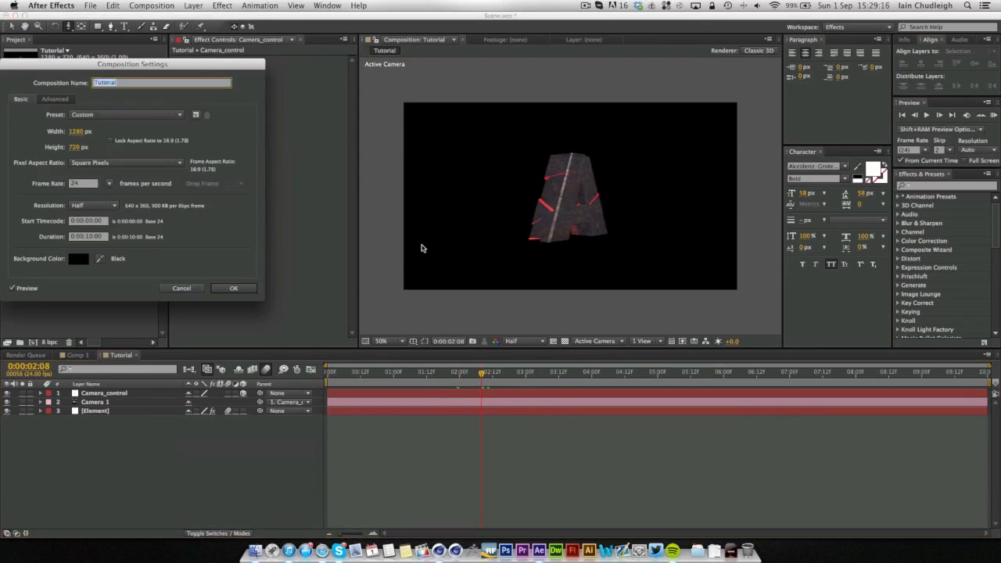
{"action": "mouse_move", "coordinate": [413, 210]}
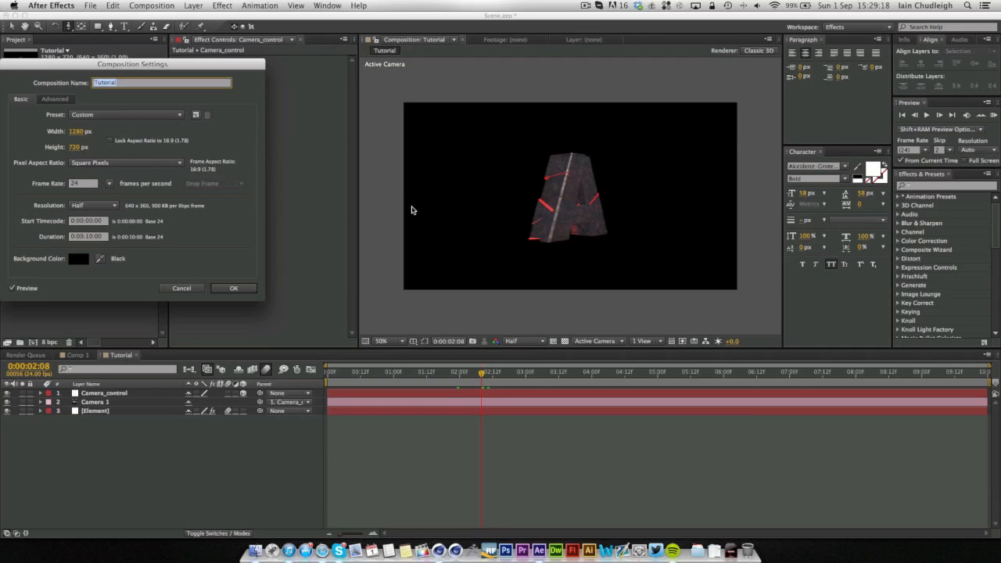
{"action": "left_click", "coordinate": [53, 100]}
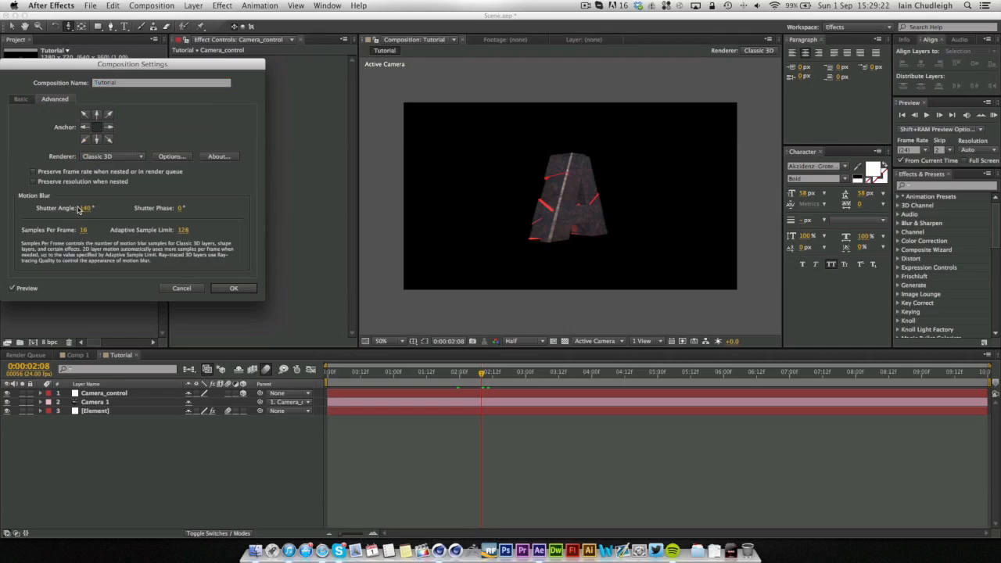
{"action": "left_click", "coordinate": [233, 287]}
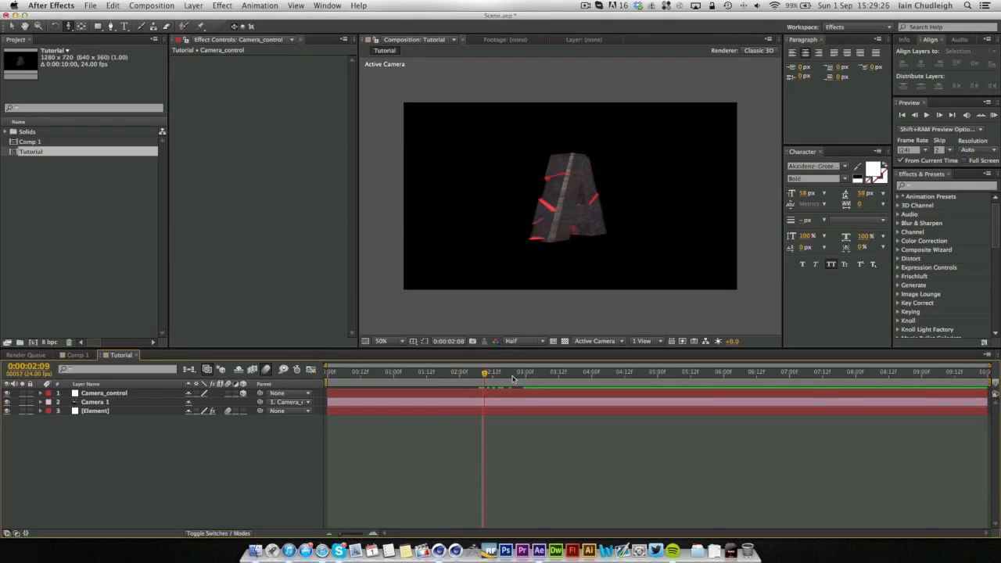
Step: Scrub the playhead to preview the A turning into the B
{"action": "left_click_drag", "start_coordinate": [491, 373], "coordinate": [478, 372]}
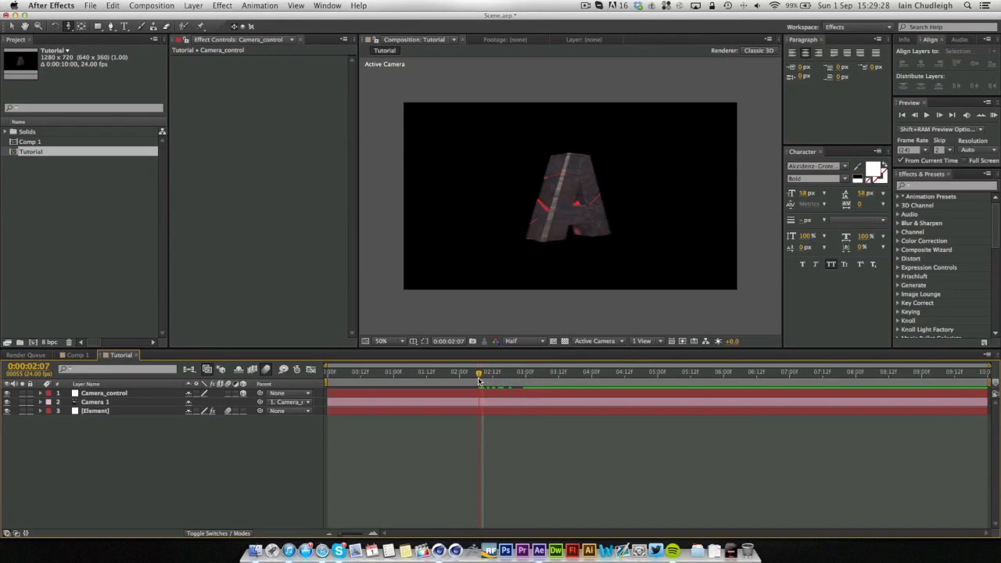
{"action": "left_click_drag", "start_coordinate": [478, 372], "coordinate": [507, 372]}
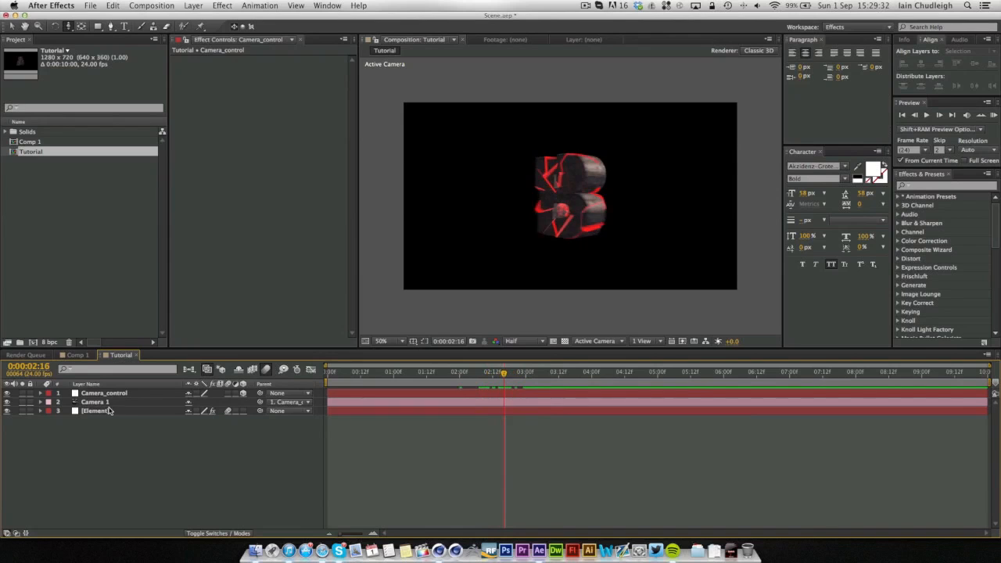
Step: Enable Glow in the Element layer's Render Settings, preview it, then collapse the glow group
{"action": "left_click", "coordinate": [94, 410]}
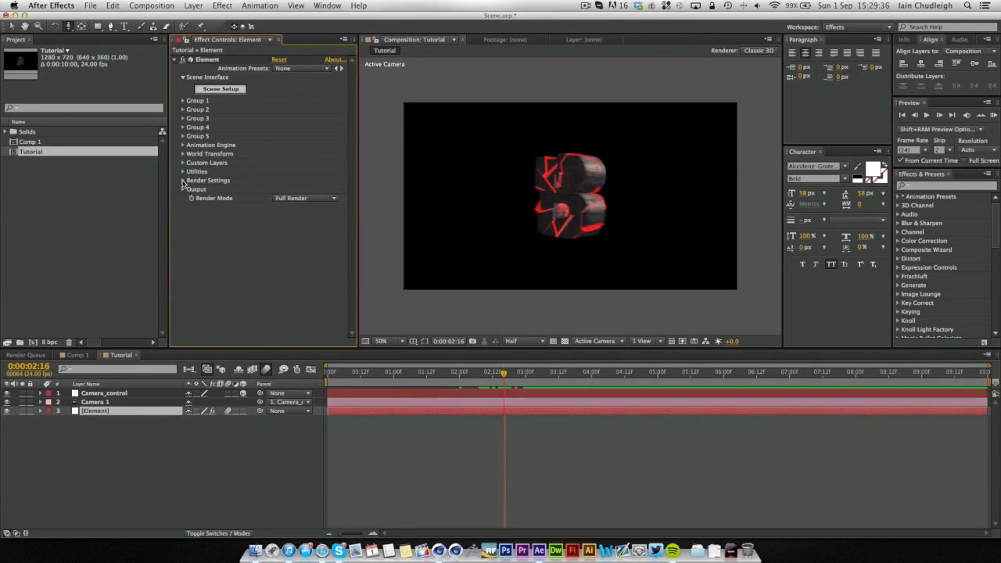
{"action": "left_click", "coordinate": [183, 180]}
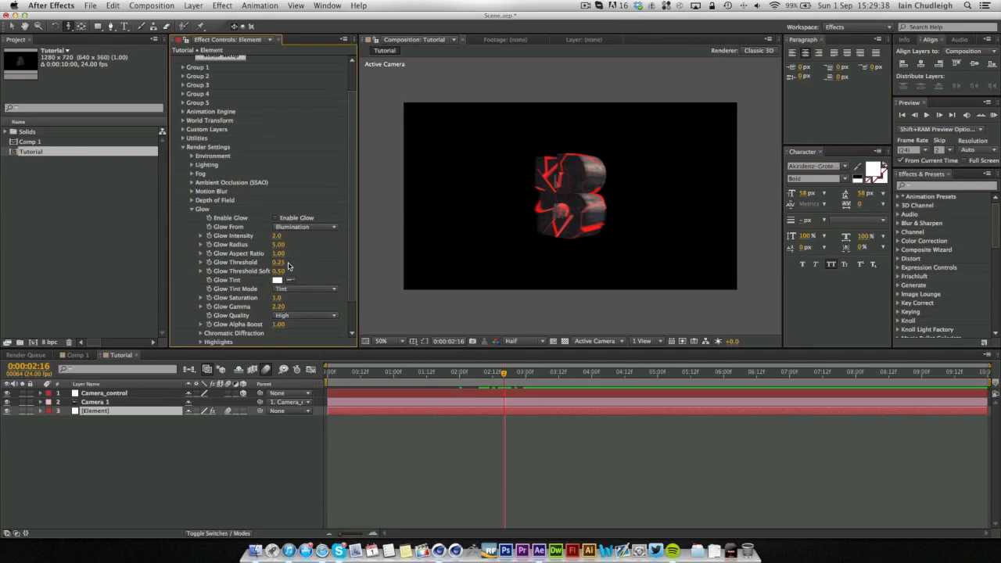
{"action": "left_click", "coordinate": [276, 217]}
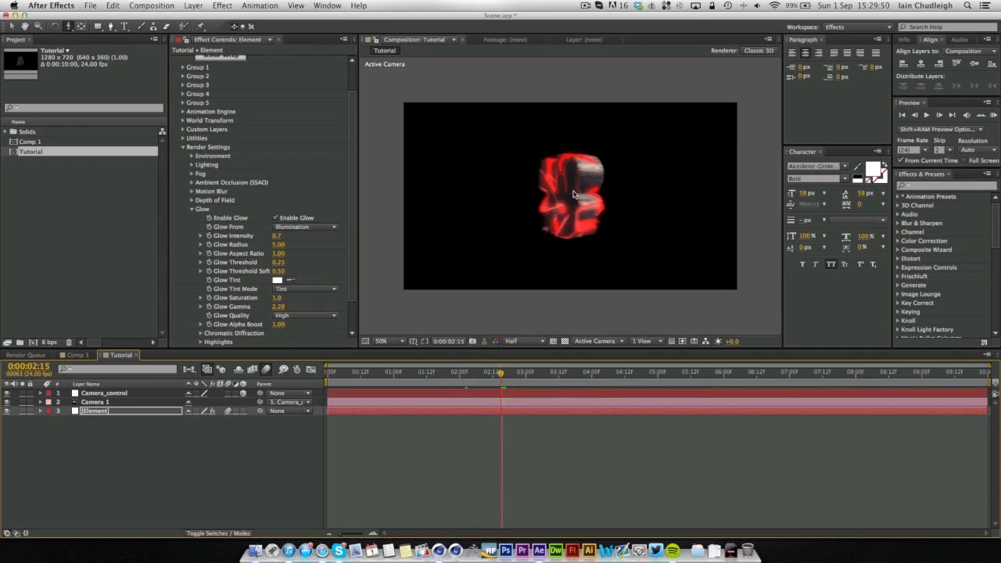
{"action": "left_click", "coordinate": [530, 373]}
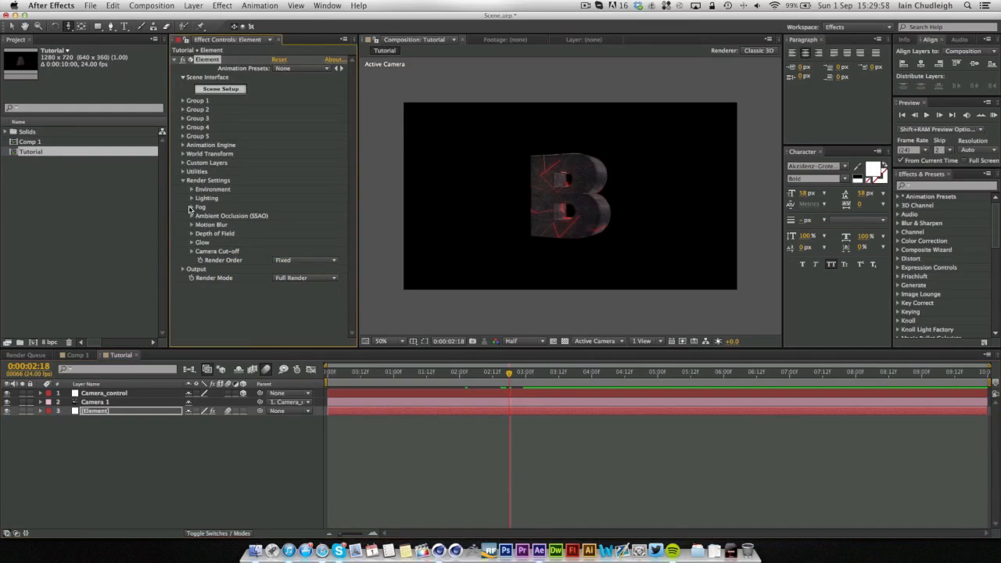
Step: Enable ambient occlusion and set Add Lighting to the Dark preset
{"action": "left_click", "coordinate": [191, 216]}
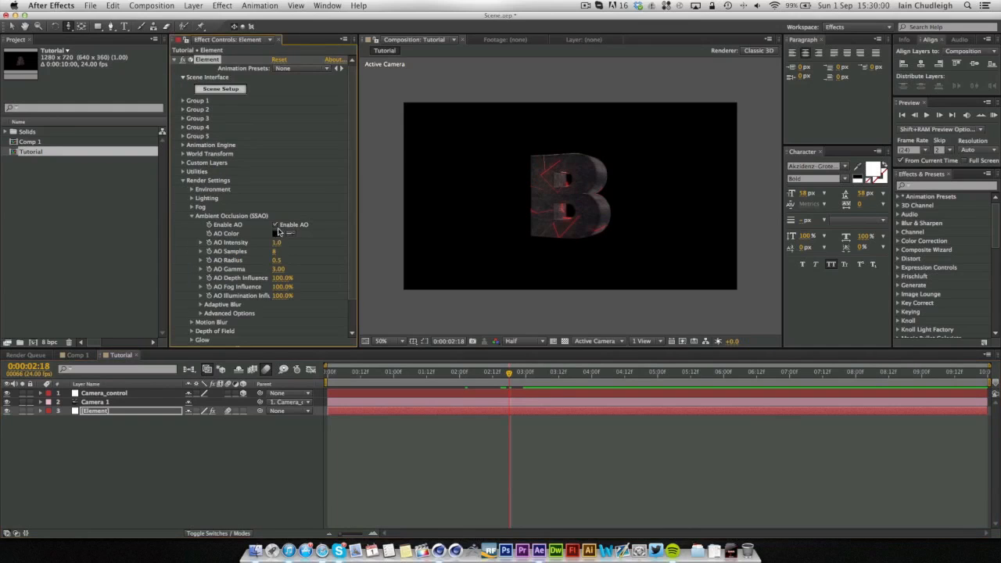
{"action": "left_click", "coordinate": [193, 197]}
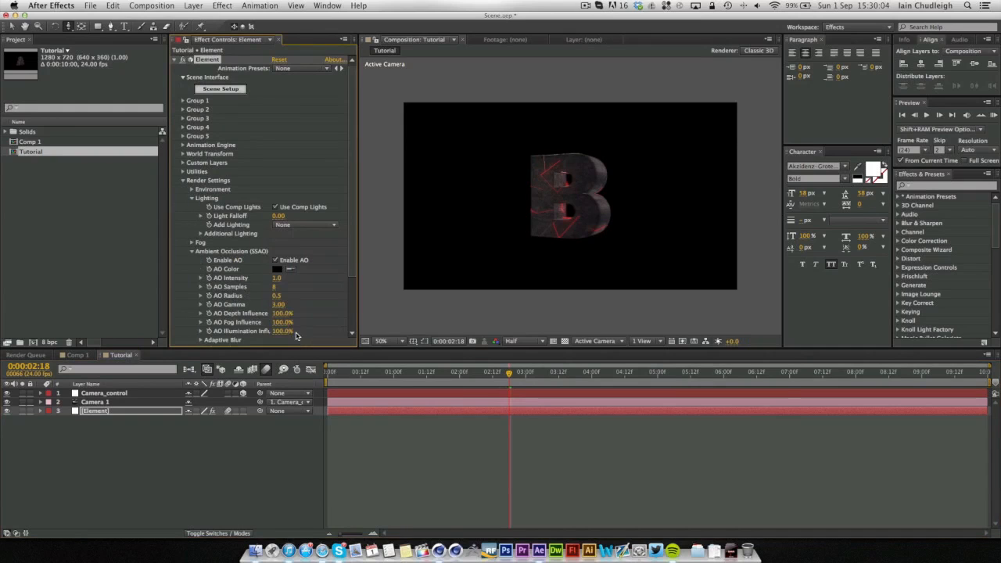
{"action": "left_click", "coordinate": [305, 225]}
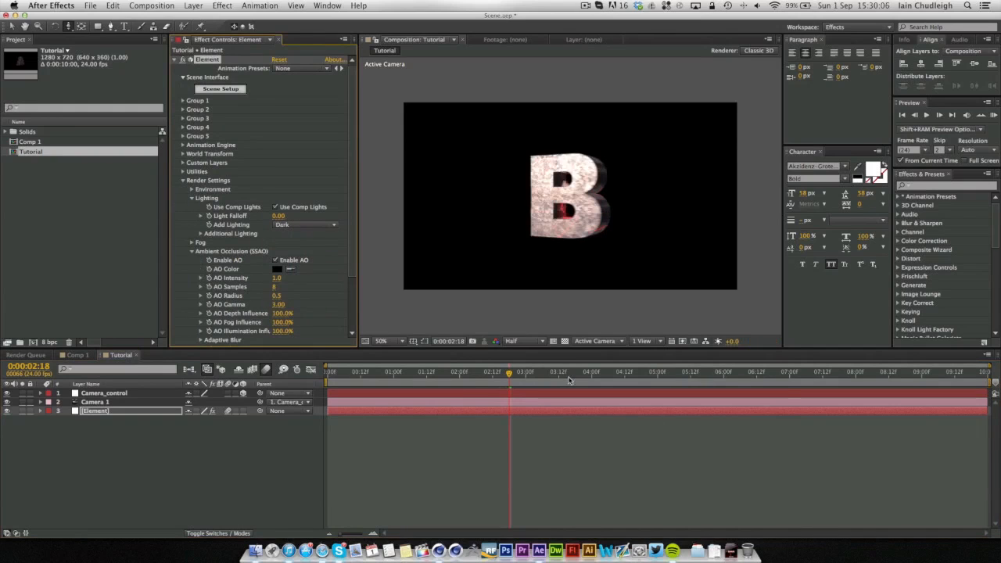
{"action": "left_click", "coordinate": [468, 372]}
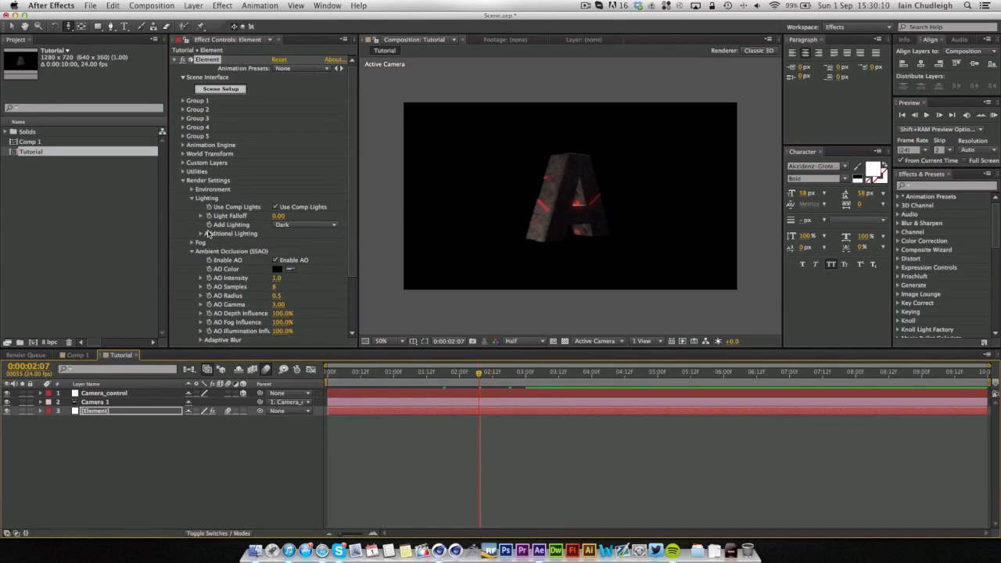
Step: Rotate the Additional Lighting on X and Y to change the light angle, checking it on the B
{"action": "left_click", "coordinate": [200, 233]}
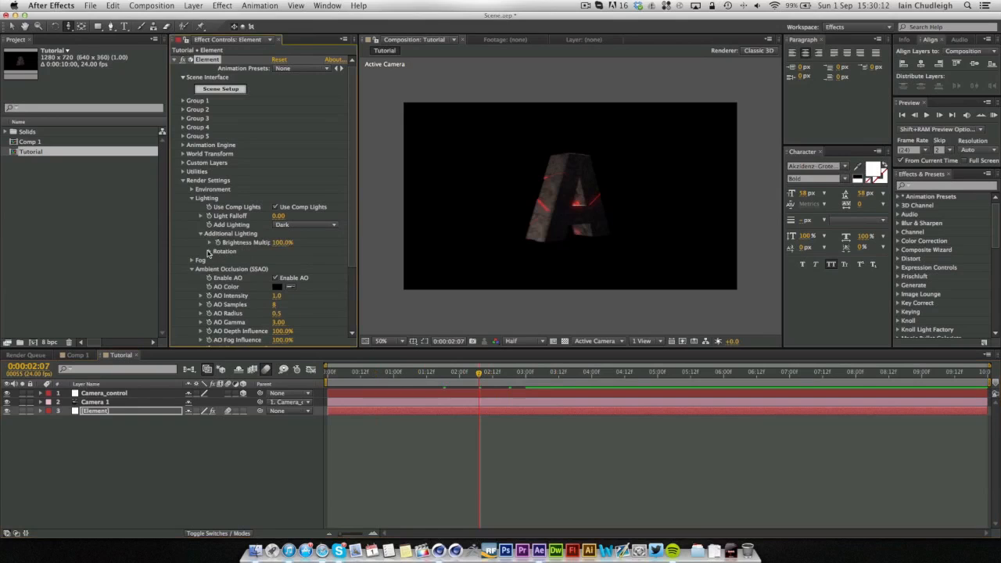
{"action": "left_click", "coordinate": [202, 250]}
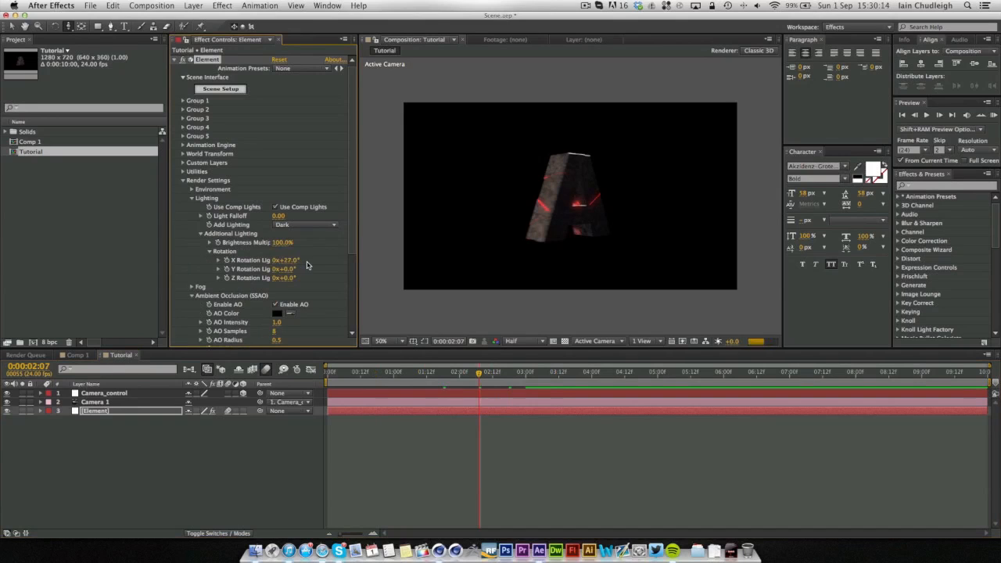
{"action": "left_click_drag", "start_coordinate": [290, 259], "coordinate": [288, 259]}
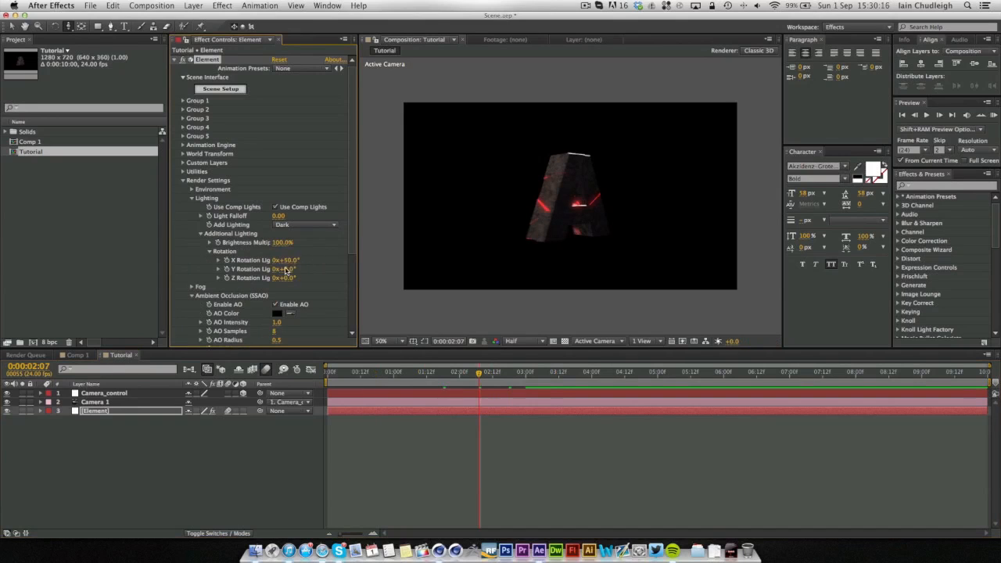
{"action": "left_click_drag", "start_coordinate": [288, 269], "coordinate": [305, 269]}
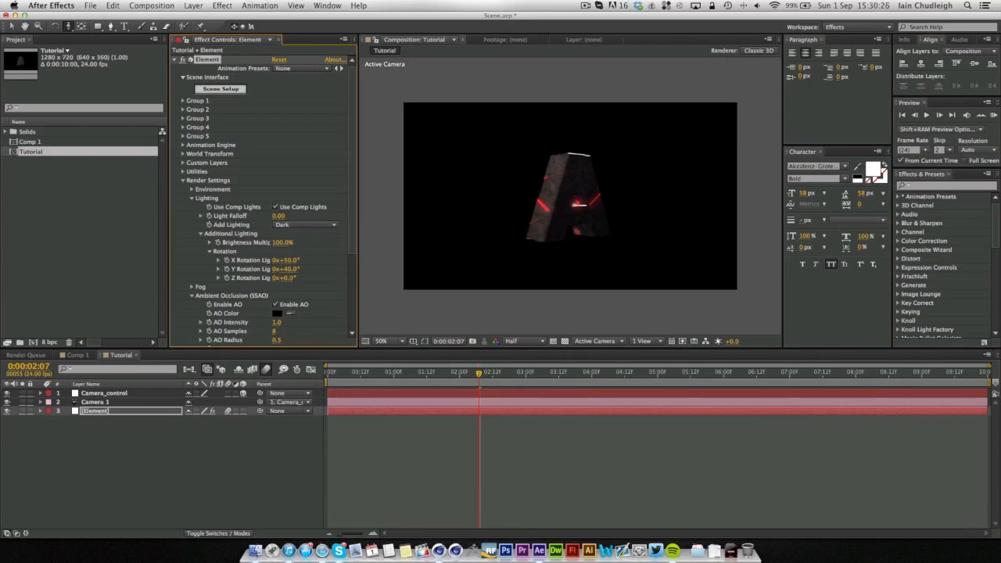
{"action": "left_click", "coordinate": [513, 372]}
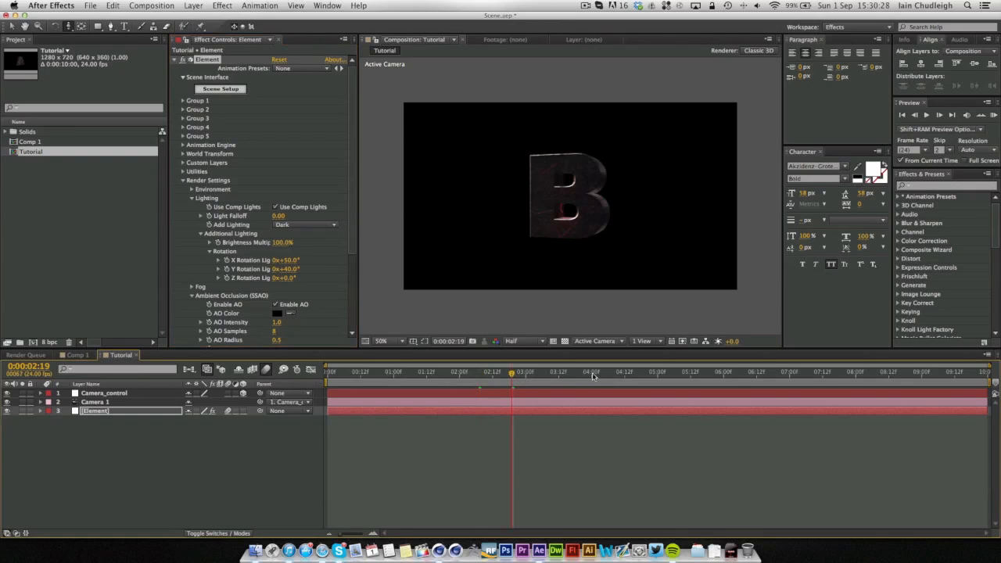
{"action": "mouse_move", "coordinate": [513, 377]}
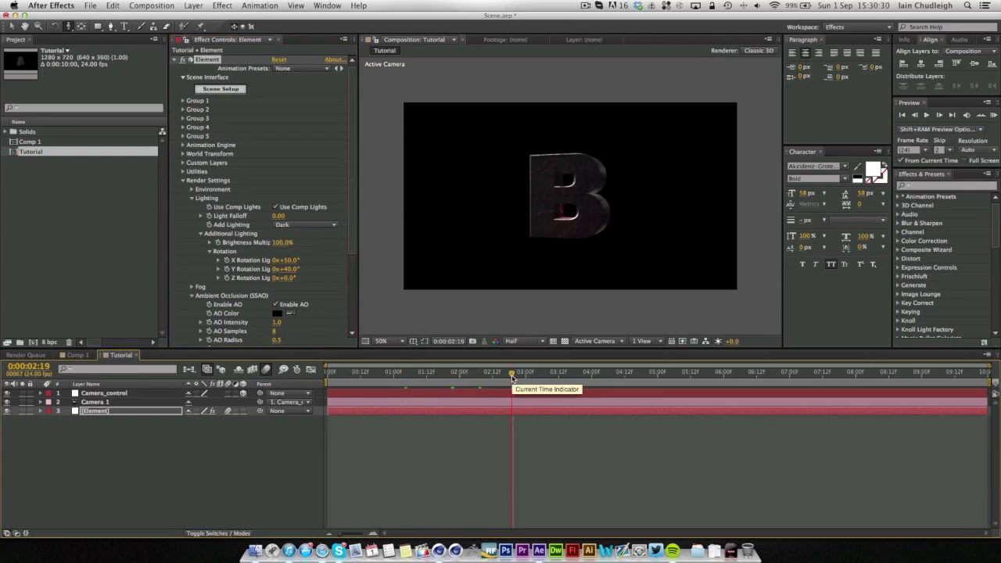
{"action": "mouse_move", "coordinate": [570, 362]}
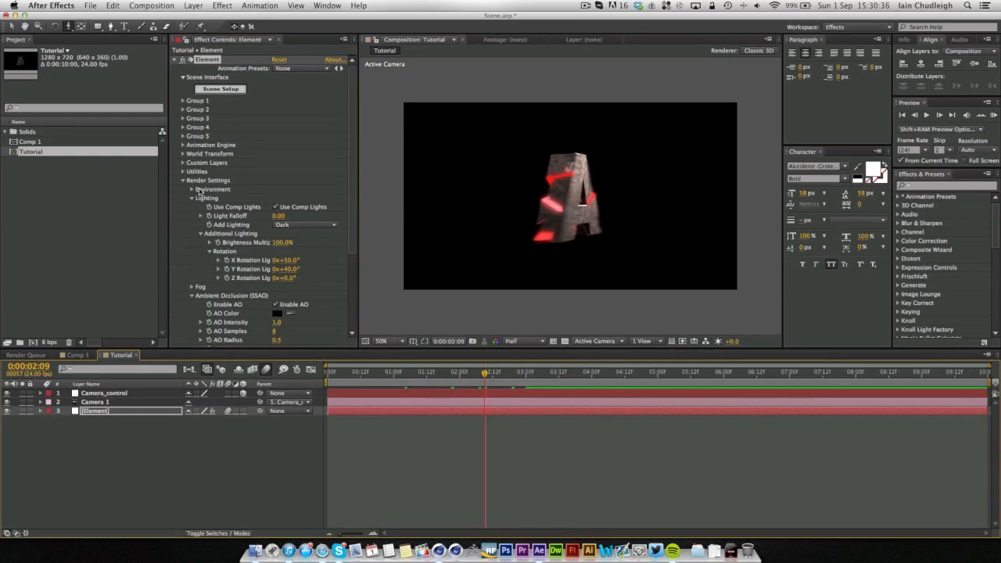
Step: Review Comp 1's camera orbit, scrubbing from the letter A ahead to the B
{"action": "left_click", "coordinate": [183, 180]}
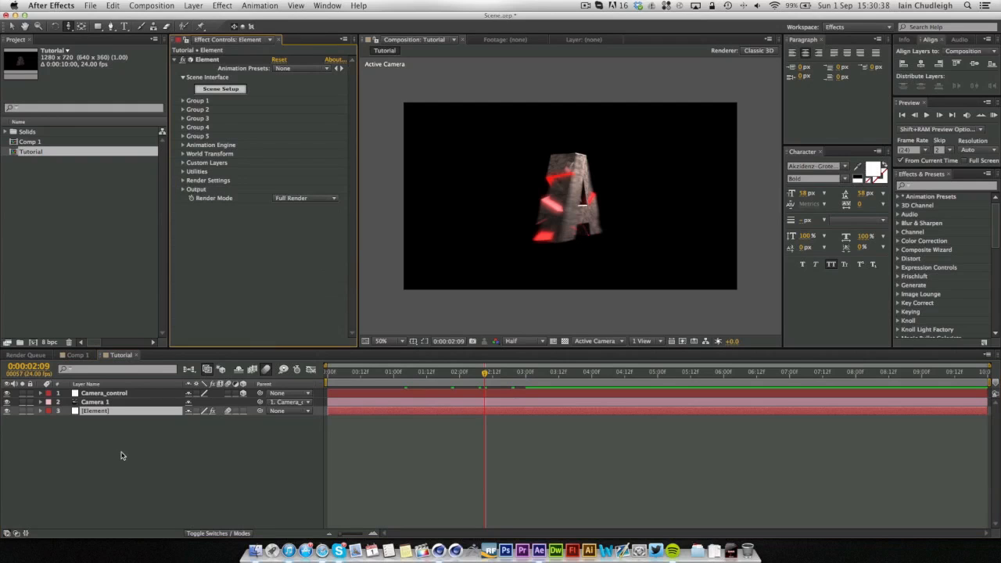
{"action": "left_click", "coordinate": [77, 353]}
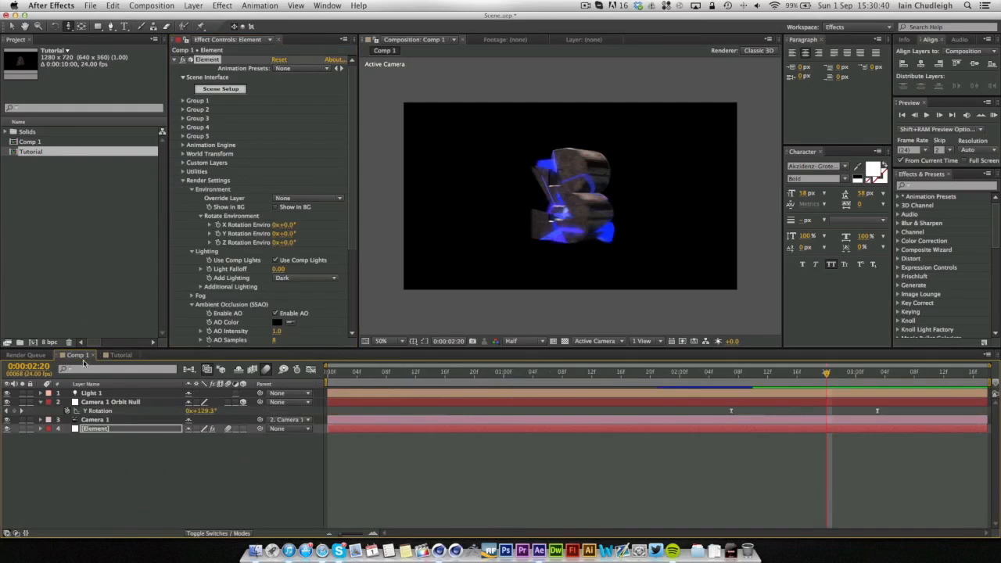
{"action": "left_click", "coordinate": [460, 372]}
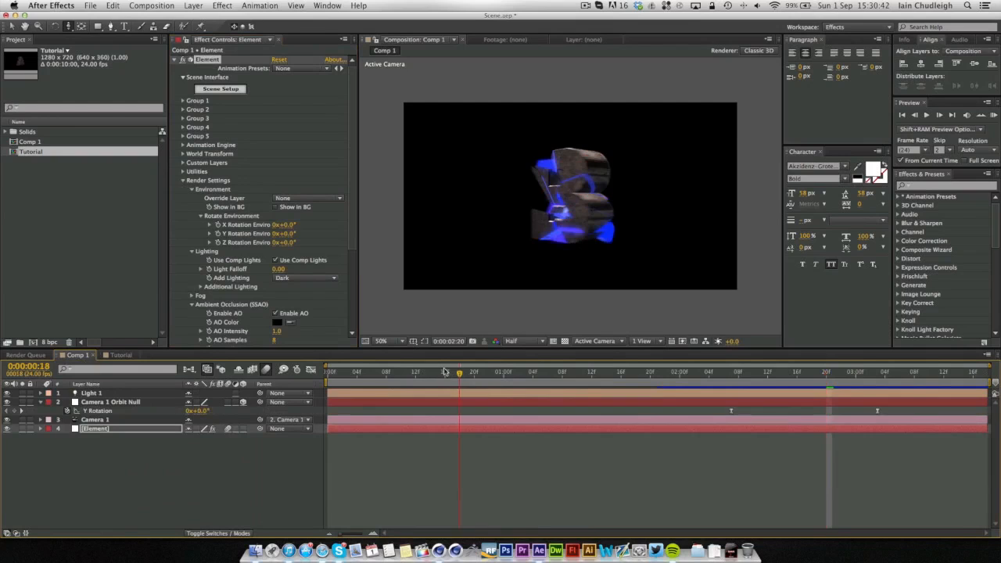
{"action": "left_click", "coordinate": [555, 372]}
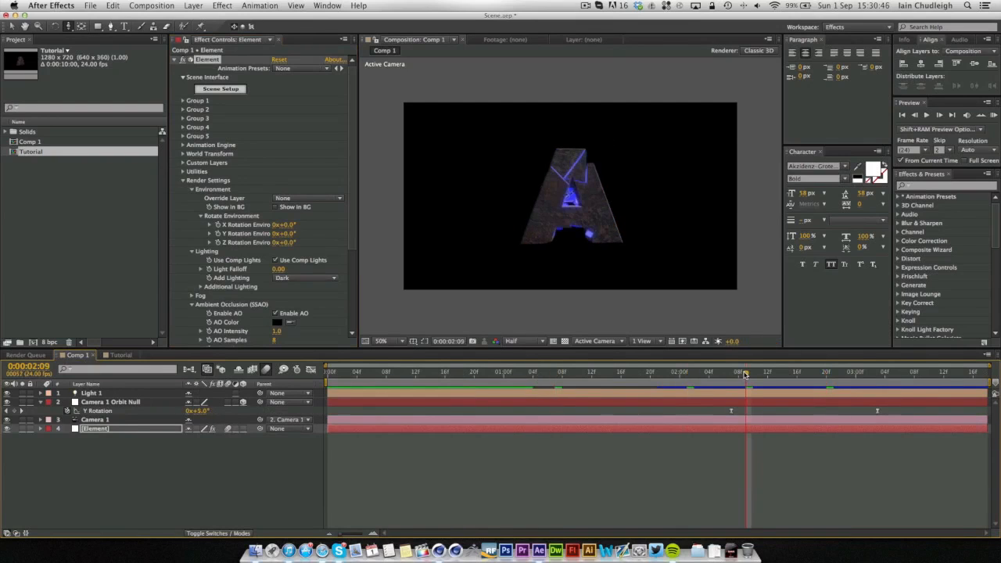
{"action": "left_click", "coordinate": [801, 372]}
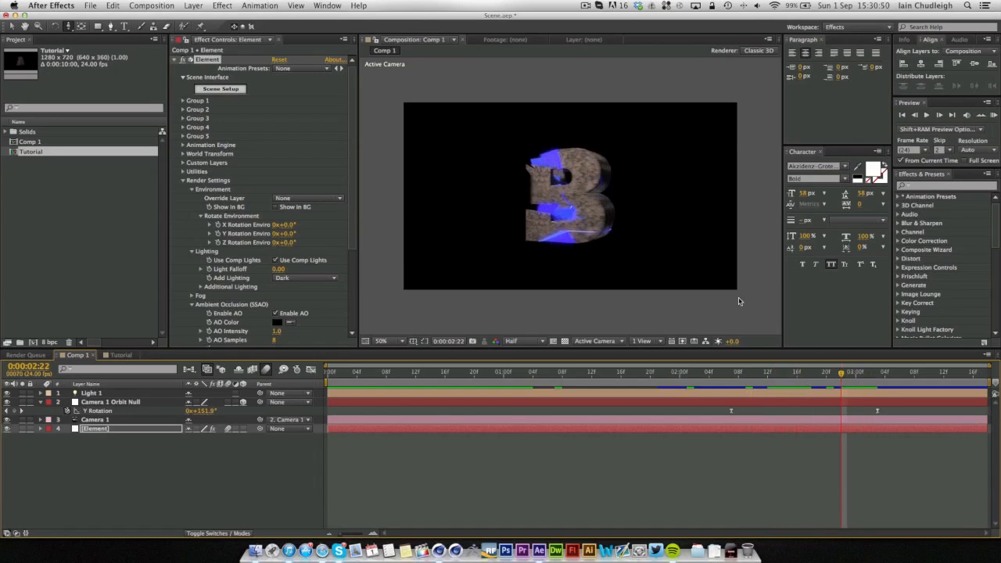
Step: Check the point light's settings mid-orbit, then return to the Tutorial composition
{"action": "double_click", "coordinate": [92, 392]}
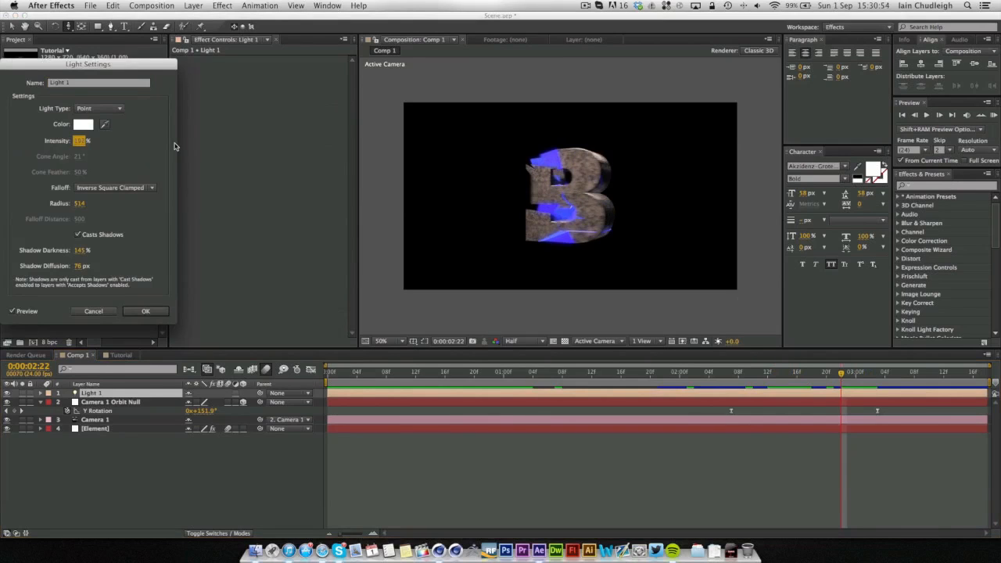
{"action": "mouse_move", "coordinate": [219, 147]}
{"action": "type", "text": "447"}
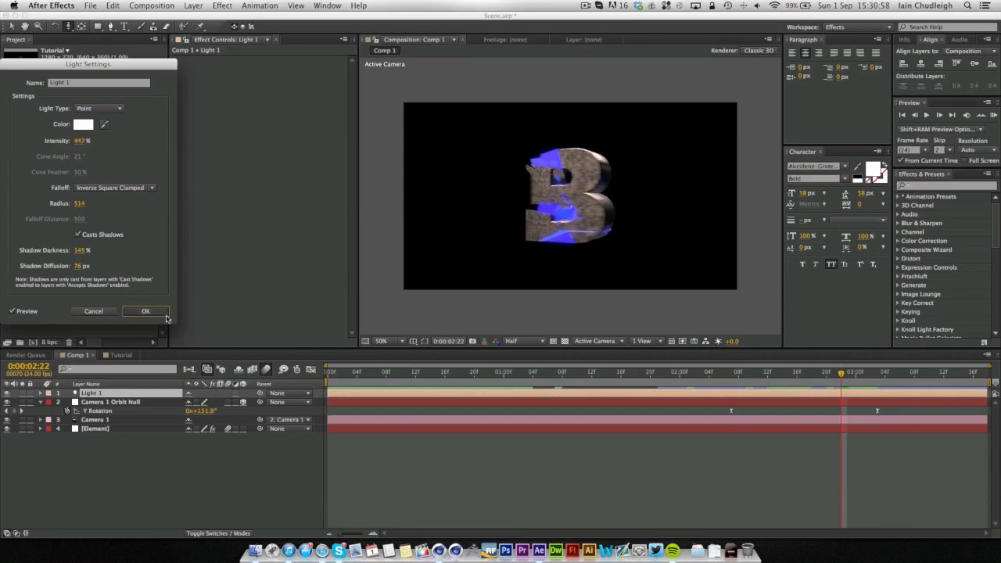
{"action": "left_click", "coordinate": [146, 310]}
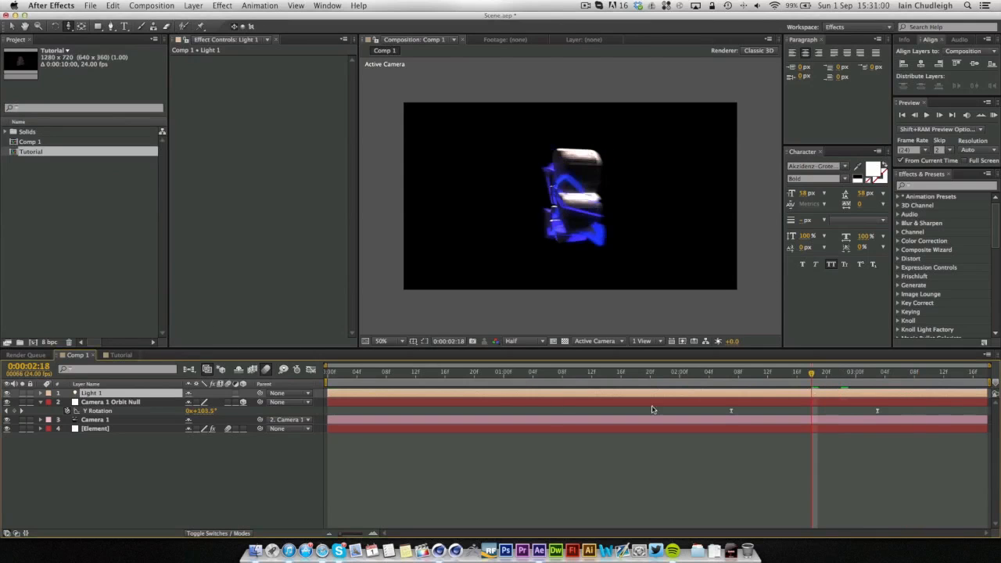
{"action": "left_click", "coordinate": [119, 353]}
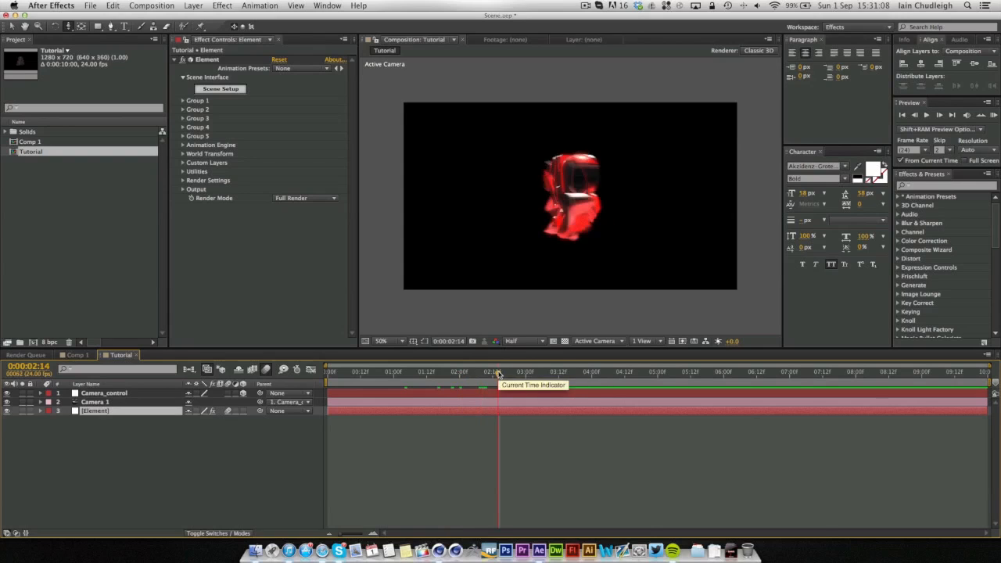
{"action": "mouse_move", "coordinate": [280, 205]}
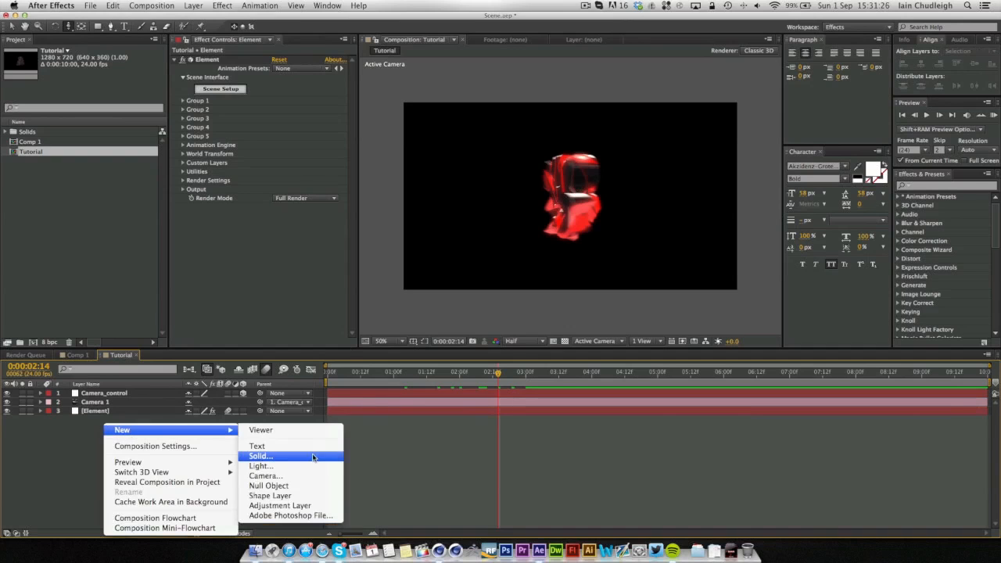
Step: Create a new solid with Trapcode Form and adjust Base Form size and particle counts into a wide grid
{"action": "left_click", "coordinate": [260, 457]}
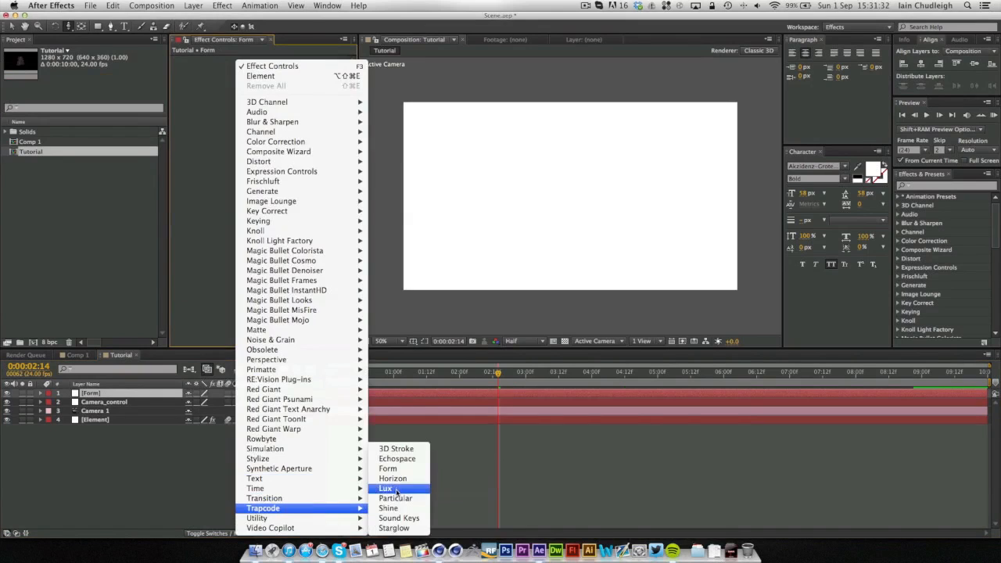
{"action": "left_click", "coordinate": [388, 469]}
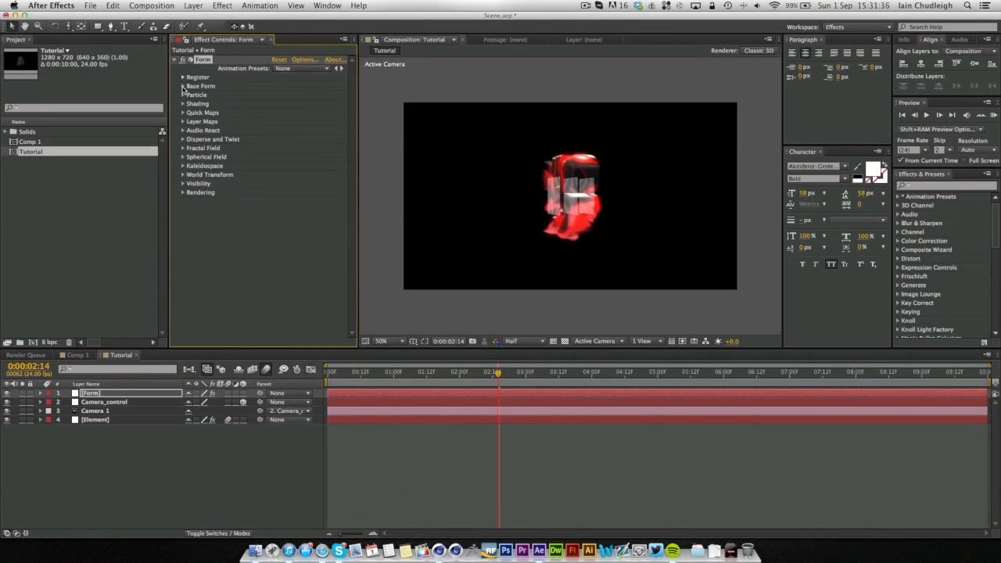
{"action": "left_click", "coordinate": [183, 86]}
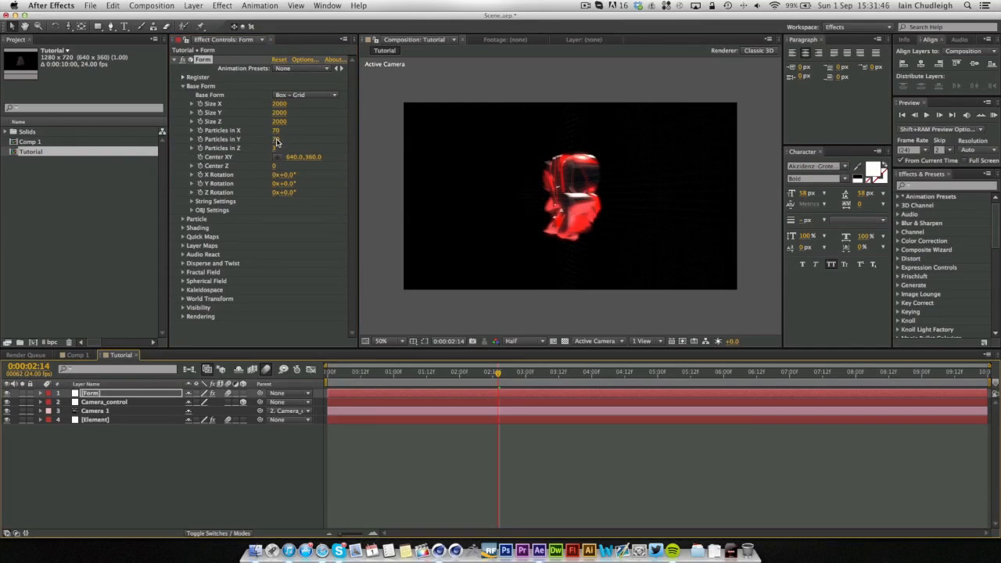
{"action": "double_click", "coordinate": [275, 130]}
{"action": "type", "text": "20"}
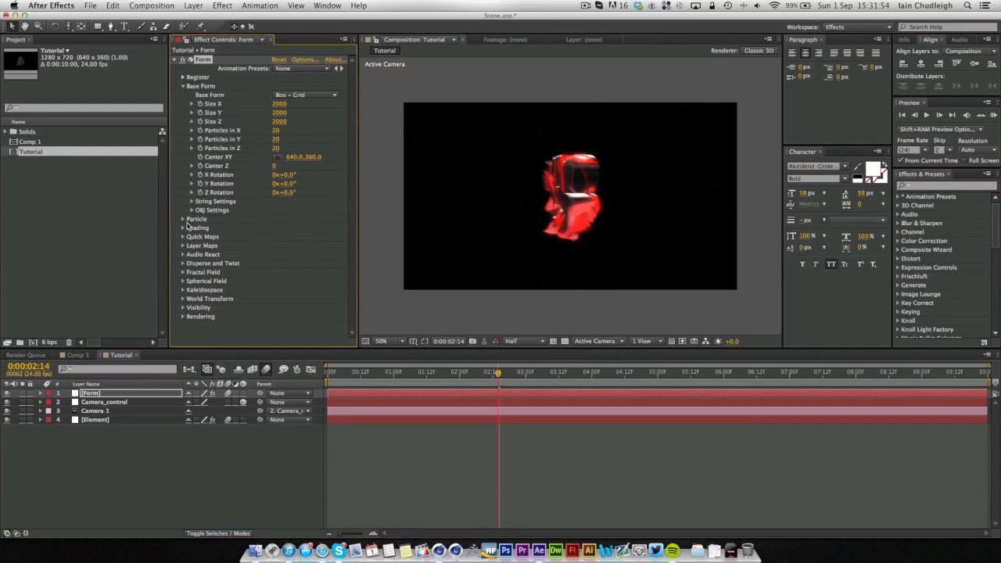
{"action": "left_click", "coordinate": [197, 219]}
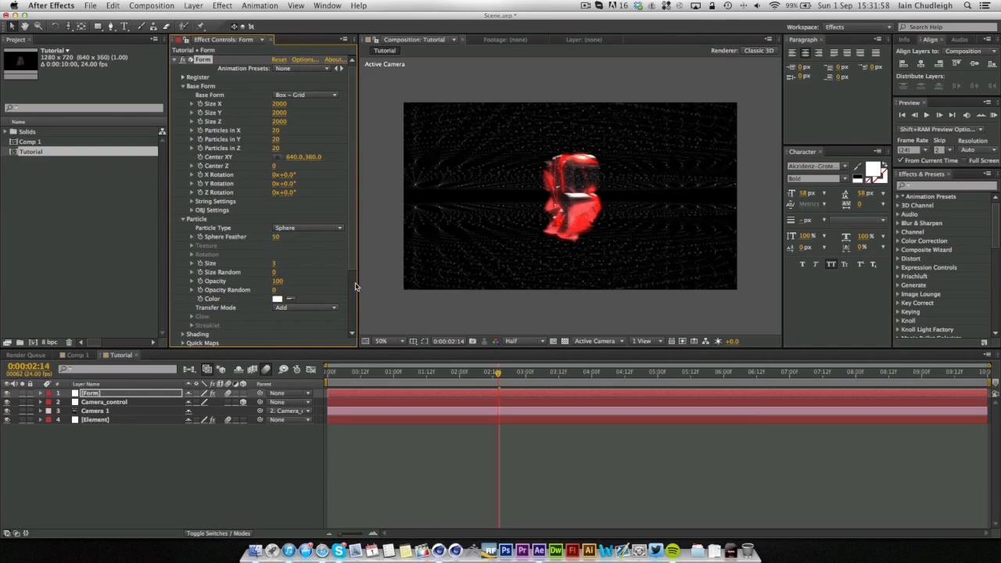
Step: Randomize particle size and opacity and raise Disperse so the grid scatters into a starfield behind the letters
{"action": "double_click", "coordinate": [279, 272]}
{"action": "type", "text": "100"}
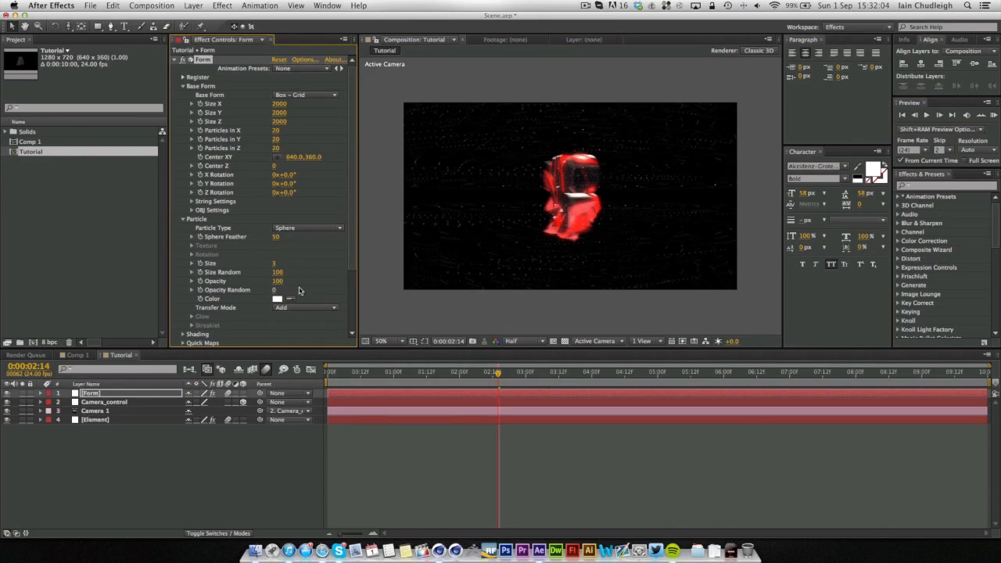
{"action": "left_click", "coordinate": [277, 289]}
{"action": "type", "text": "100"}
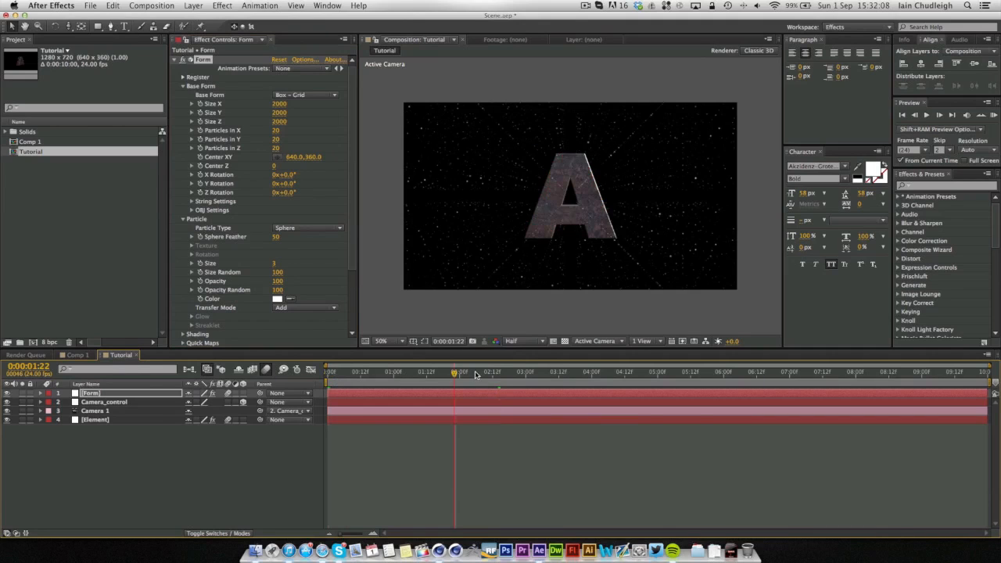
{"action": "left_click_drag", "start_coordinate": [454, 372], "coordinate": [482, 372]}
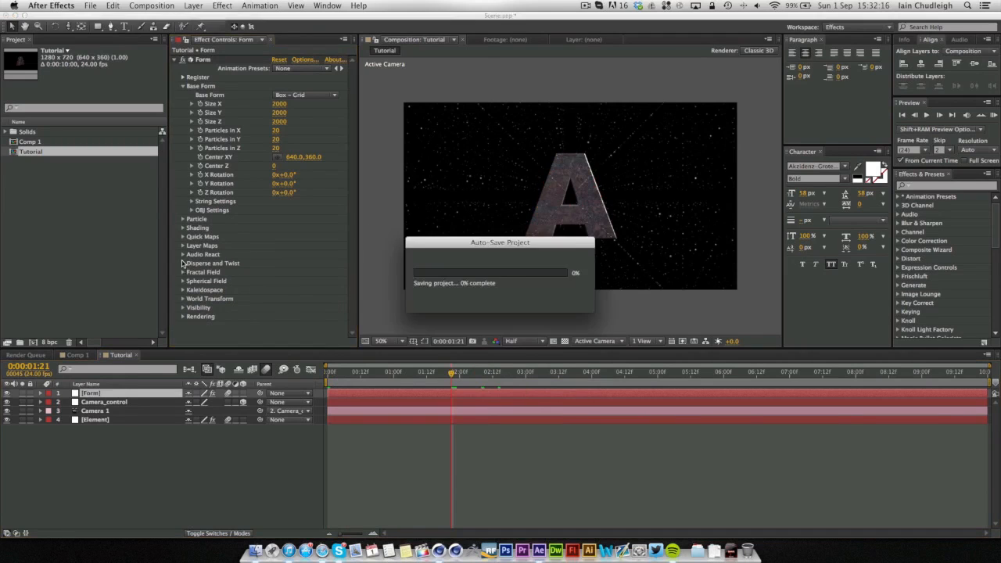
{"action": "left_click", "coordinate": [183, 263]}
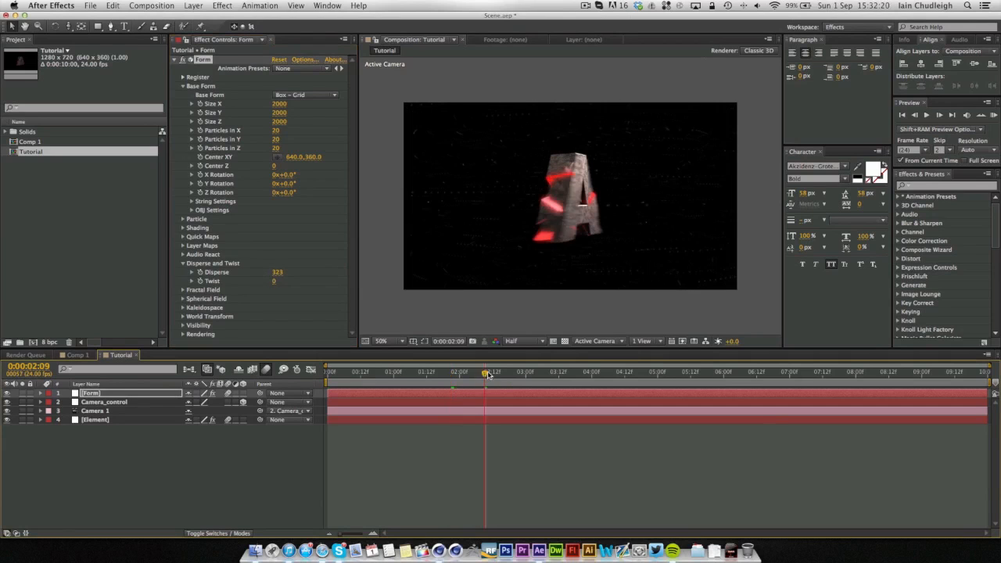
{"action": "left_click_drag", "start_coordinate": [485, 373], "coordinate": [457, 372]}
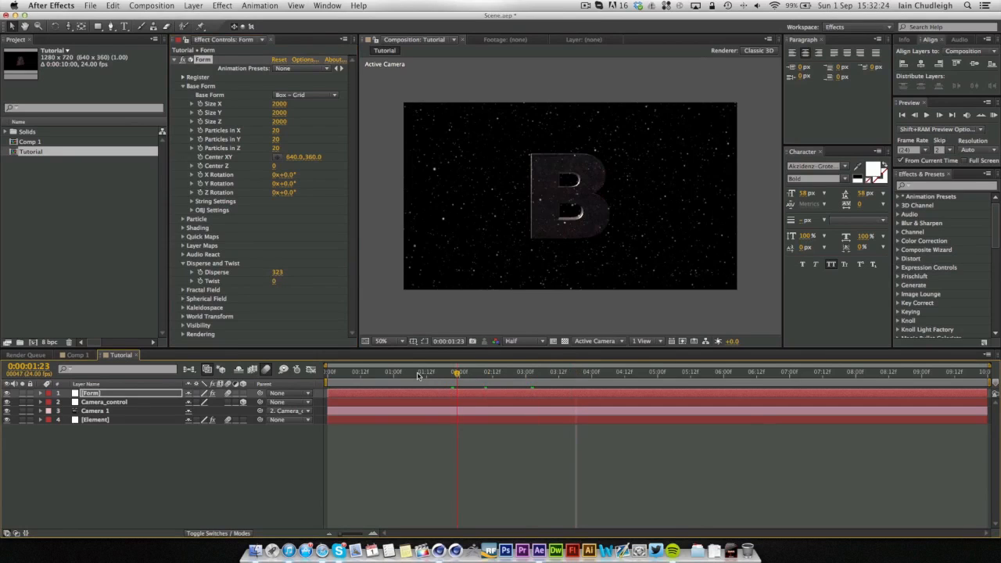
{"action": "mouse_move", "coordinate": [383, 375]}
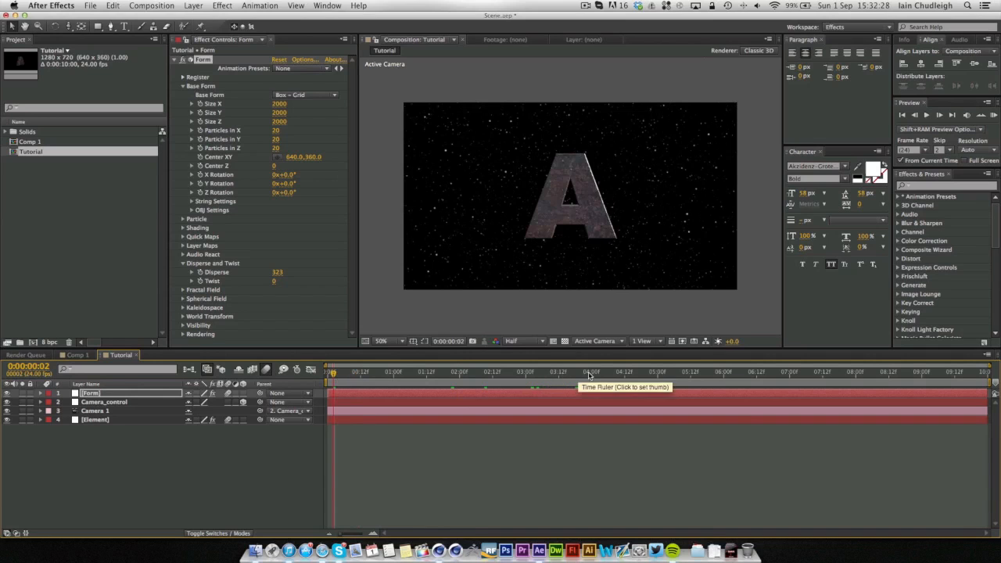
Step: Trim the Tutorial composition to the work area and scrub its transition
{"action": "left_click", "coordinate": [591, 372]}
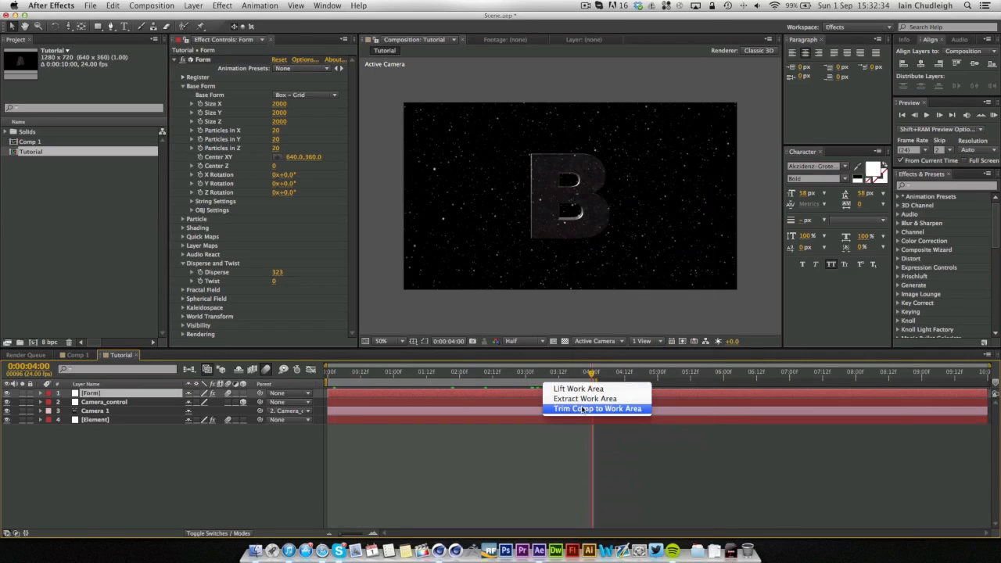
{"action": "left_click", "coordinate": [597, 408]}
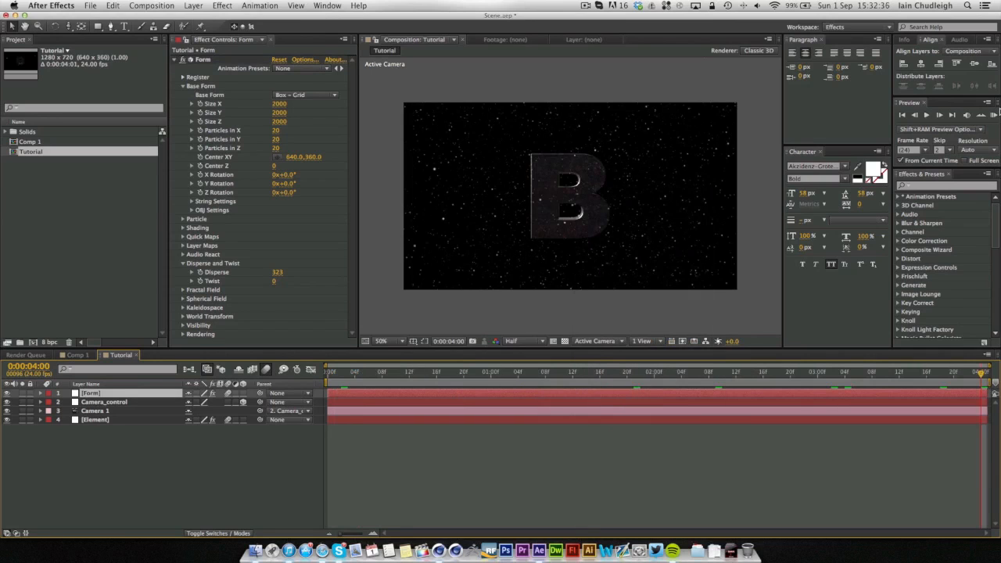
{"action": "mouse_move", "coordinate": [586, 294]}
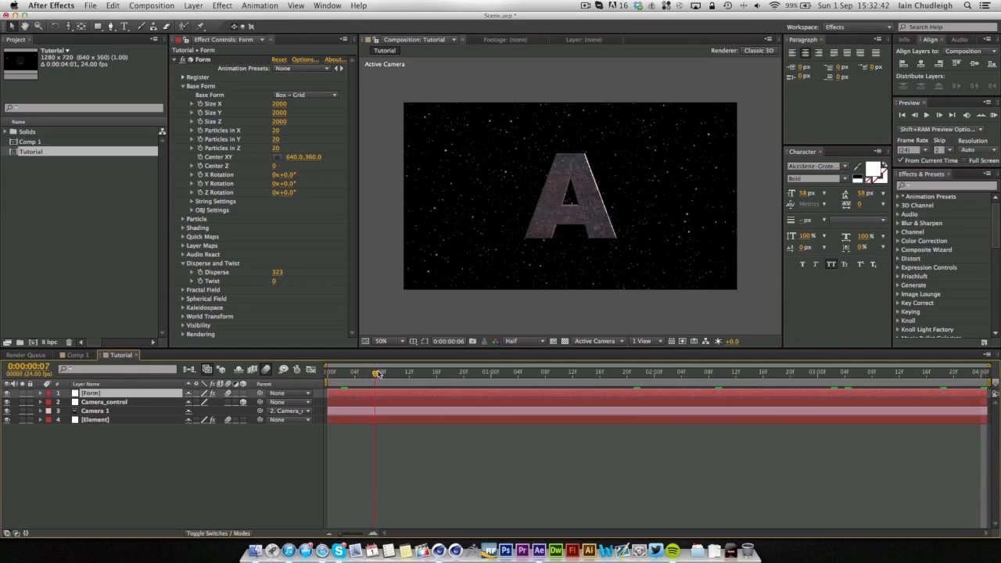
{"action": "left_click", "coordinate": [452, 372]}
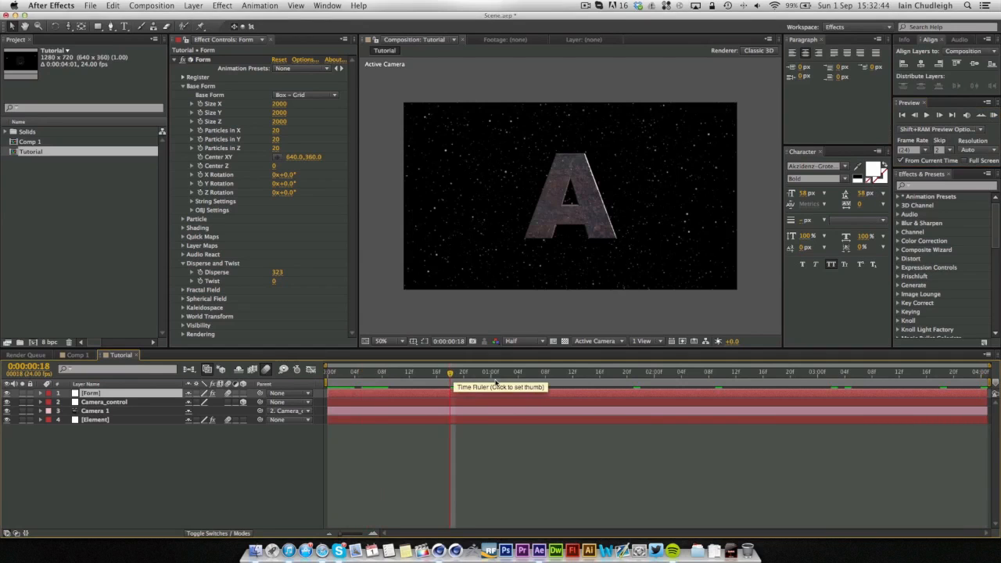
{"action": "left_click", "coordinate": [510, 372]}
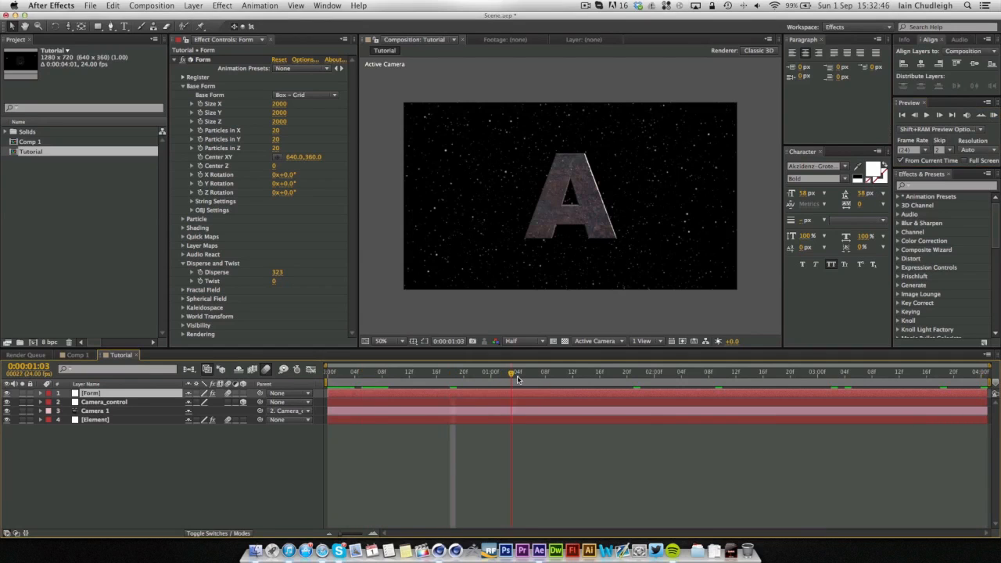
Step: Compare Comp 1's camera orbit with the Tutorial transition, then select the Element layer
{"action": "left_click", "coordinate": [76, 355]}
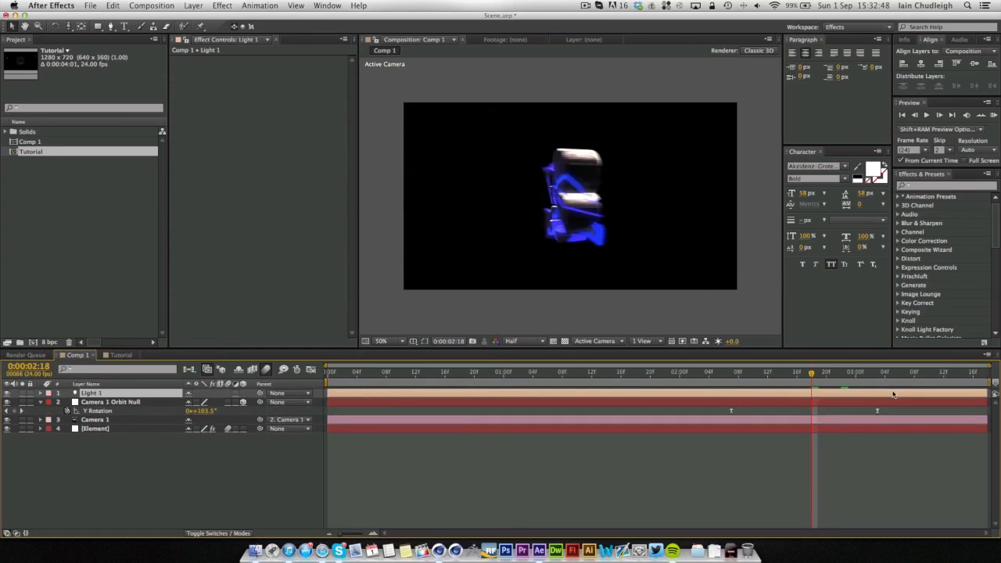
{"action": "left_click_drag", "start_coordinate": [810, 372], "coordinate": [789, 372]}
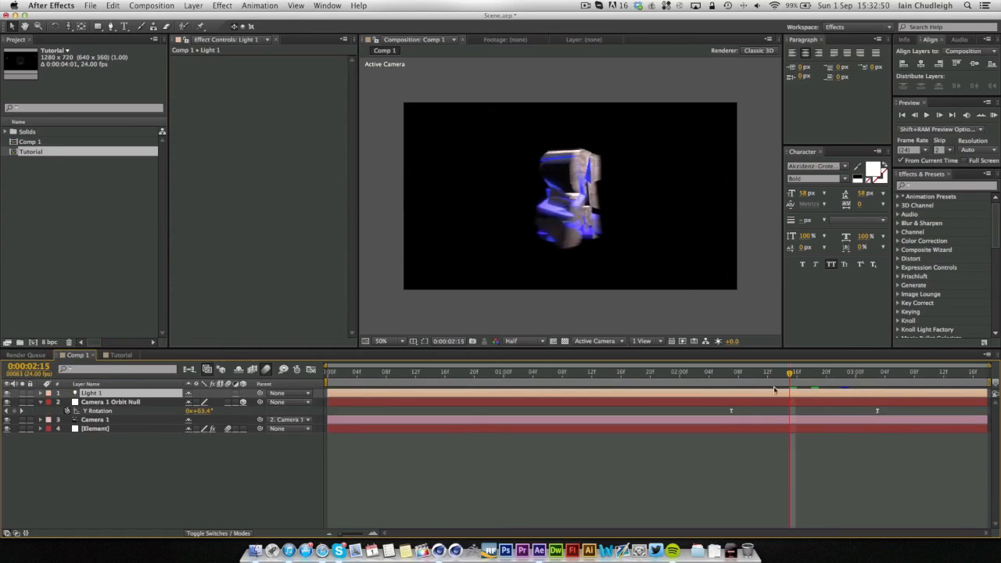
{"action": "left_click", "coordinate": [119, 355]}
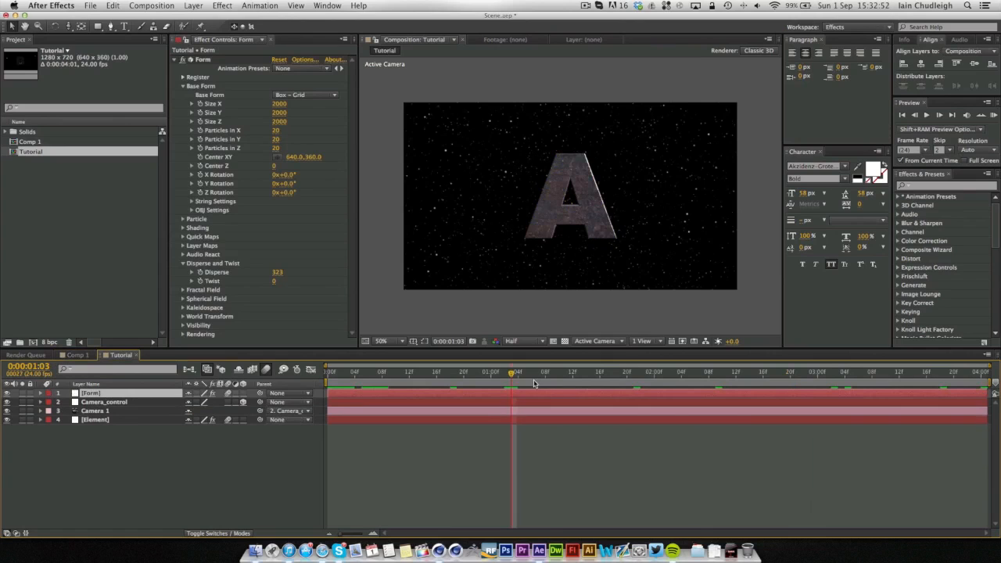
{"action": "left_click", "coordinate": [655, 372]}
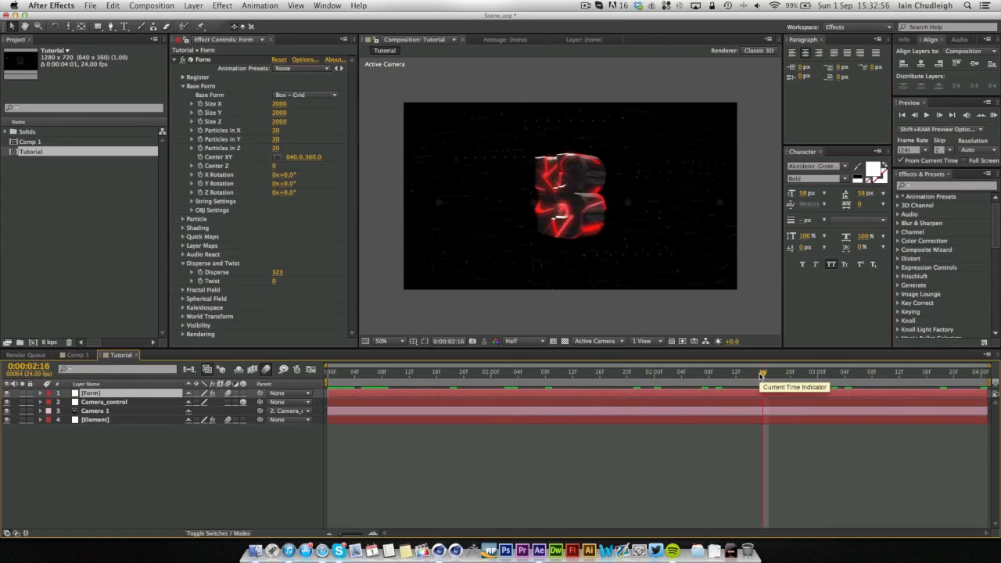
{"action": "mouse_move", "coordinate": [421, 214]}
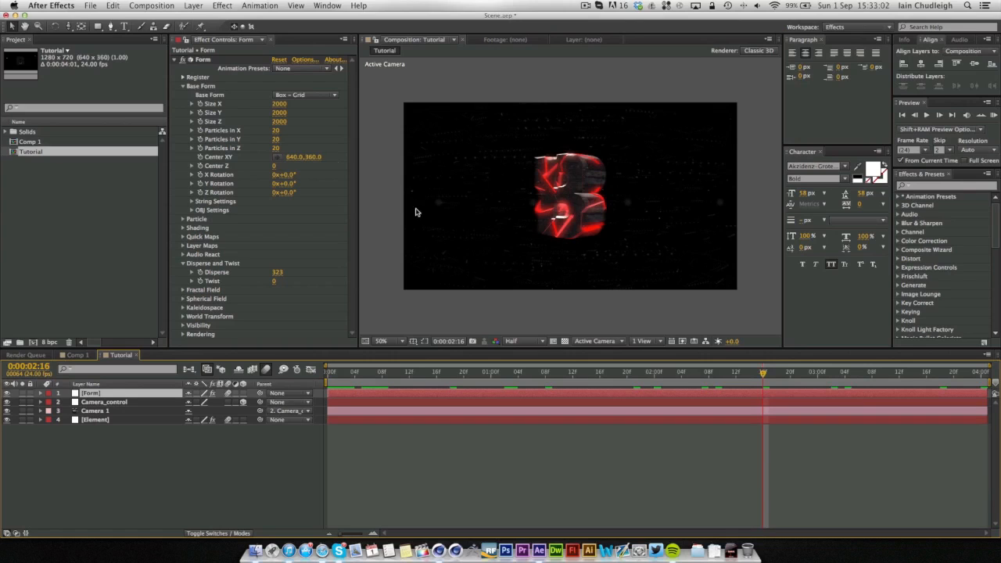
{"action": "left_click", "coordinate": [94, 419]}
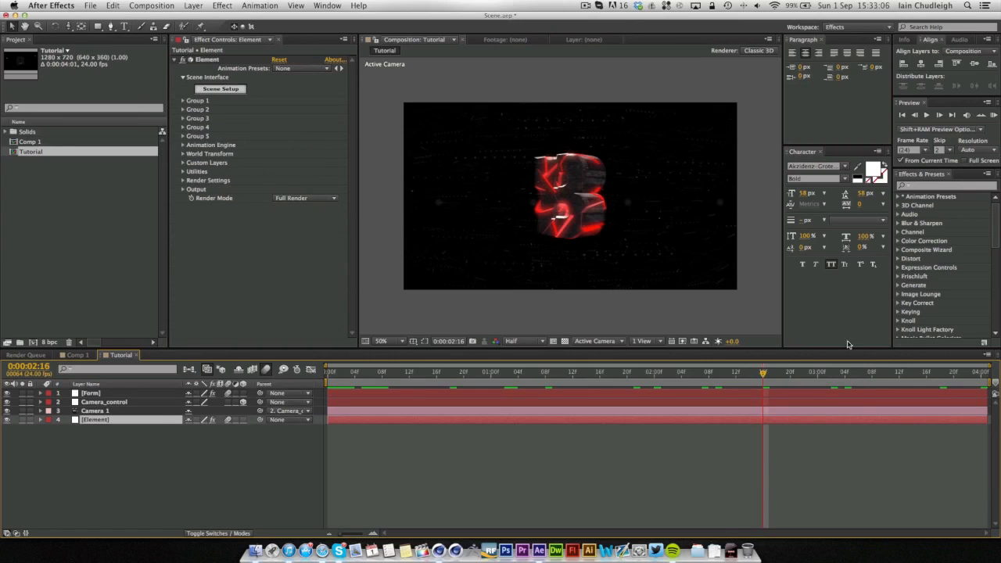
Step: Set Element's Group Selection to start on Group 2 and finish on Group 1, ending on the A
{"action": "left_click", "coordinate": [848, 373]}
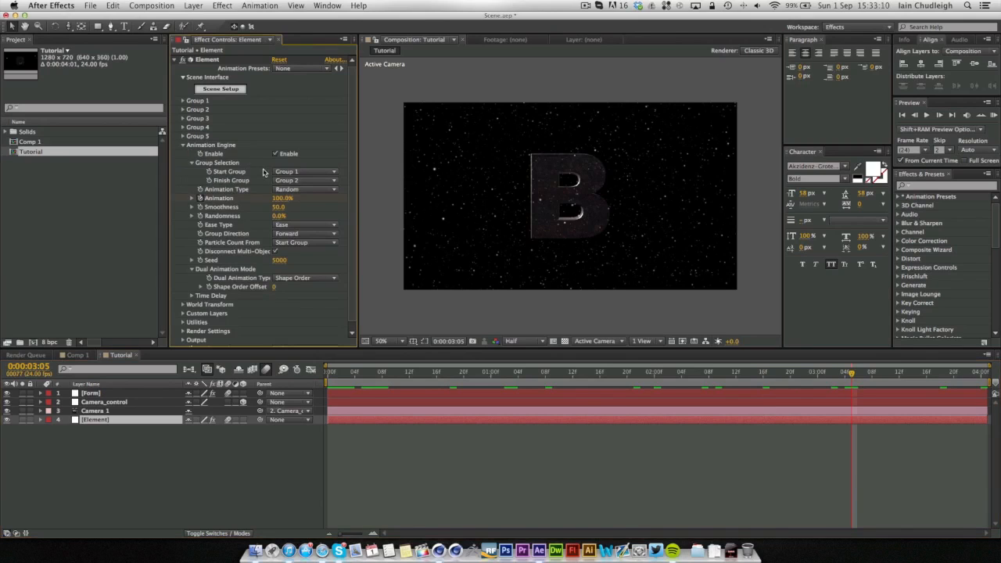
{"action": "mouse_move", "coordinate": [222, 171]}
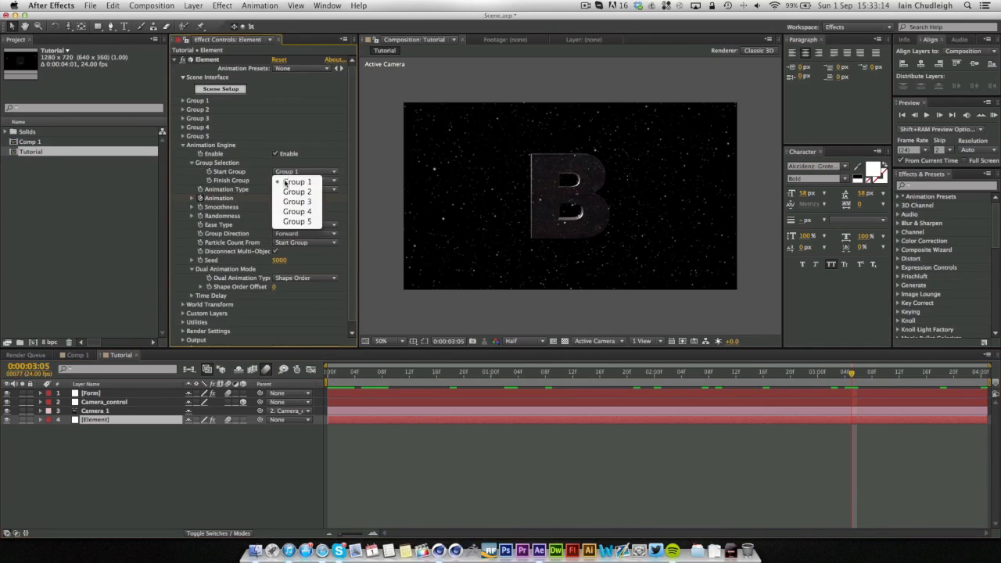
{"action": "left_click", "coordinate": [297, 190]}
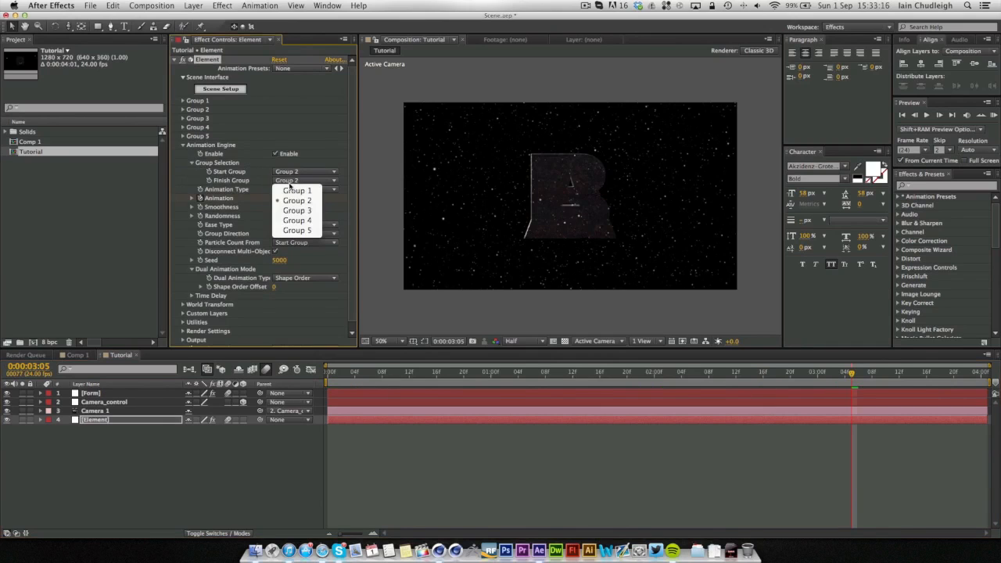
{"action": "left_click", "coordinate": [297, 191]}
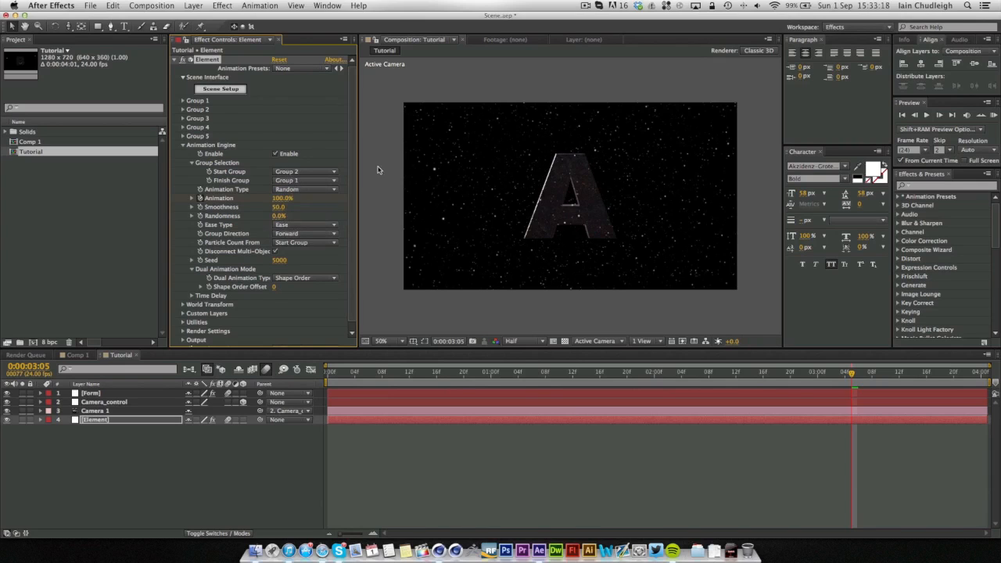
{"action": "left_click", "coordinate": [704, 372]}
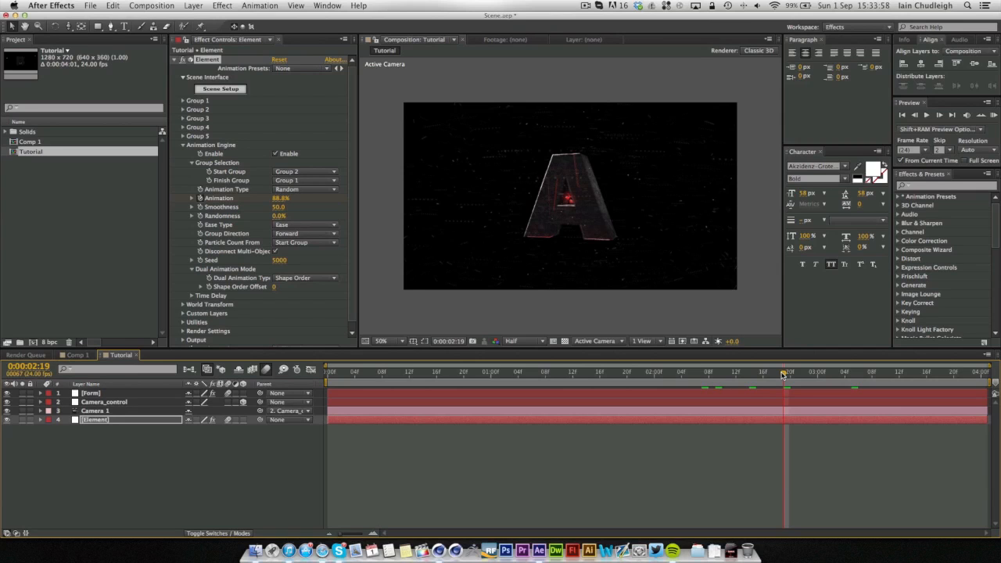
{"action": "mouse_move", "coordinate": [732, 131]}
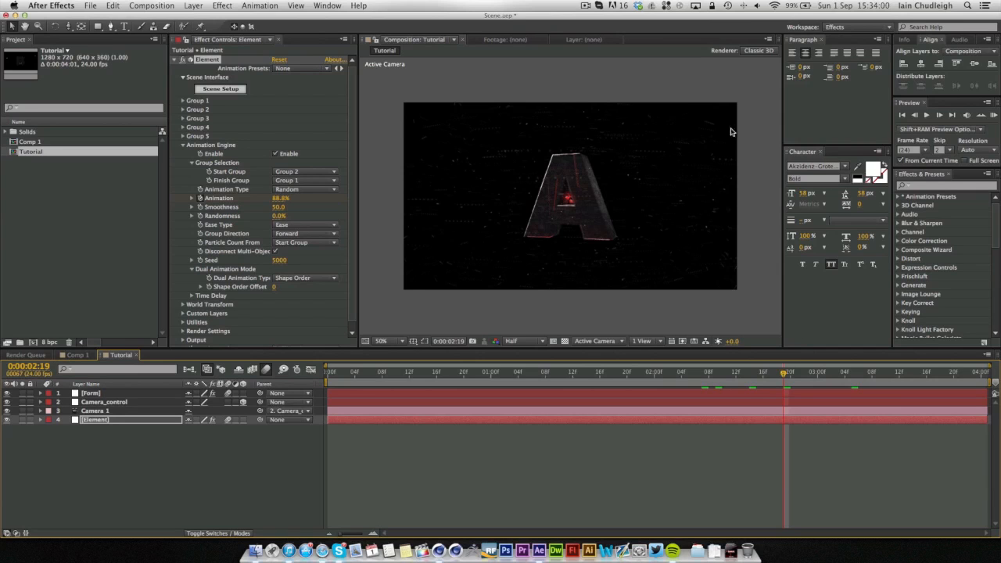